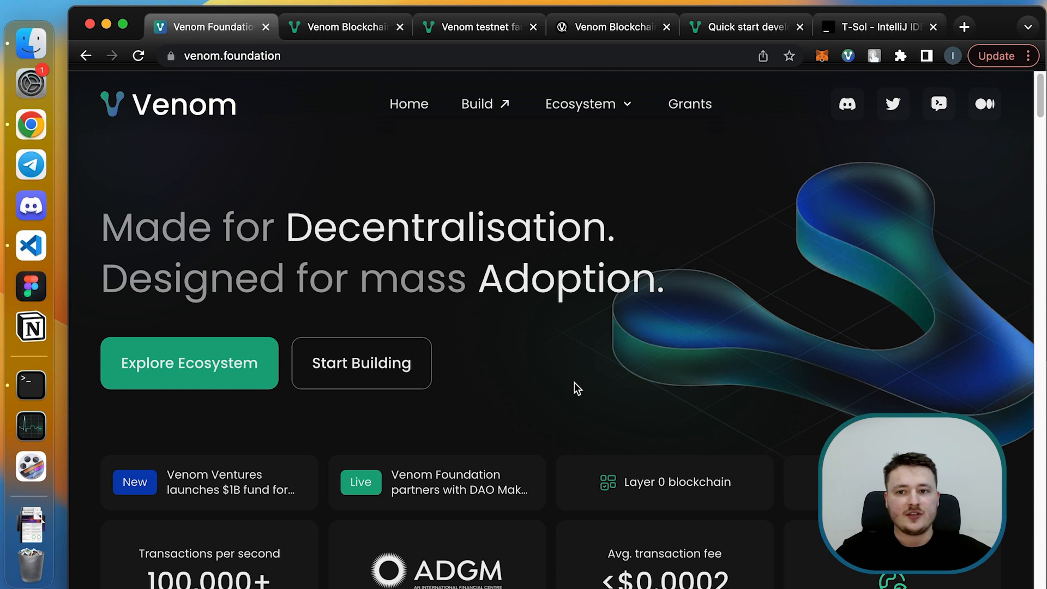
pyautogui.moveTo(568, 430)
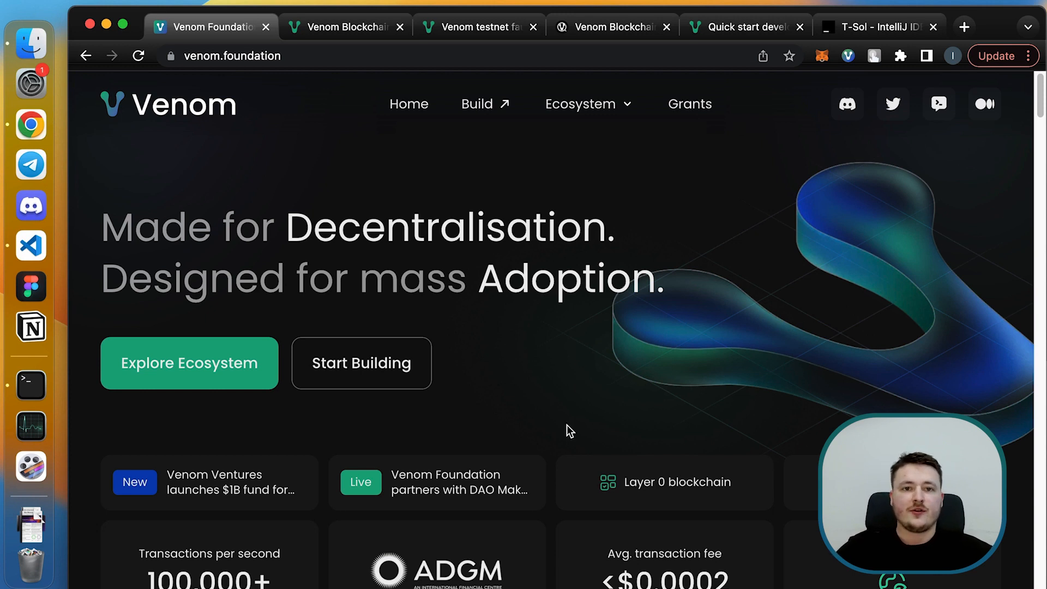
pyautogui.moveTo(333, 101)
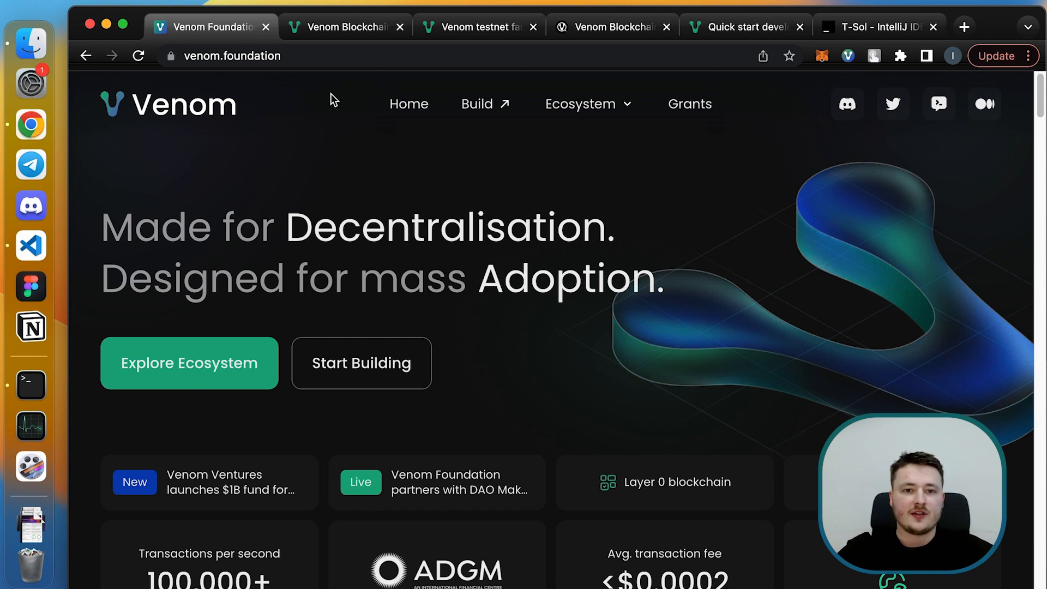
# Scroll down through the current website before switching tabs.
pyautogui.scroll(-3)
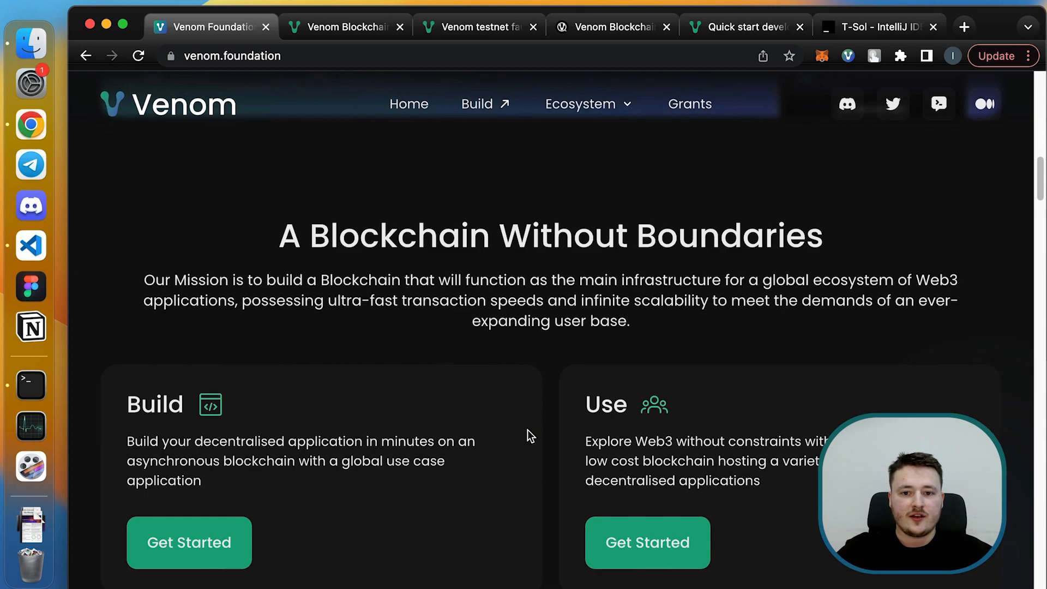
pyautogui.scroll(-3)
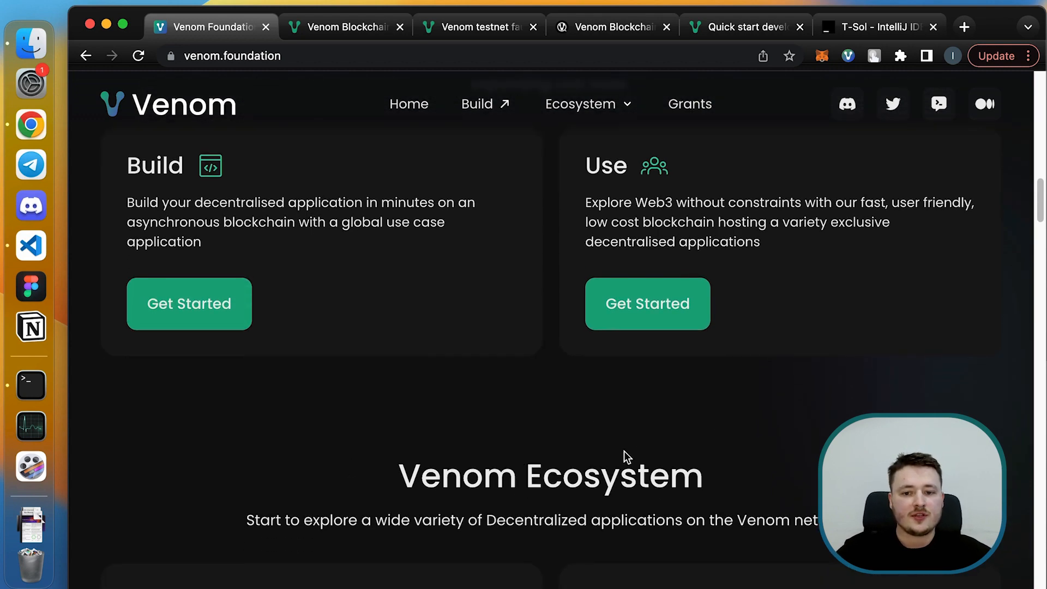
pyautogui.scroll(-3)
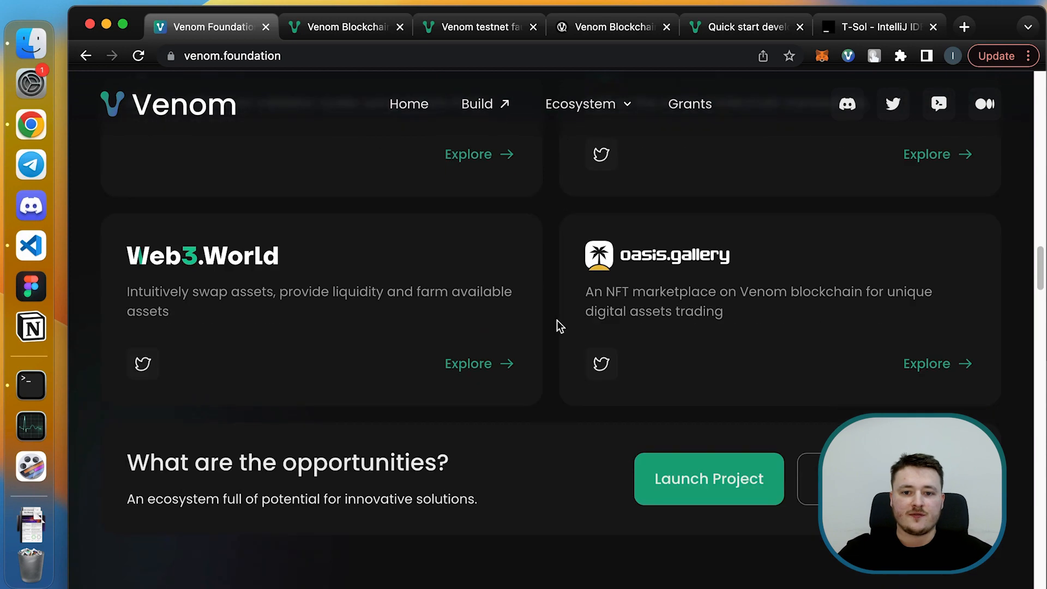
pyautogui.scroll(-3)
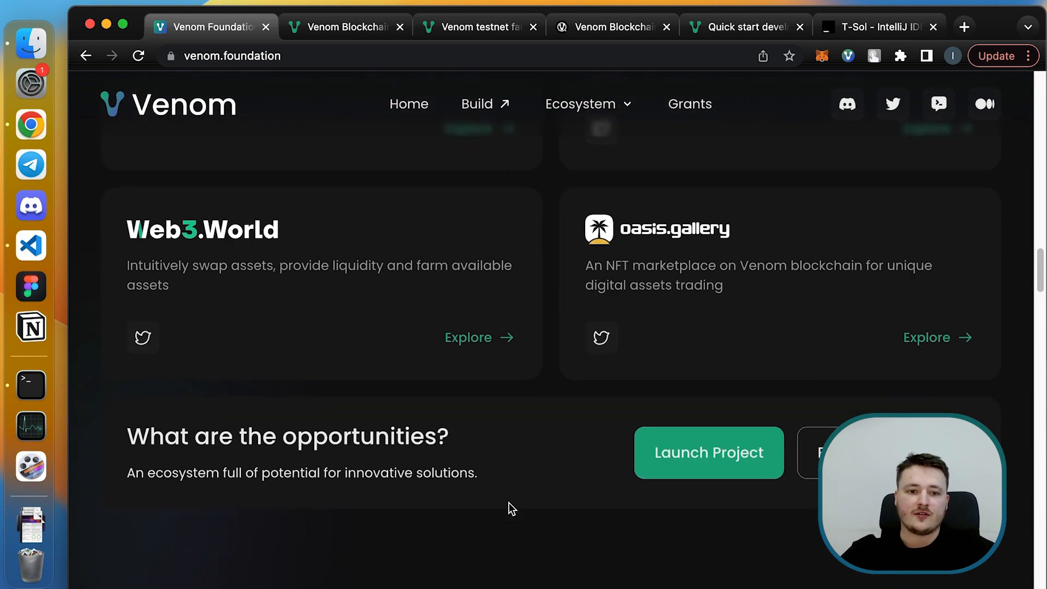
pyautogui.scroll(-3)
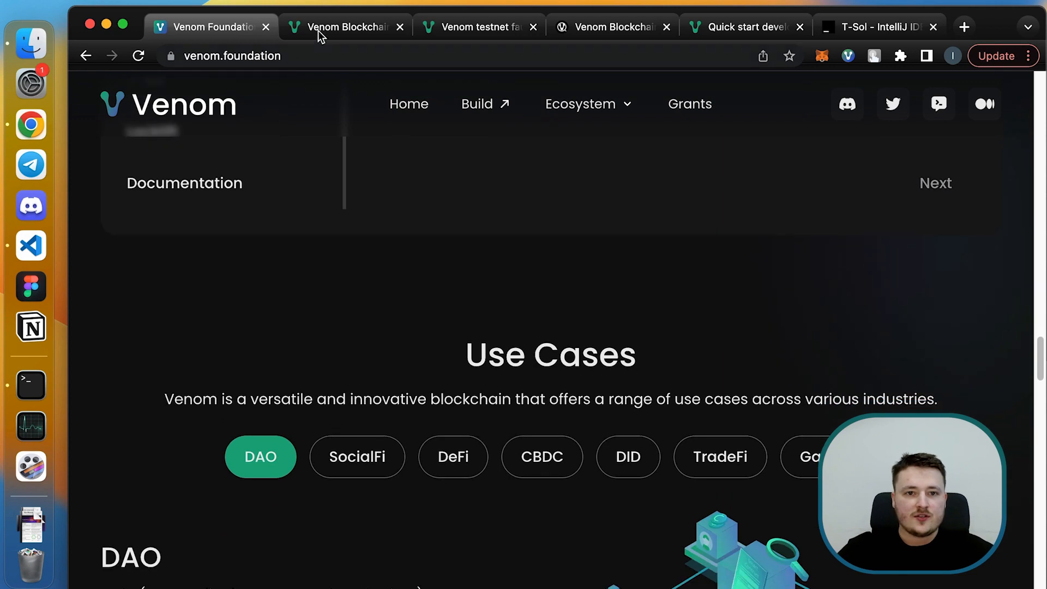
# Switch to the venom.network tab and scroll through its dApp listings.
pyautogui.click(344, 26)
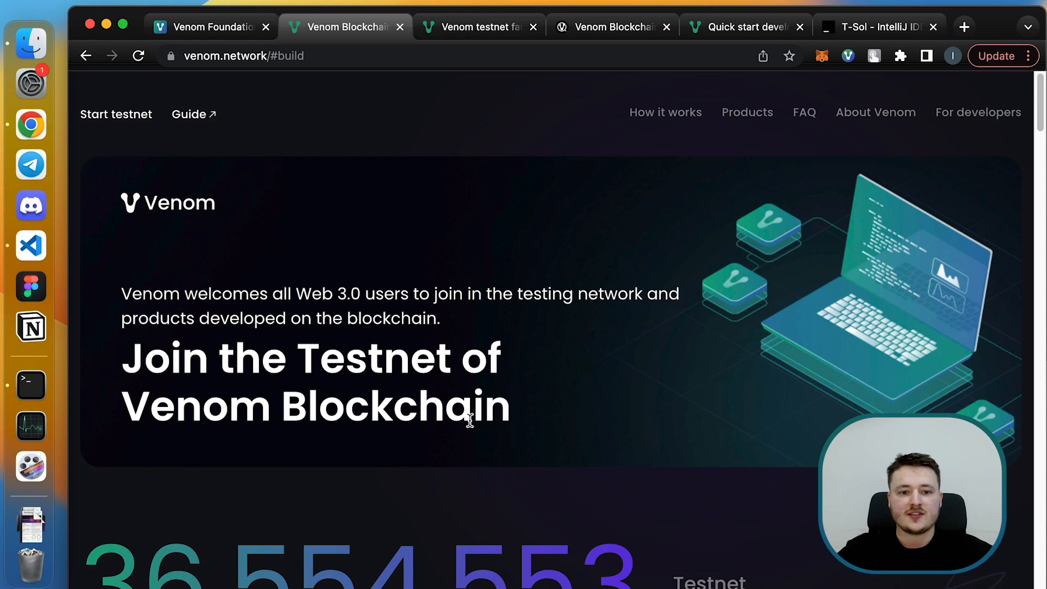
pyautogui.scroll(-3)
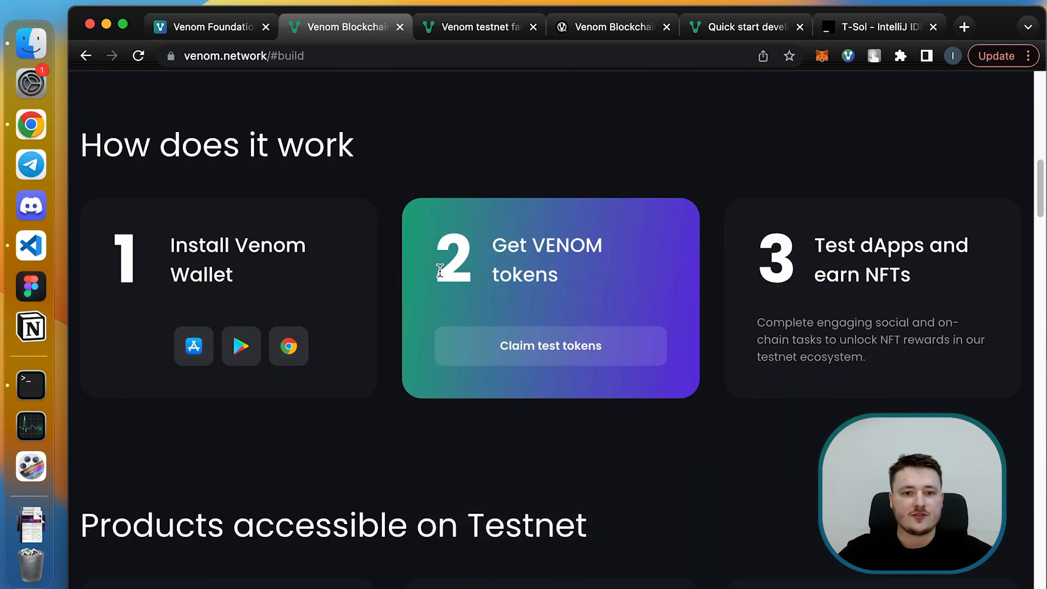
pyautogui.scroll(-3)
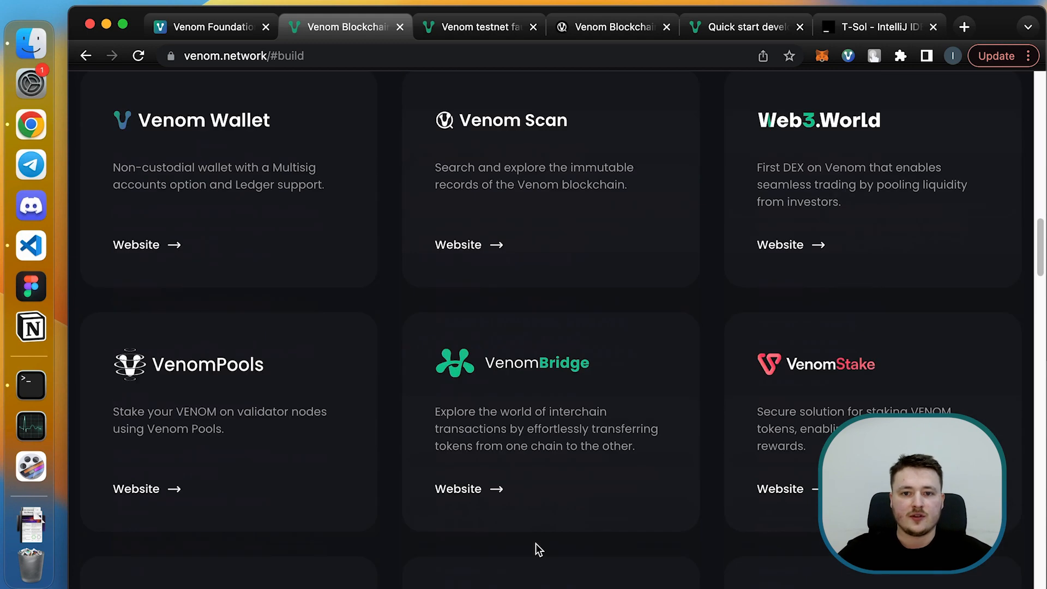
pyautogui.scroll(-3)
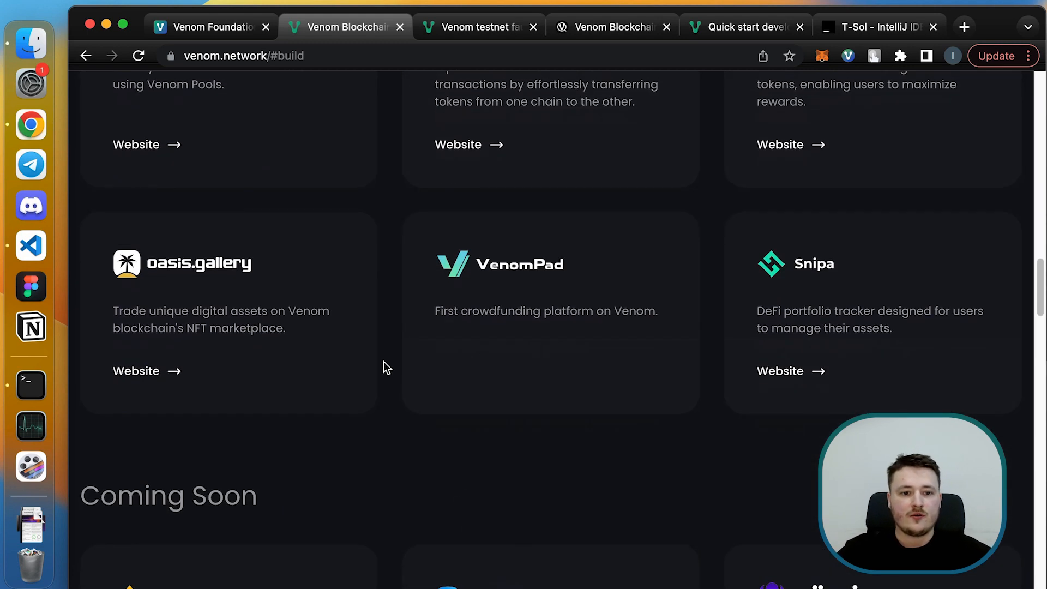
pyautogui.scroll(-3)
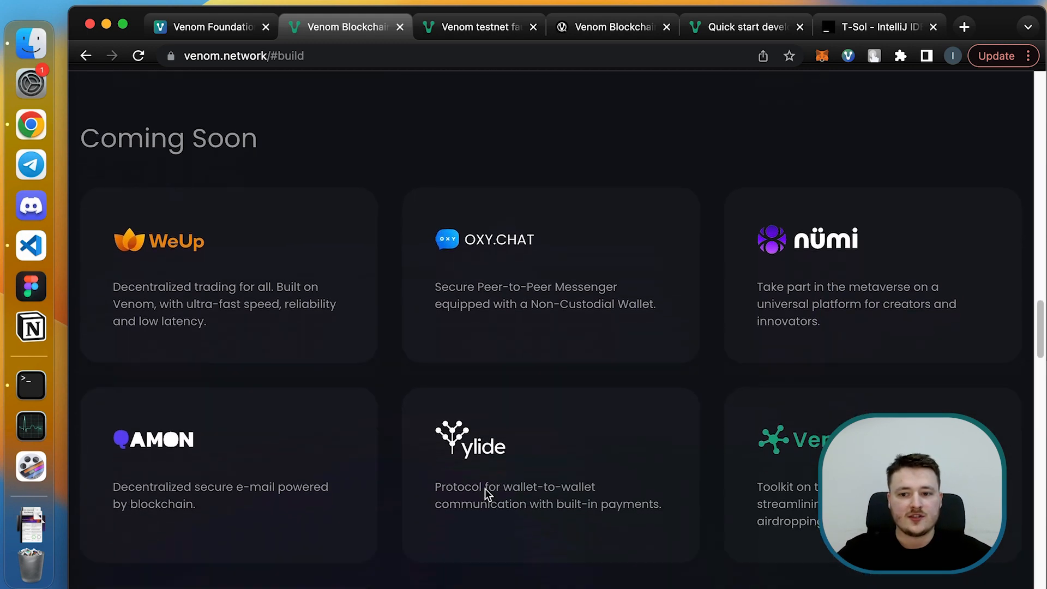
pyautogui.scroll(-3)
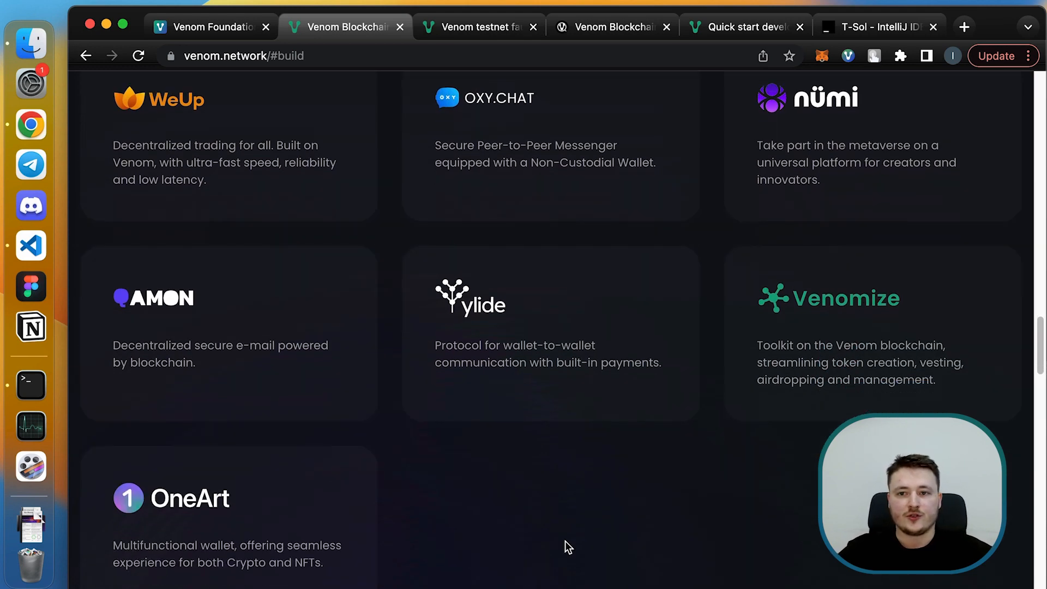
pyautogui.scroll(-3)
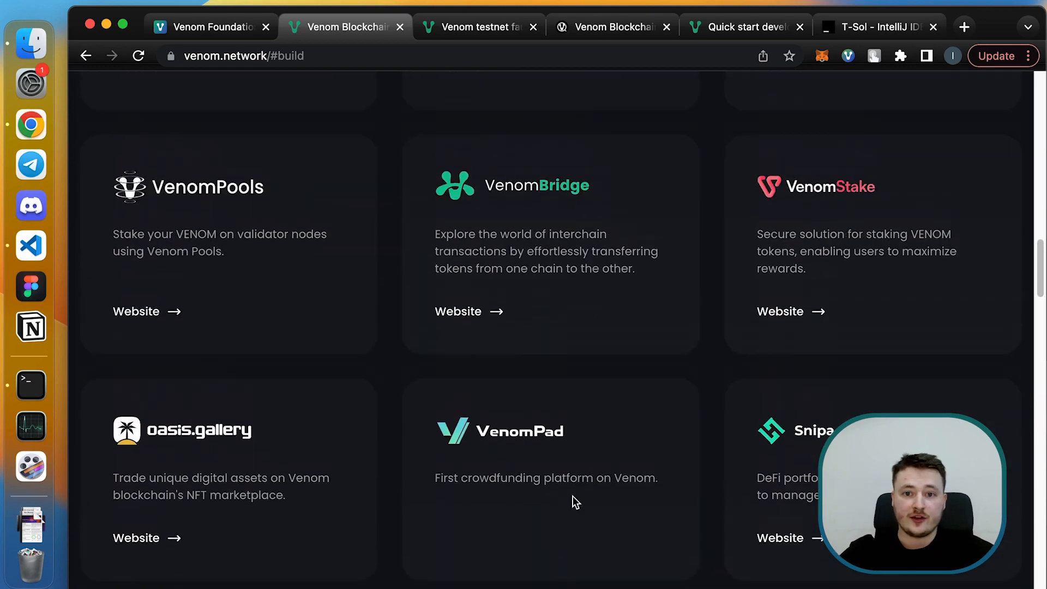
pyautogui.scroll(-3)
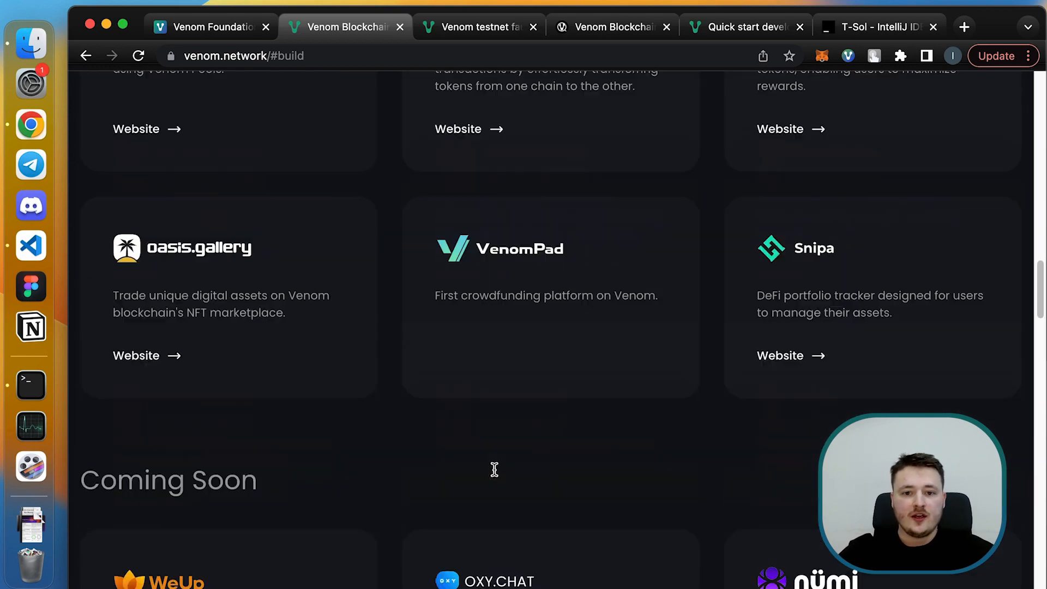
# Keep scrolling to the account counter and How does it work steps.
pyautogui.scroll(3)
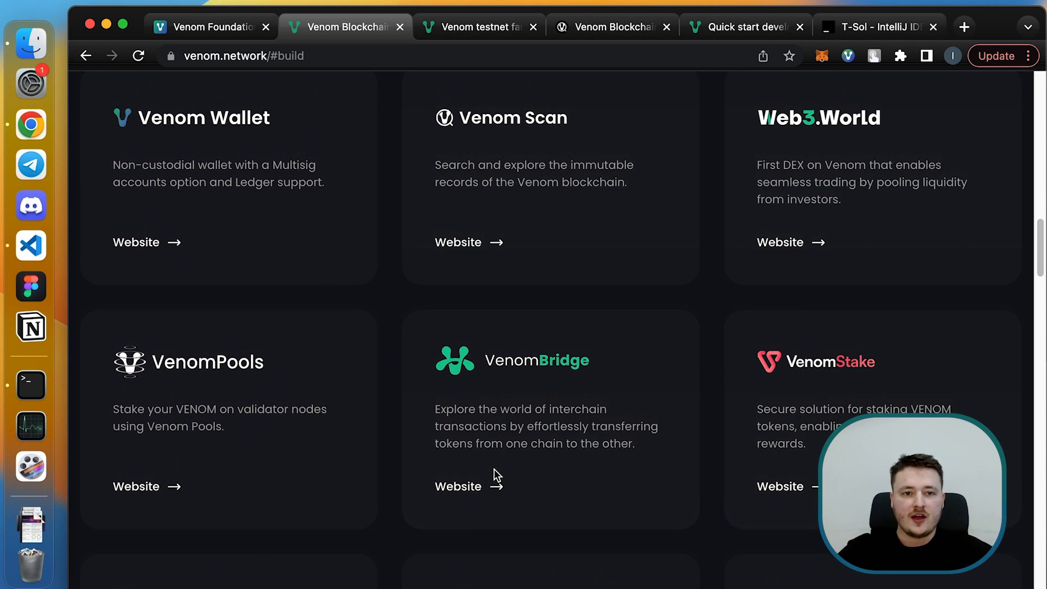
pyautogui.scroll(-3)
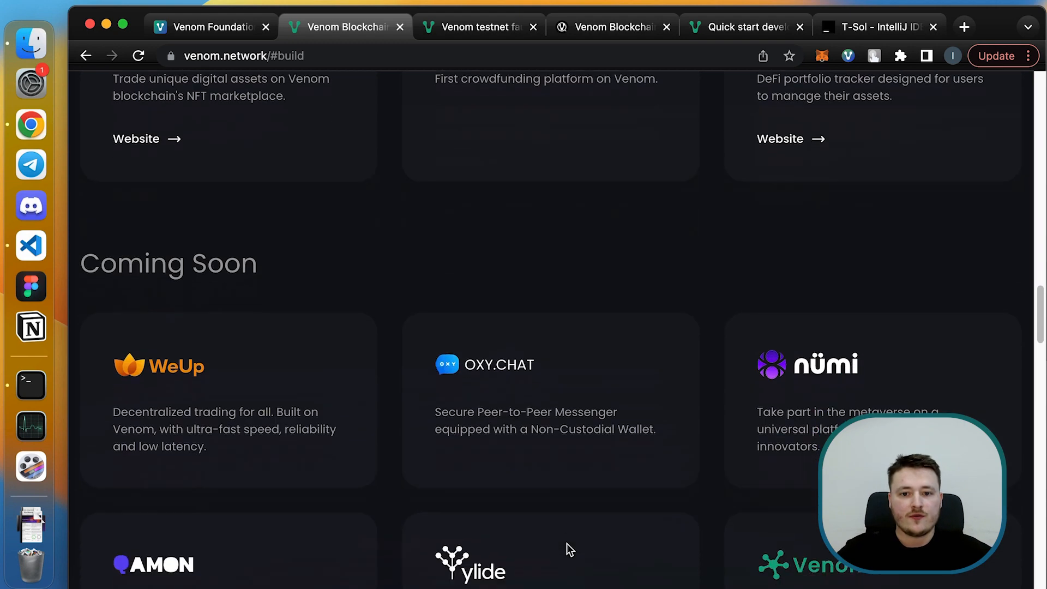
pyautogui.scroll(-3)
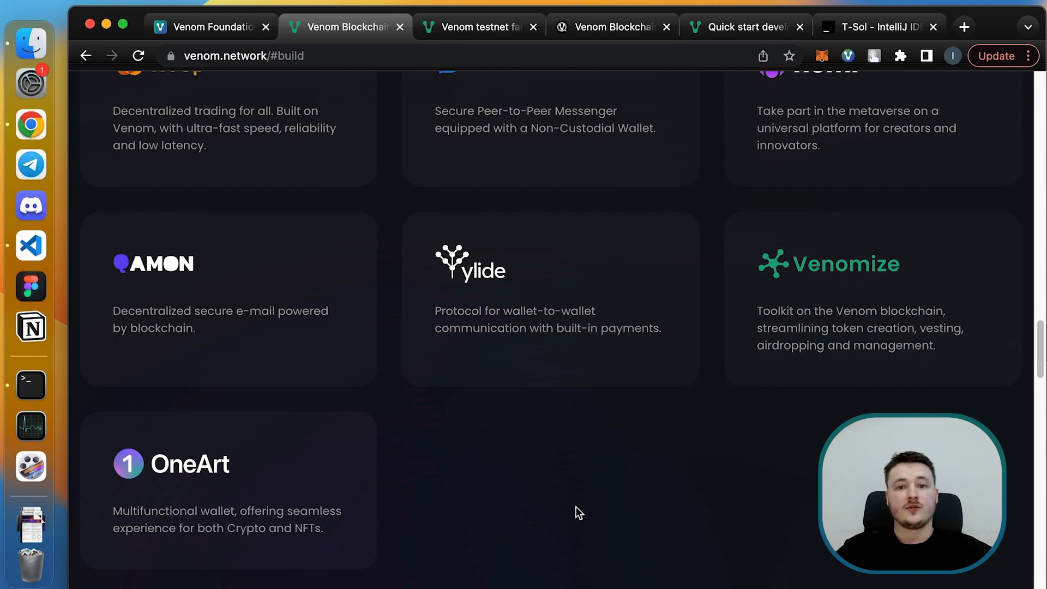
pyautogui.scroll(-3)
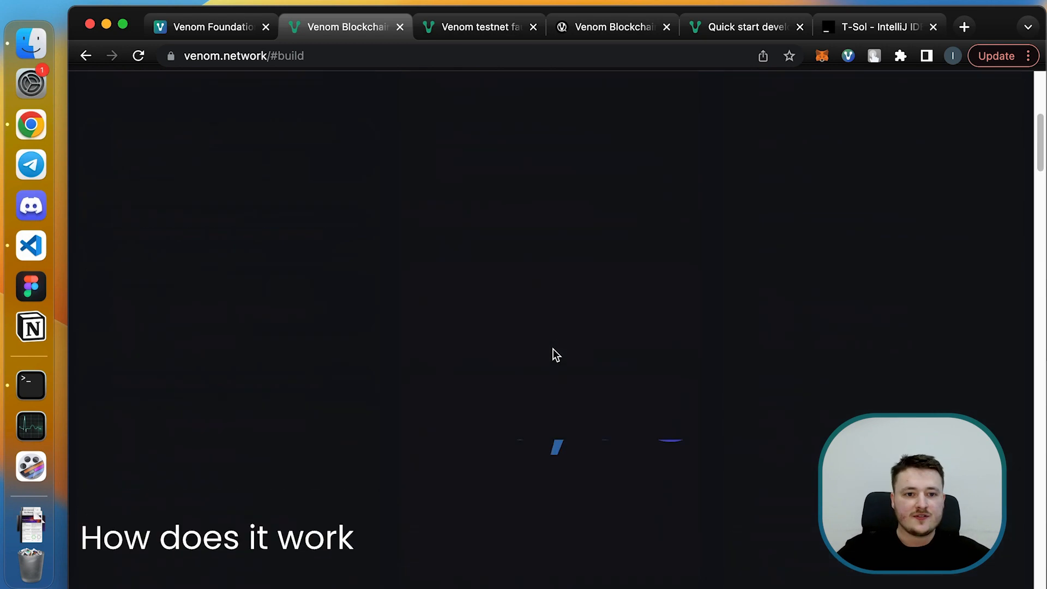
pyautogui.scroll(-3)
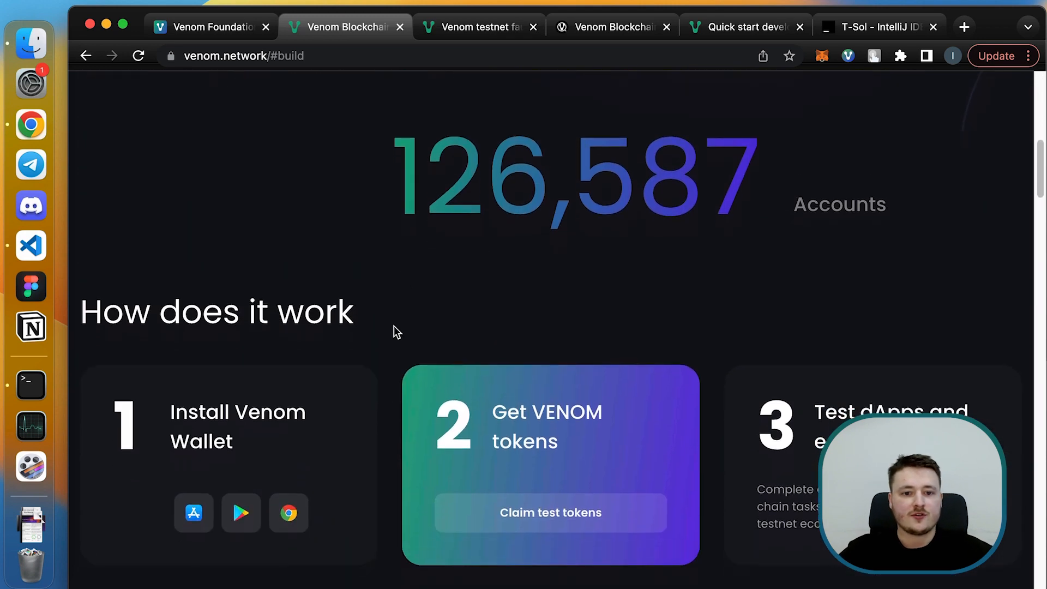
pyautogui.scroll(-3)
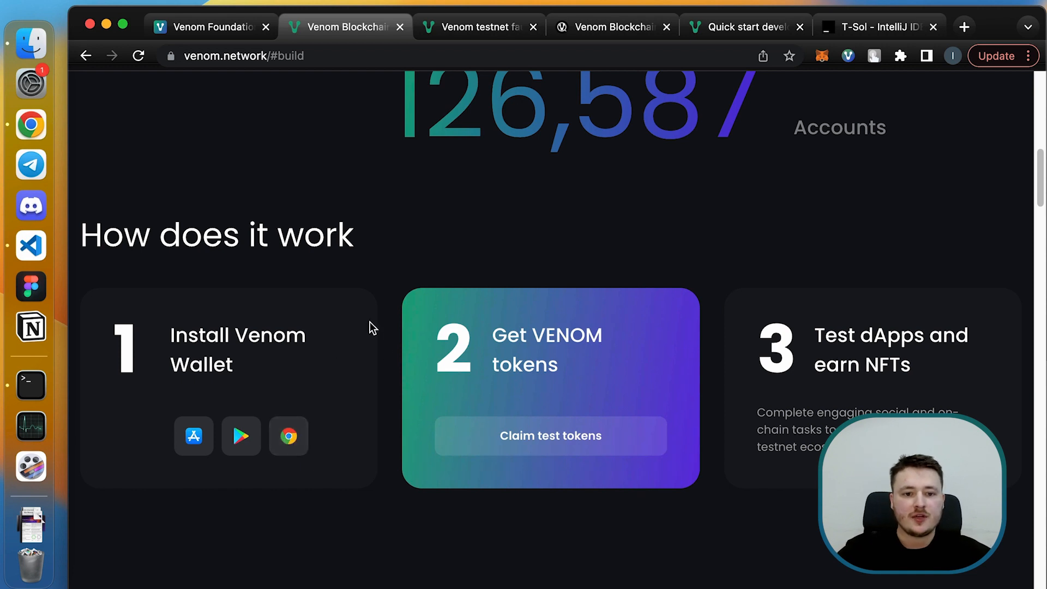
pyautogui.moveTo(433, 350)
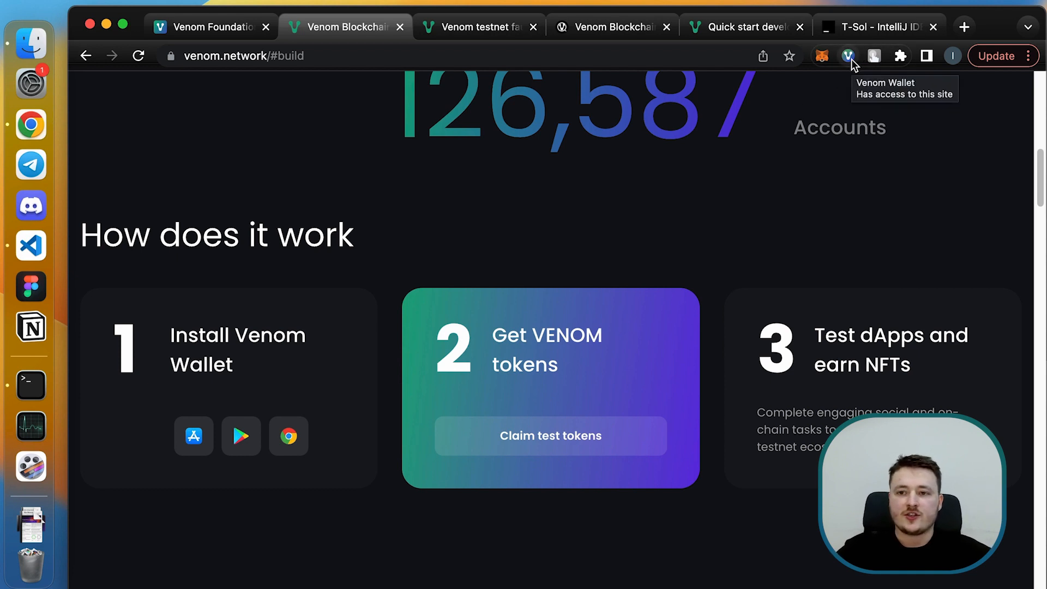
# Start a new wallet in Venom Wallet and copy all seed phrase words.
pyautogui.click(847, 56)
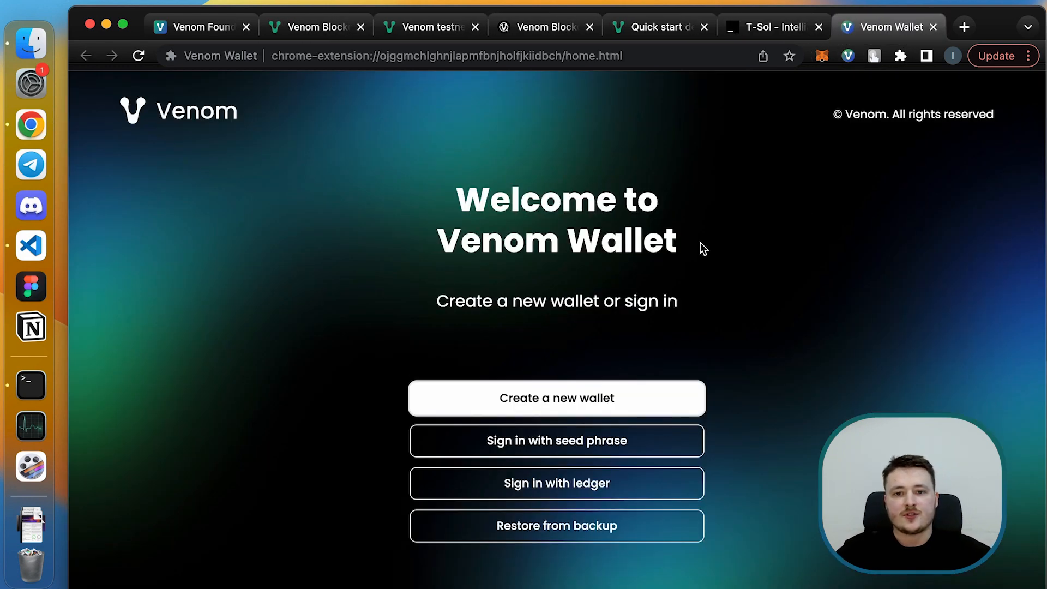
pyautogui.moveTo(652, 288)
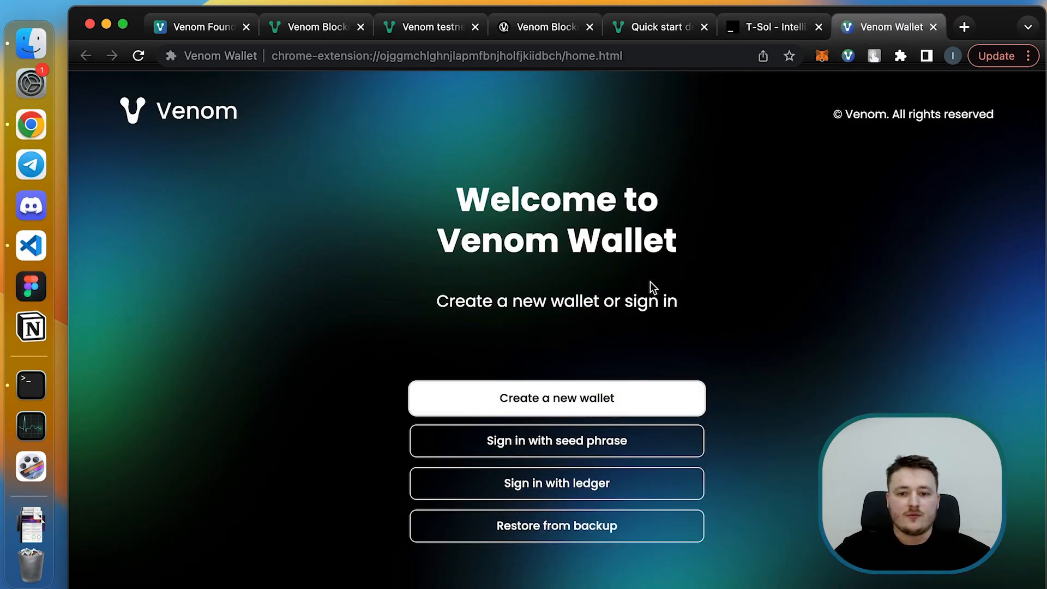
pyautogui.moveTo(414, 328)
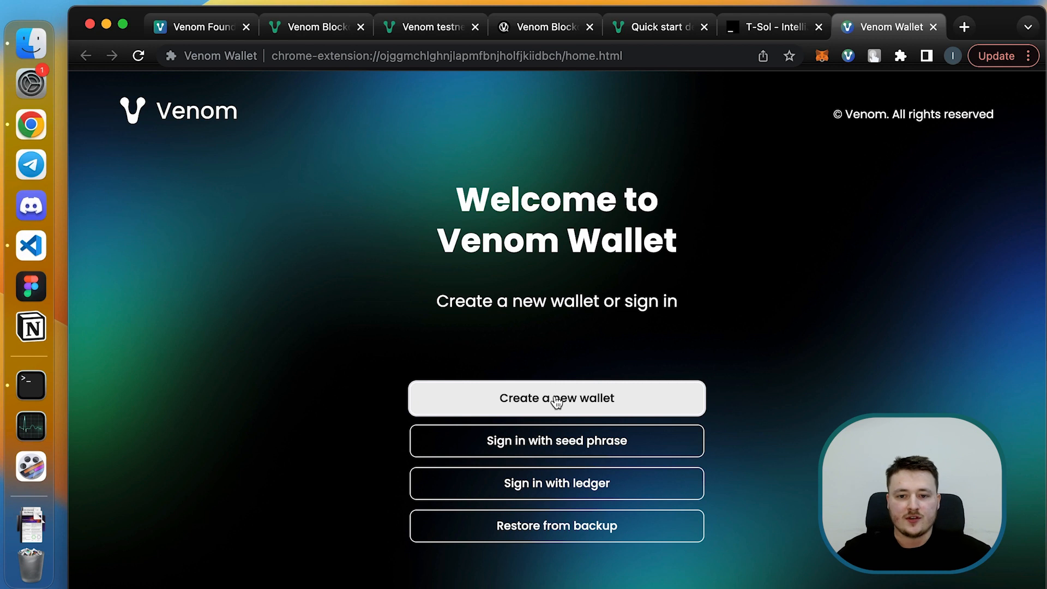
pyautogui.click(557, 398)
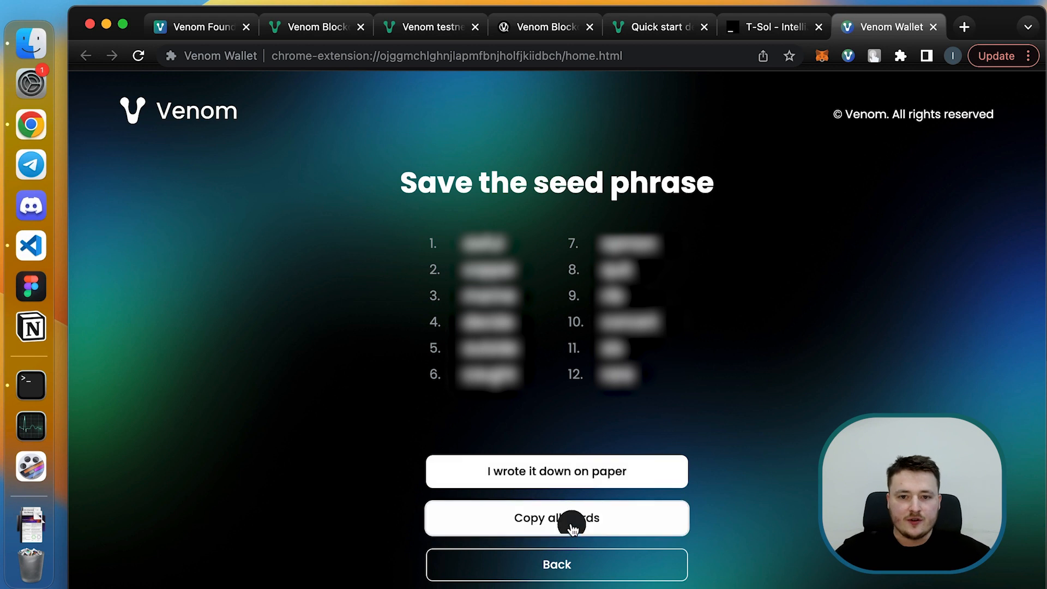
pyautogui.click(556, 518)
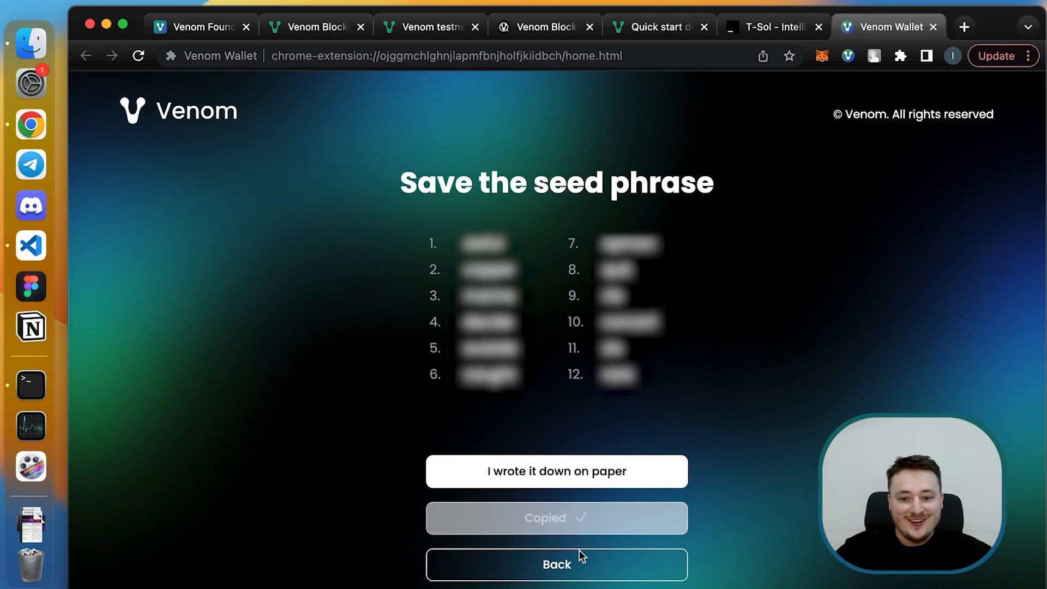
pyautogui.click(556, 470)
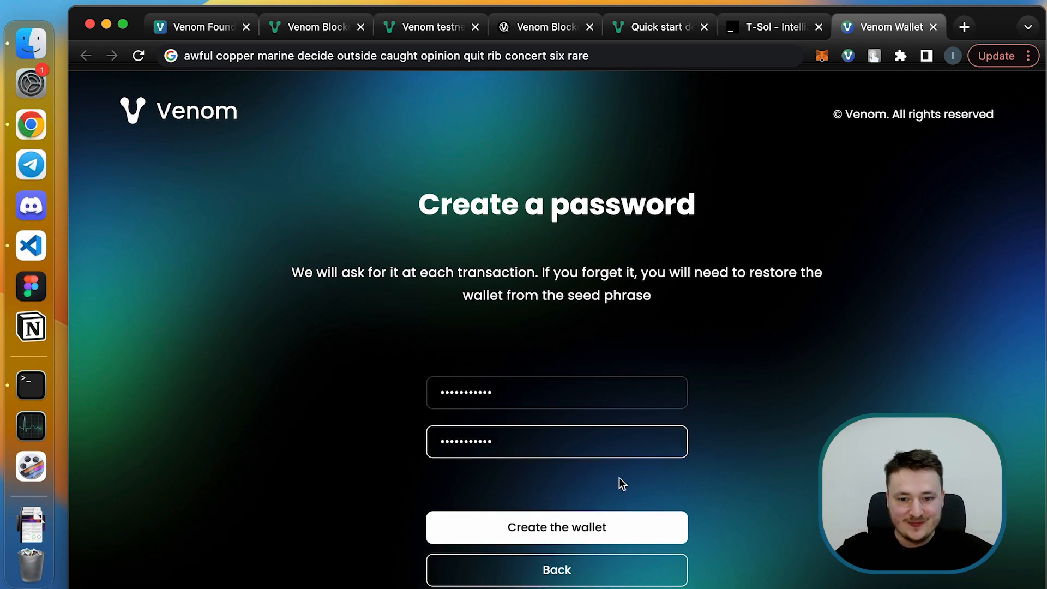
# Create the wallet with the password, dismiss congratulations, and return to Venom Foundation.
pyautogui.click(556, 527)
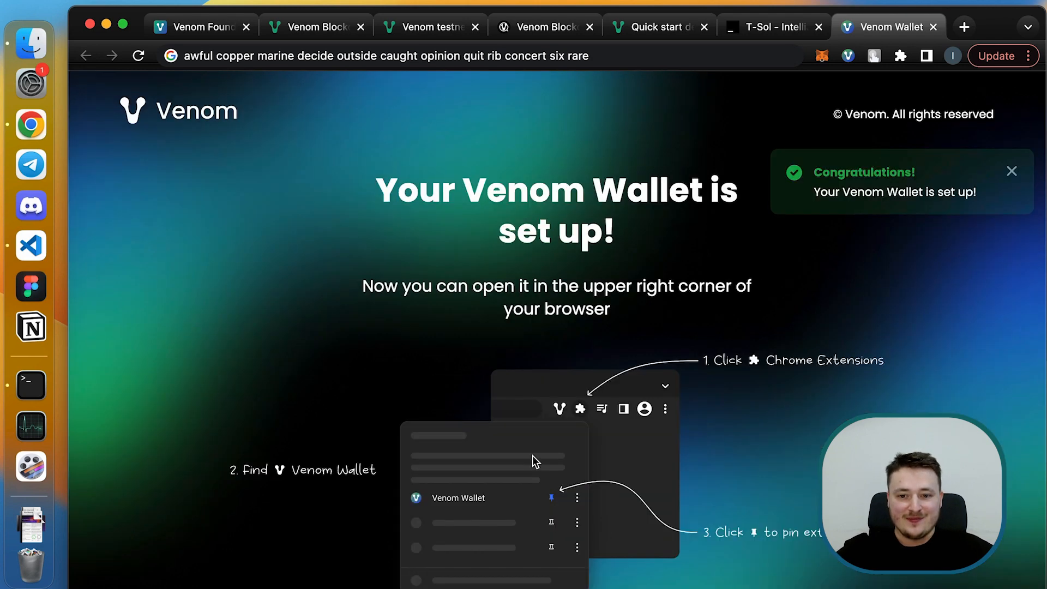
pyautogui.click(1011, 170)
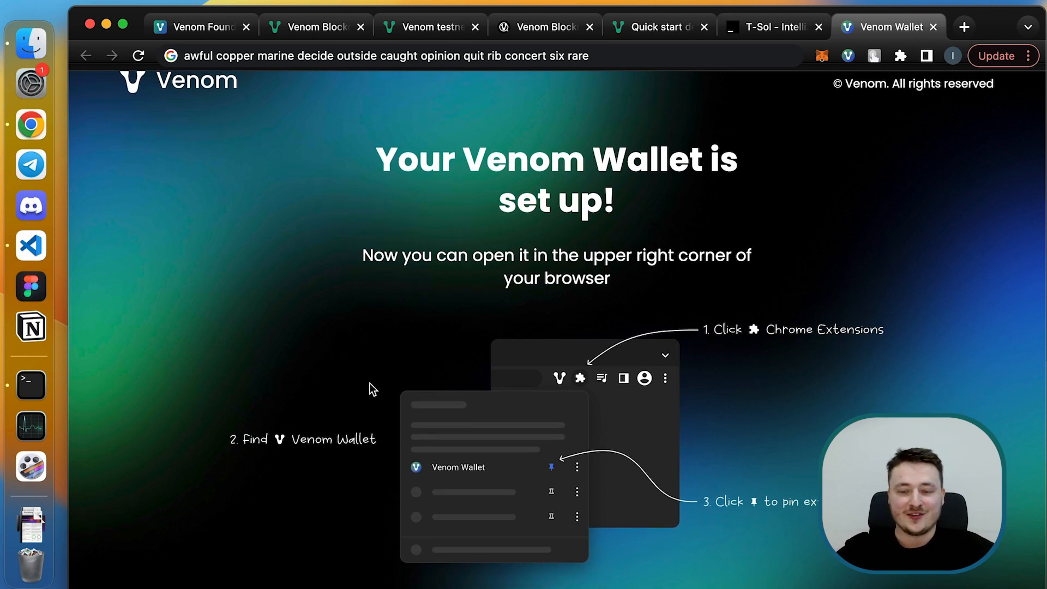
pyautogui.moveTo(444, 335)
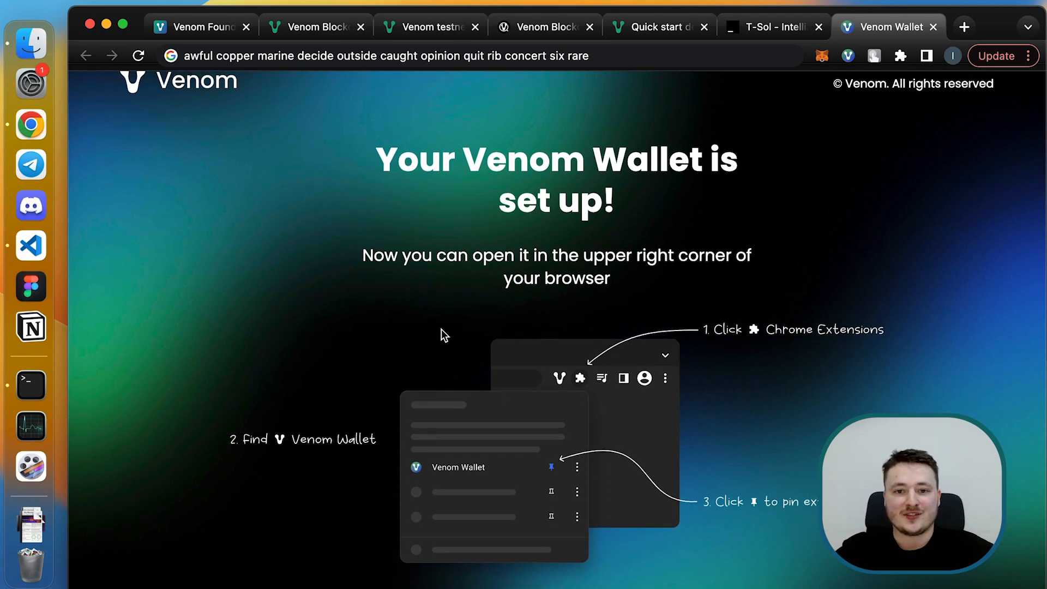
pyautogui.click(200, 26)
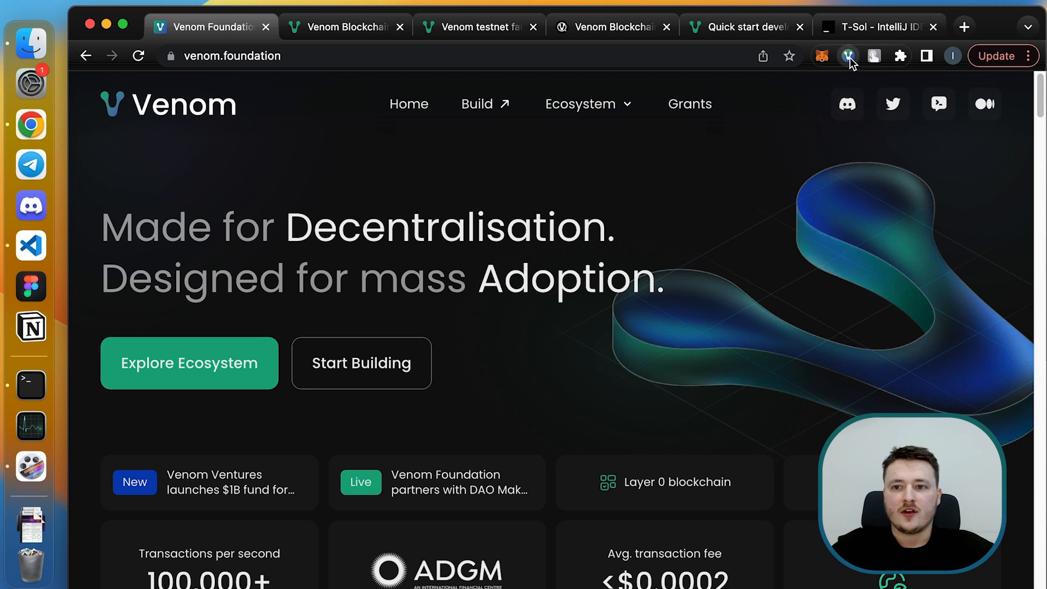
# Copy Account 1's testnet address from the Venom Wallet extension.
pyautogui.click(848, 56)
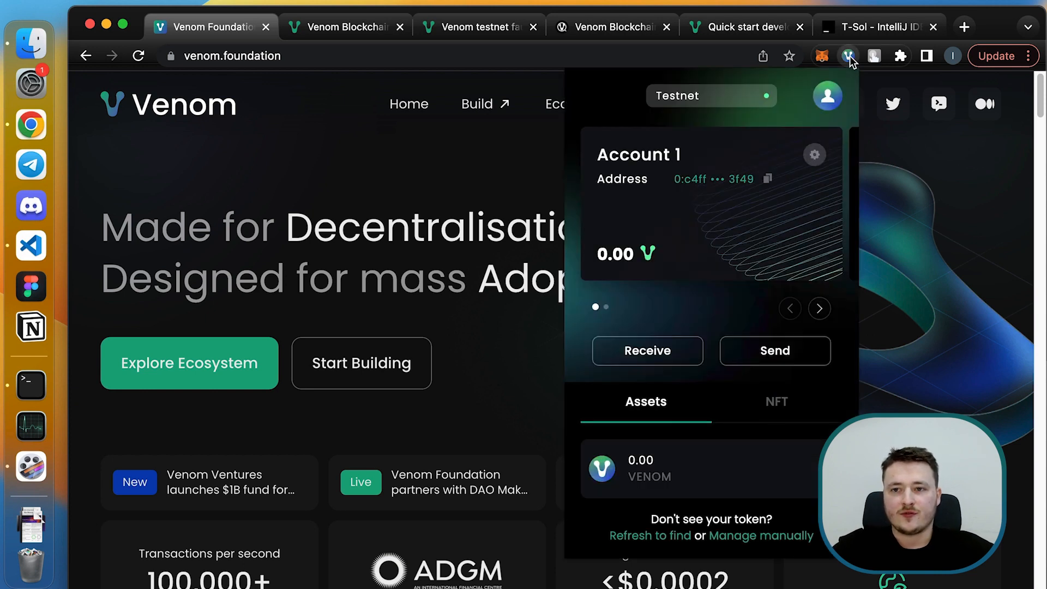
pyautogui.moveTo(714, 250)
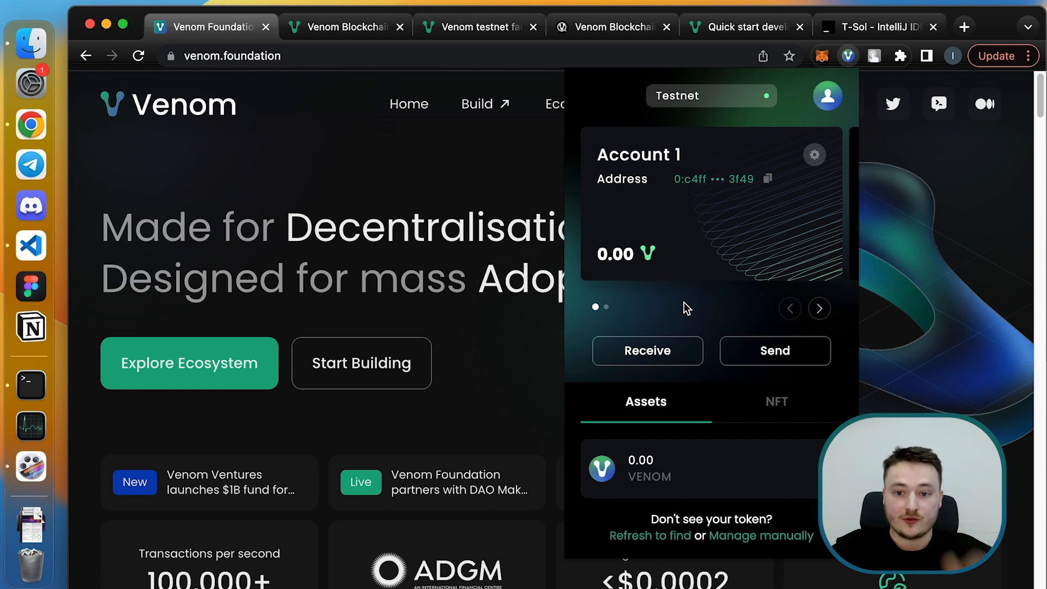
pyautogui.moveTo(687, 232)
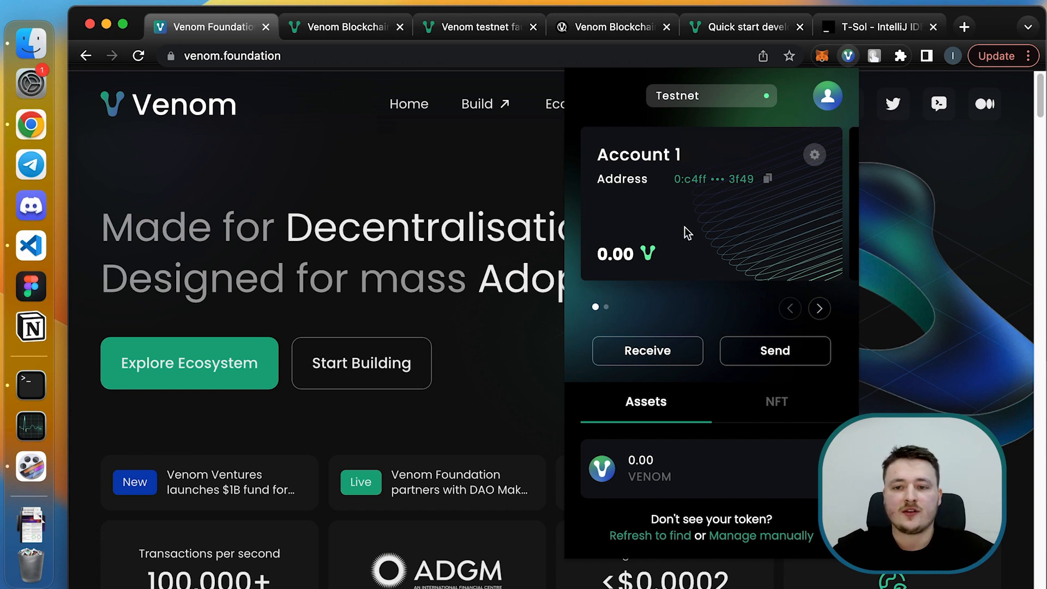
pyautogui.click(767, 179)
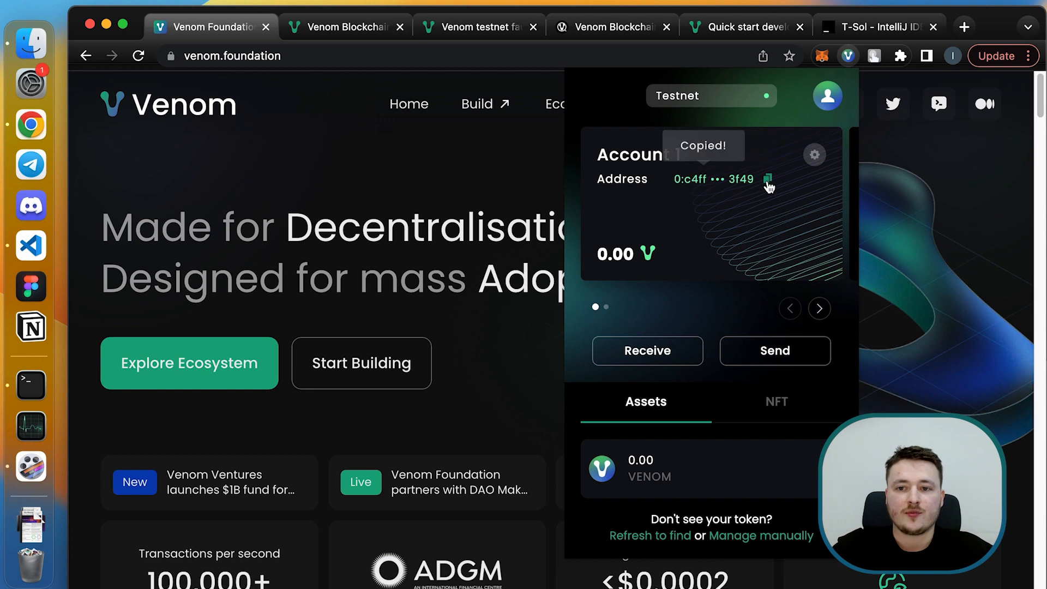
pyautogui.click(768, 179)
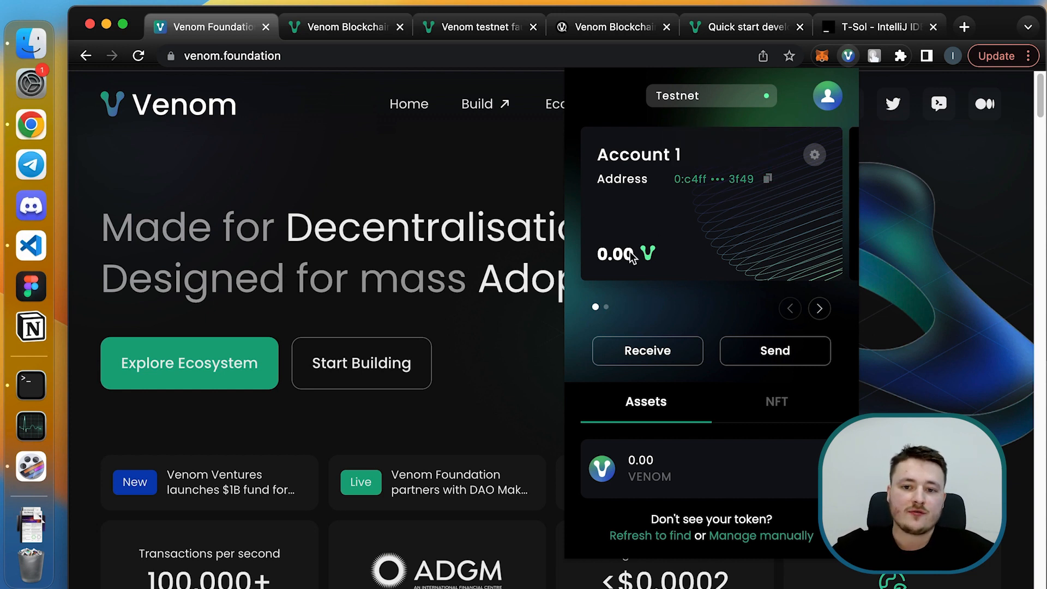
pyautogui.moveTo(717, 301)
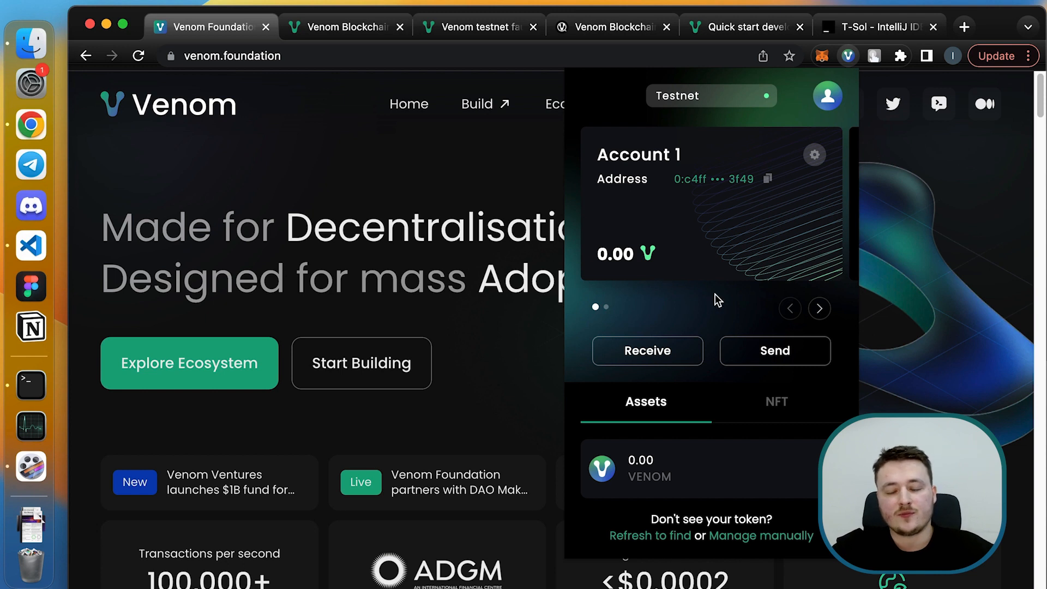
pyautogui.moveTo(691, 249)
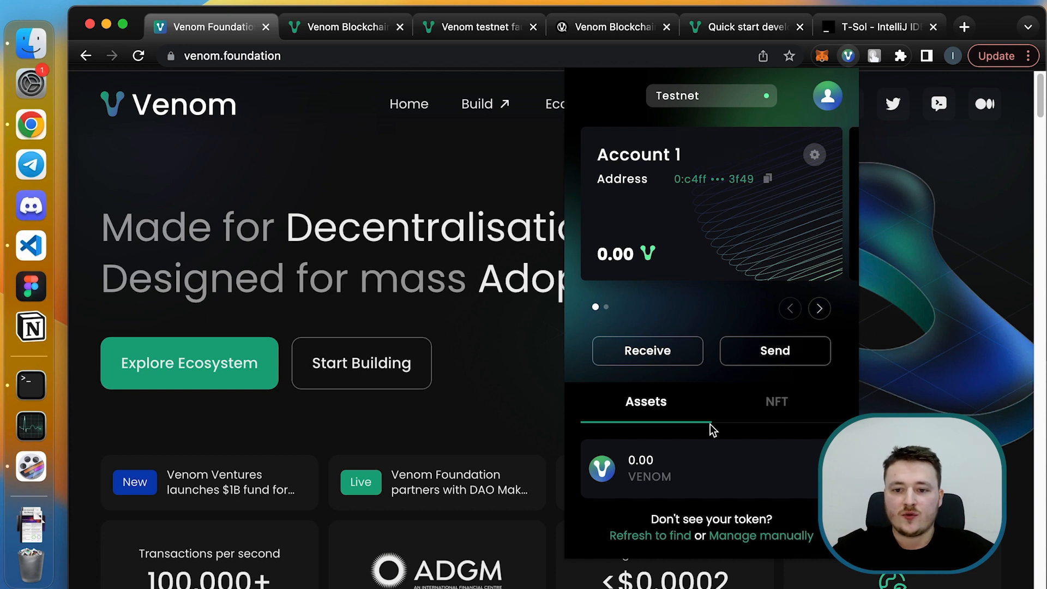
# Browse Account 1's empty Assets and NFT tabs, the network list, and account options.
pyautogui.click(777, 402)
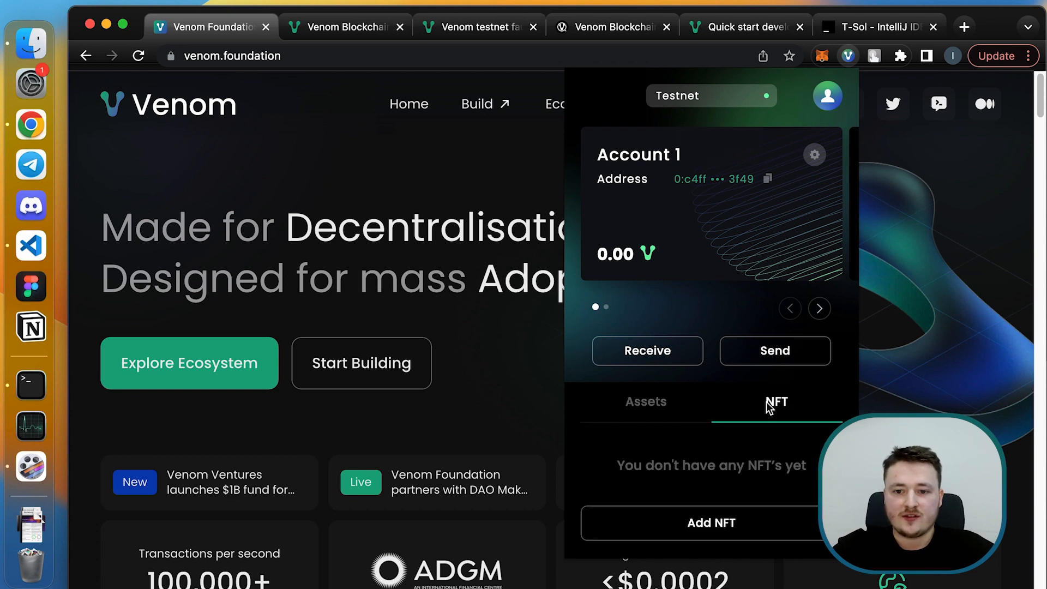
pyautogui.click(645, 402)
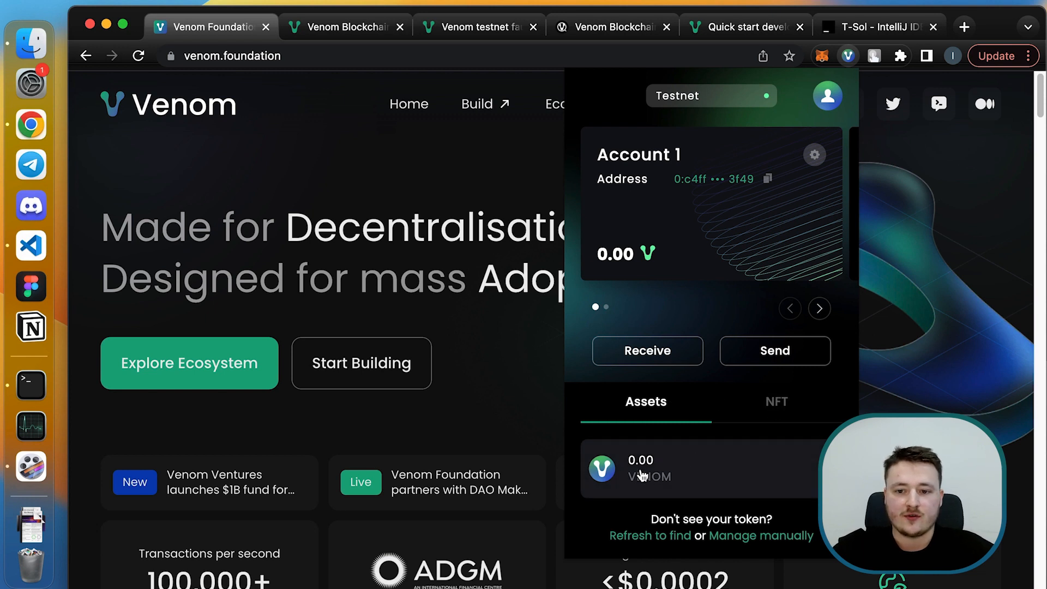
pyautogui.click(776, 402)
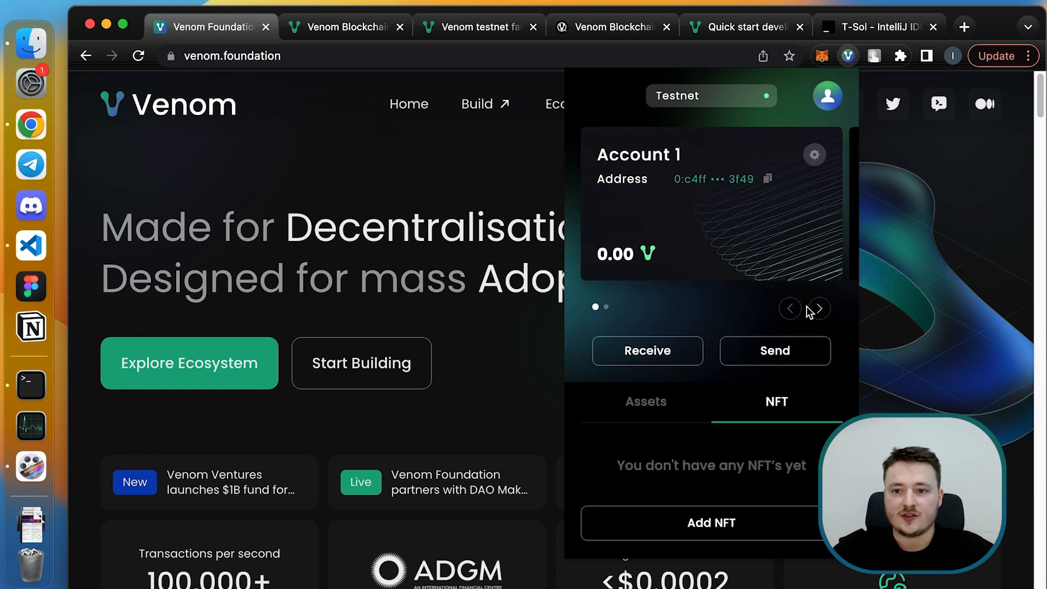
pyautogui.click(820, 308)
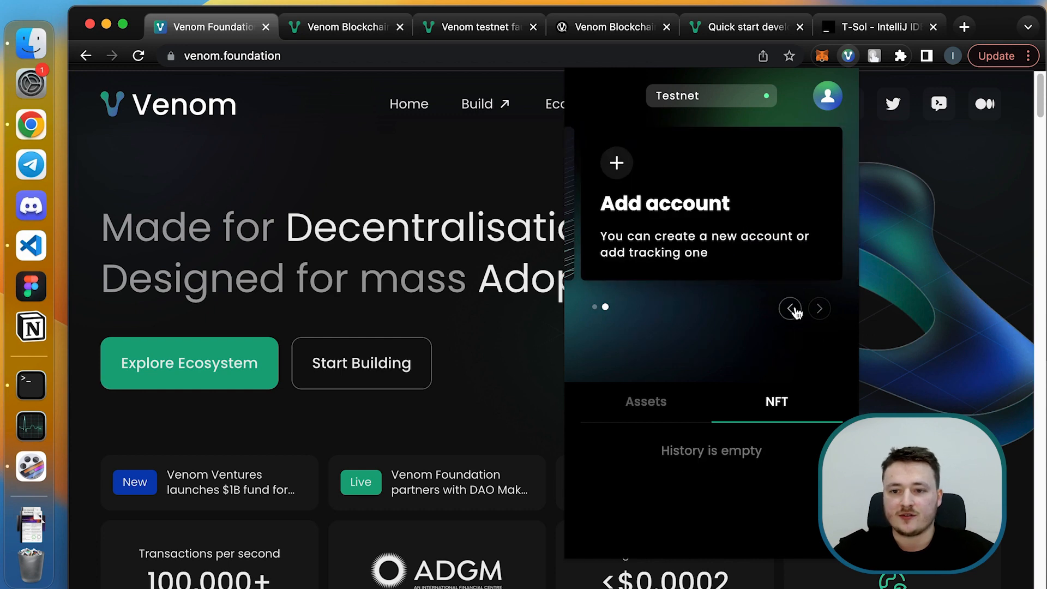
pyautogui.click(790, 307)
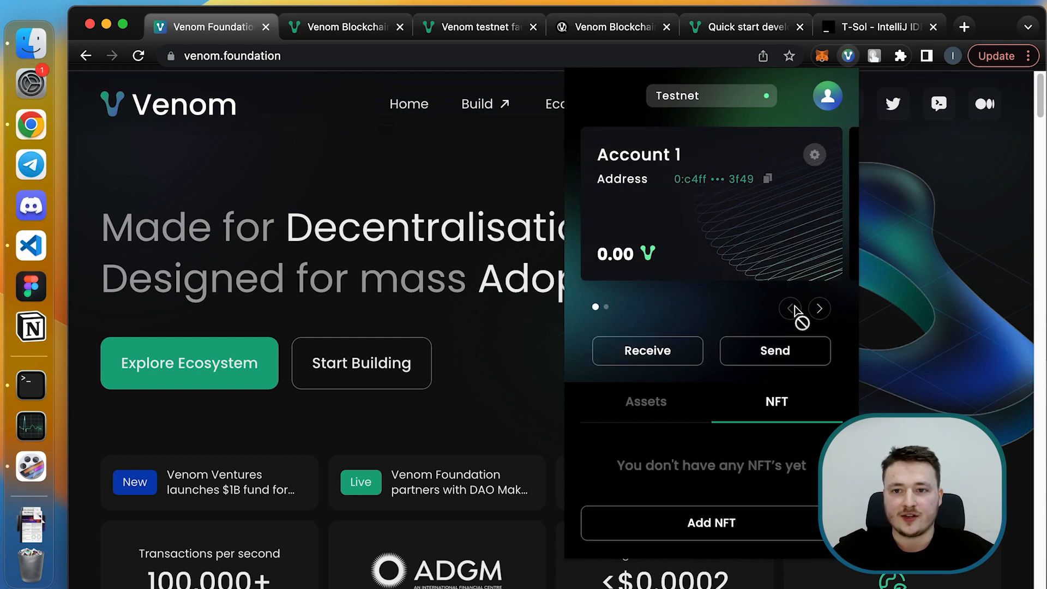
pyautogui.click(710, 95)
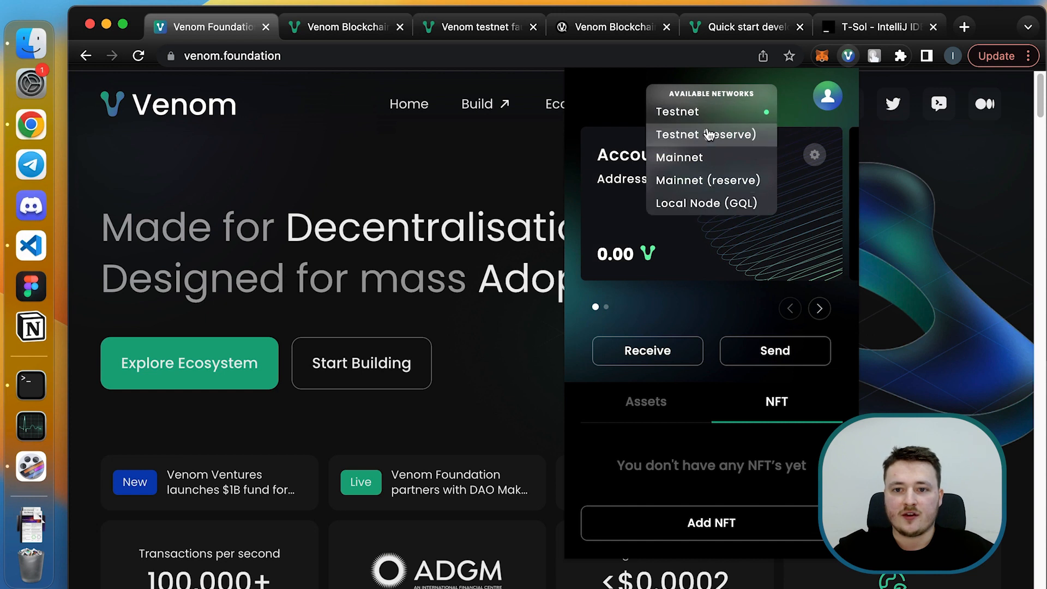
pyautogui.click(678, 111)
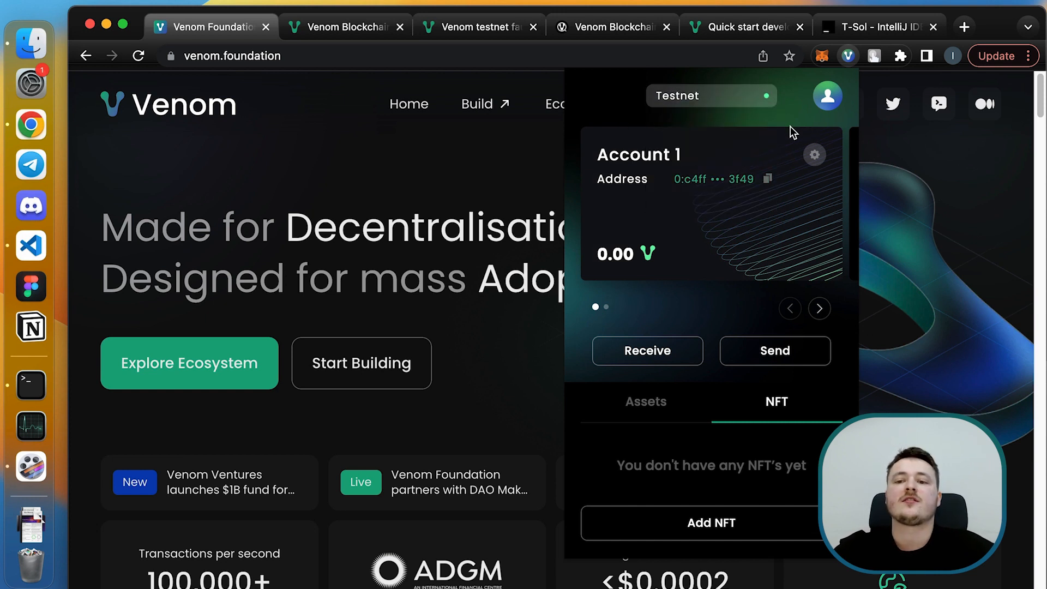
pyautogui.click(814, 154)
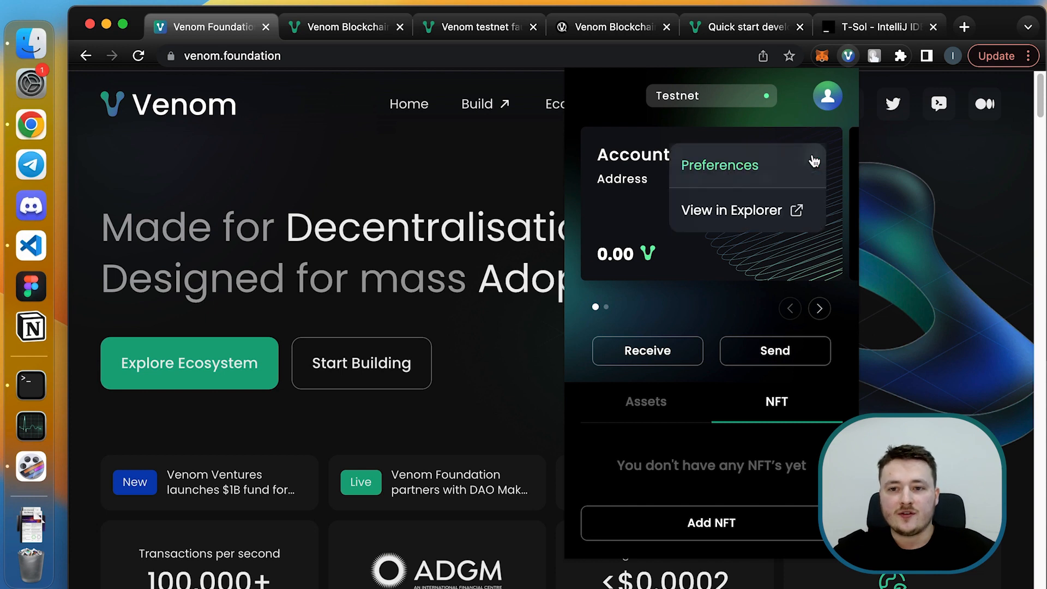
pyautogui.moveTo(680, 190)
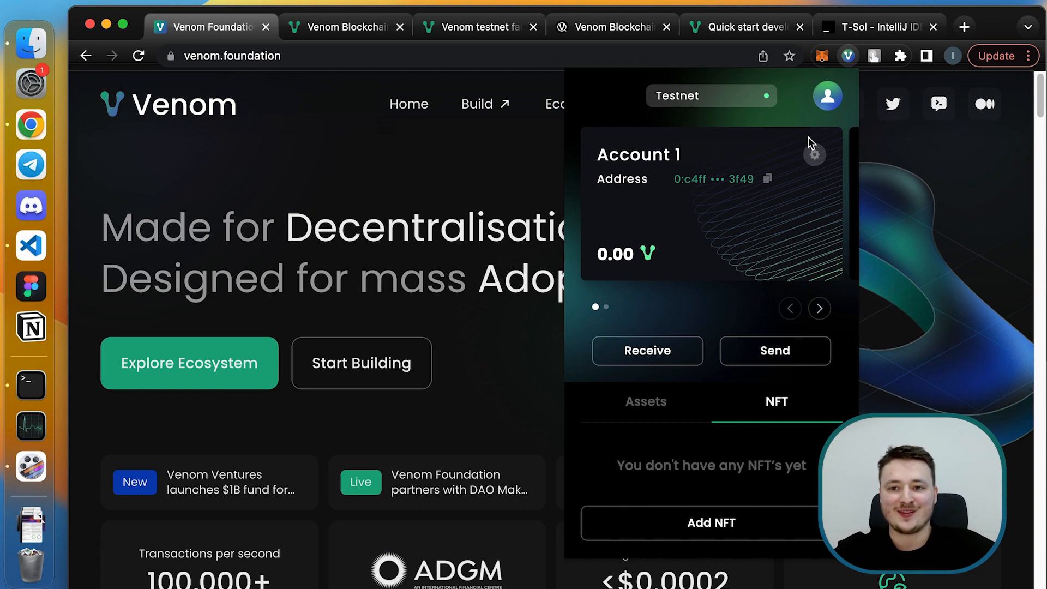
pyautogui.moveTo(809, 120)
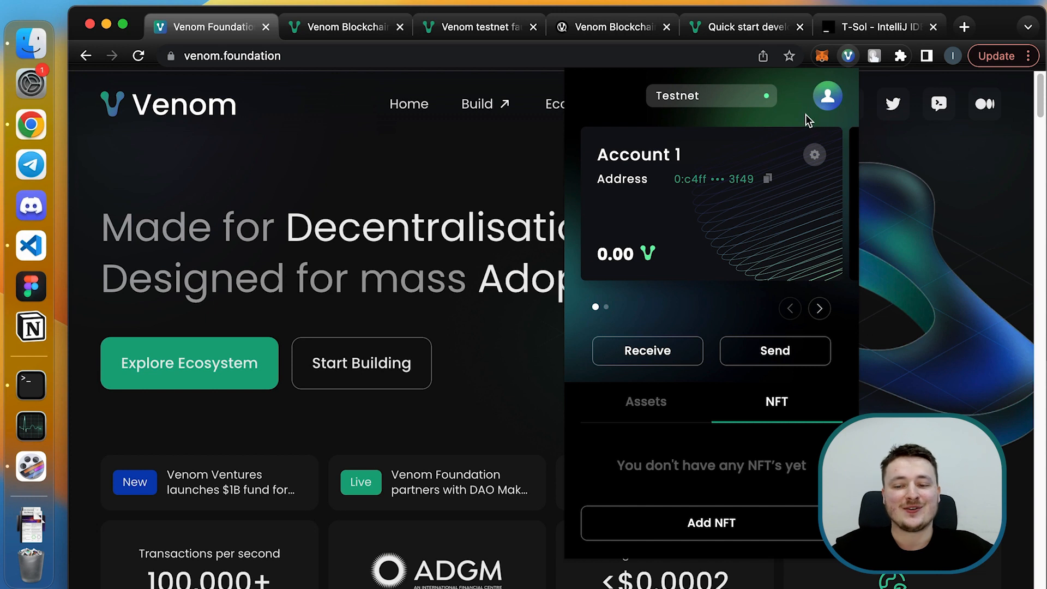
pyautogui.moveTo(806, 138)
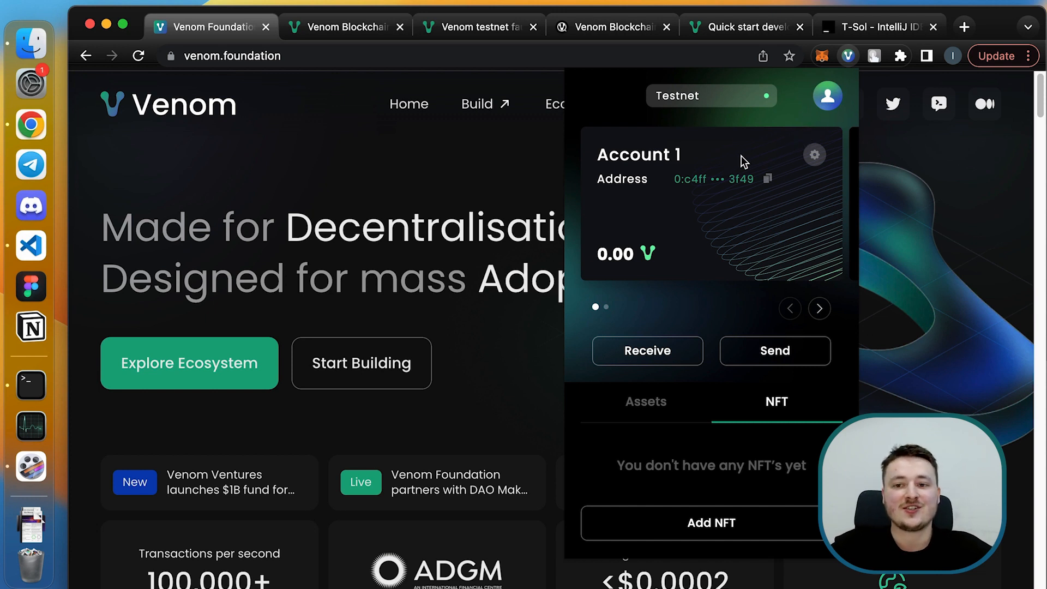
pyautogui.moveTo(827, 95)
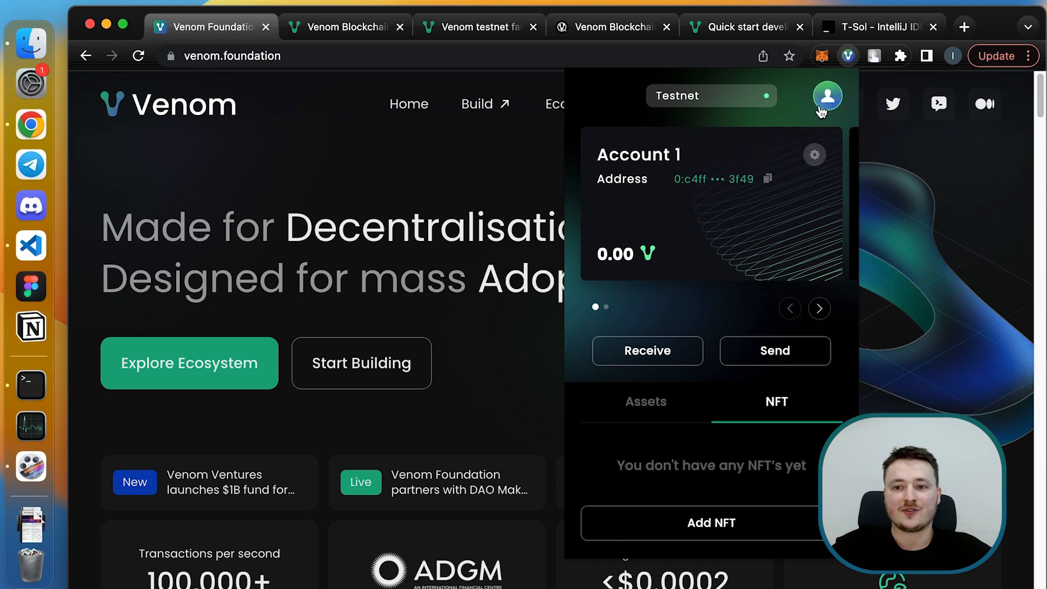
# Open My seed from the wallet's seed phrases list.
pyautogui.click(828, 95)
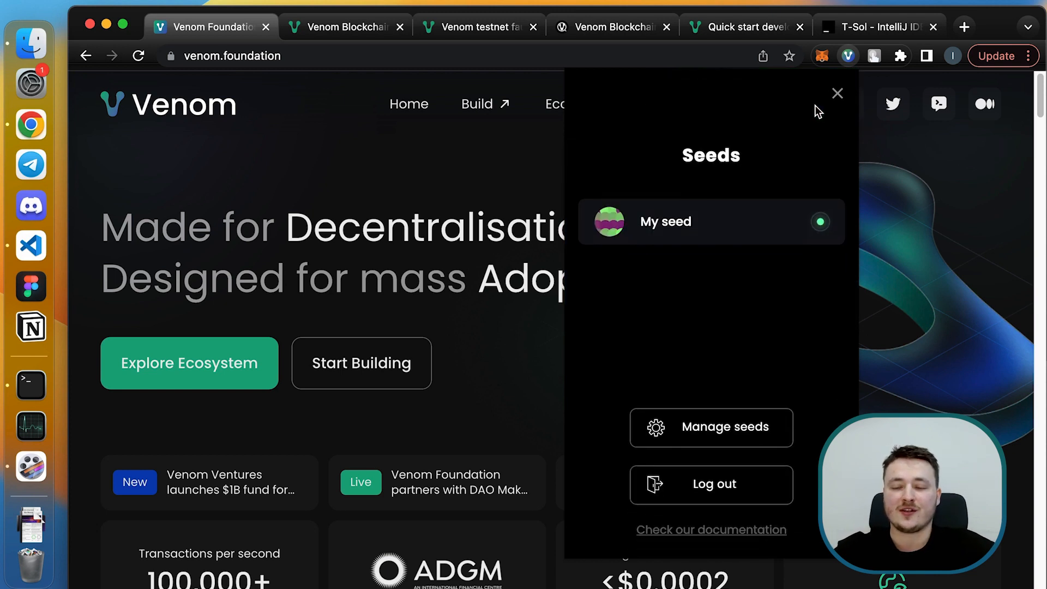
pyautogui.moveTo(768, 164)
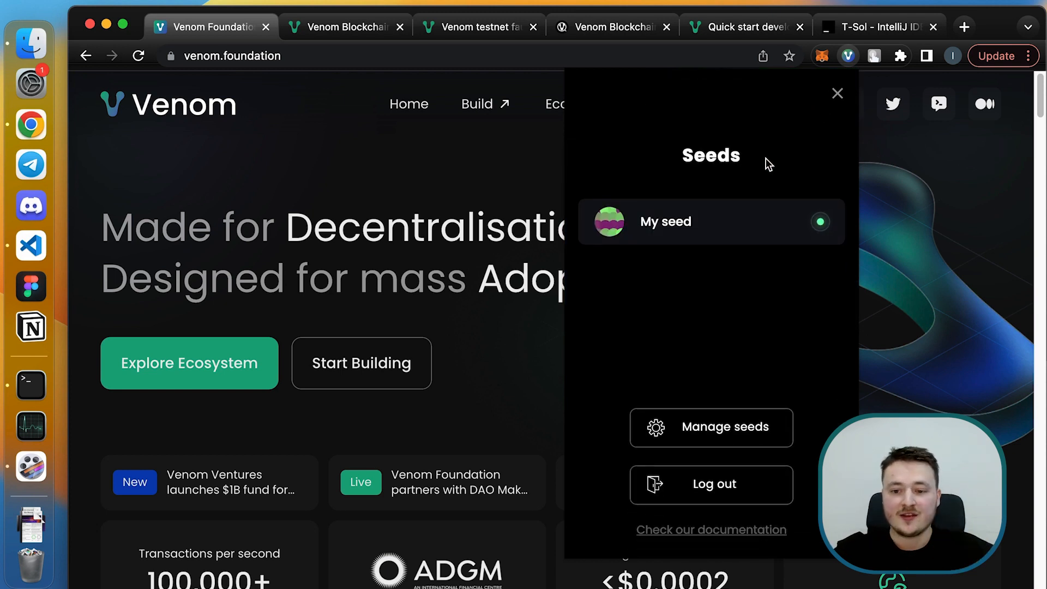
pyautogui.moveTo(764, 287)
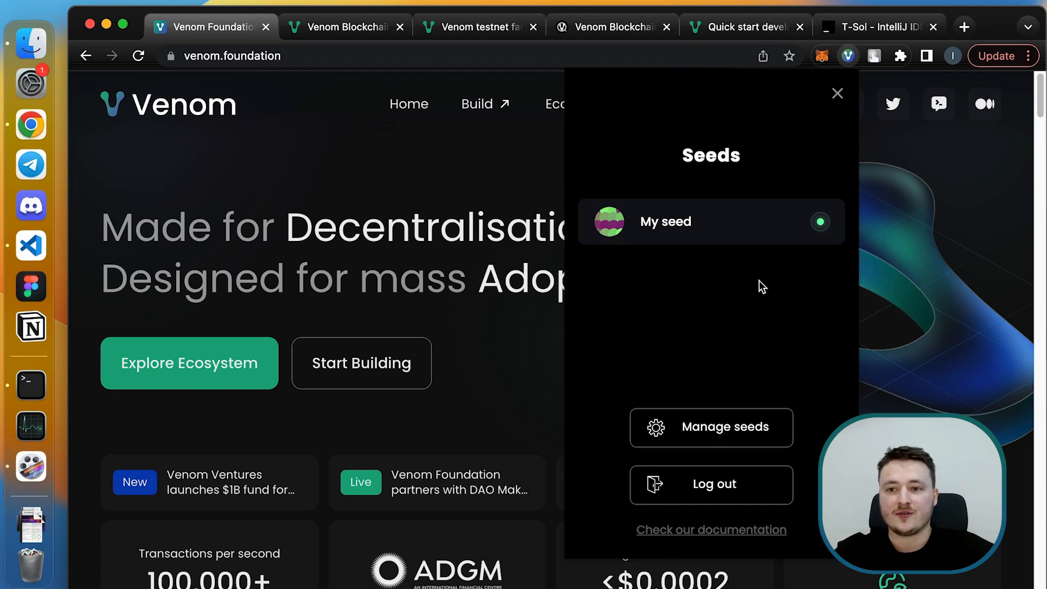
pyautogui.click(829, 95)
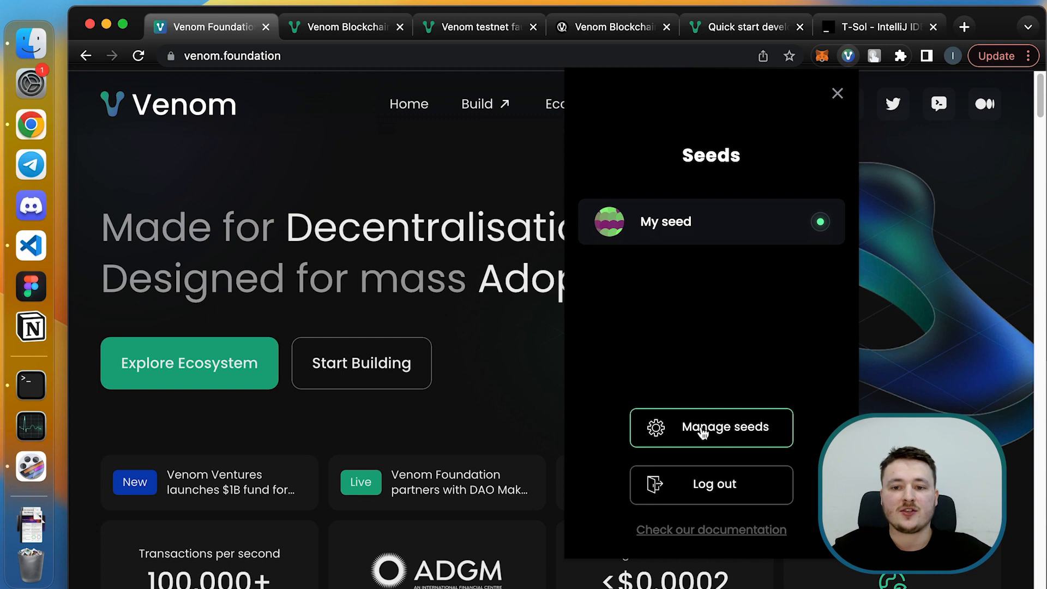
pyautogui.click(711, 427)
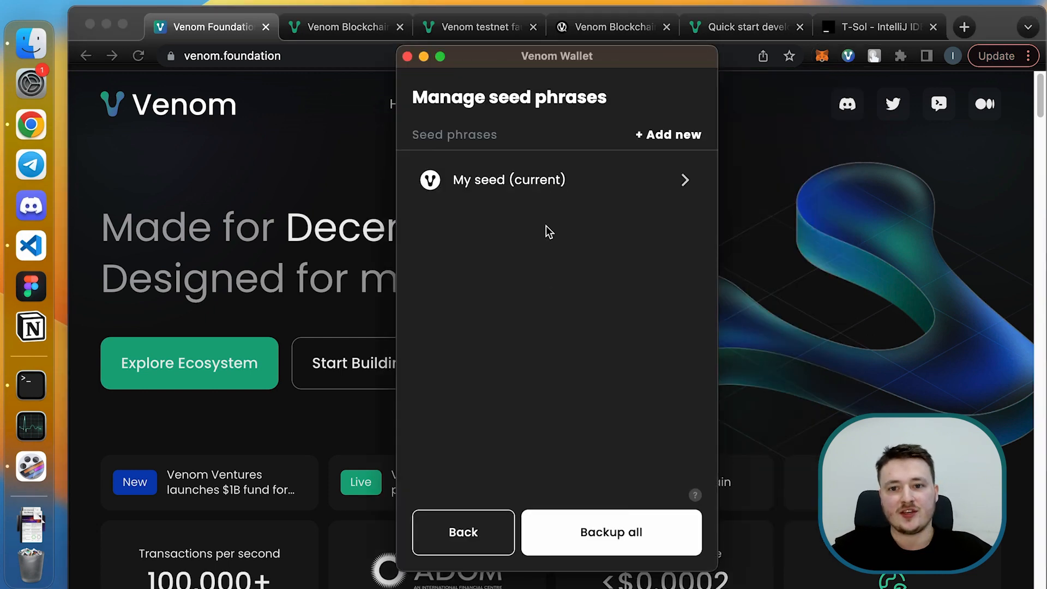
pyautogui.moveTo(539, 359)
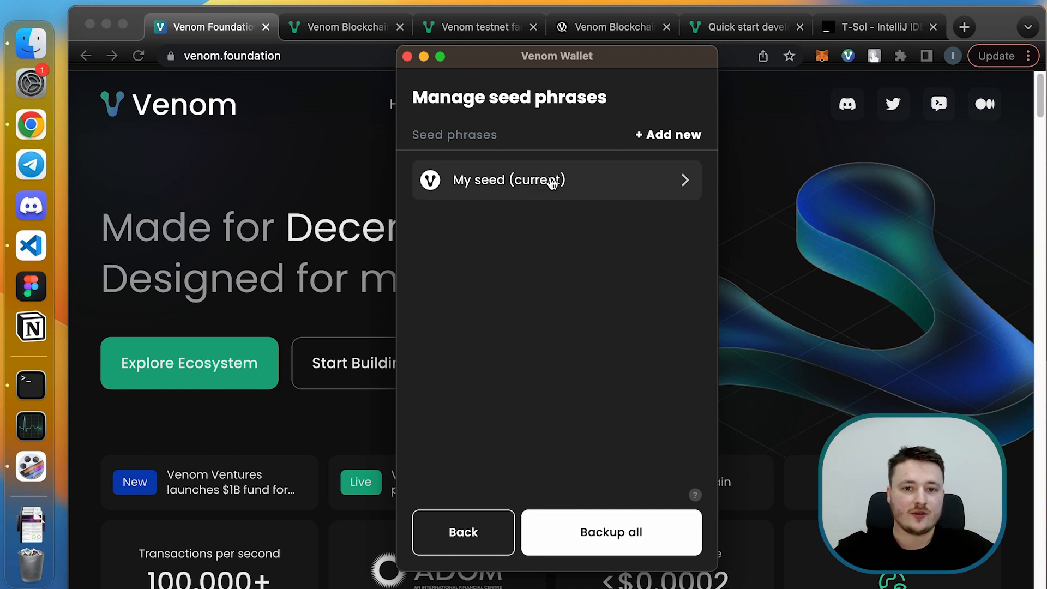
pyautogui.moveTo(571, 310)
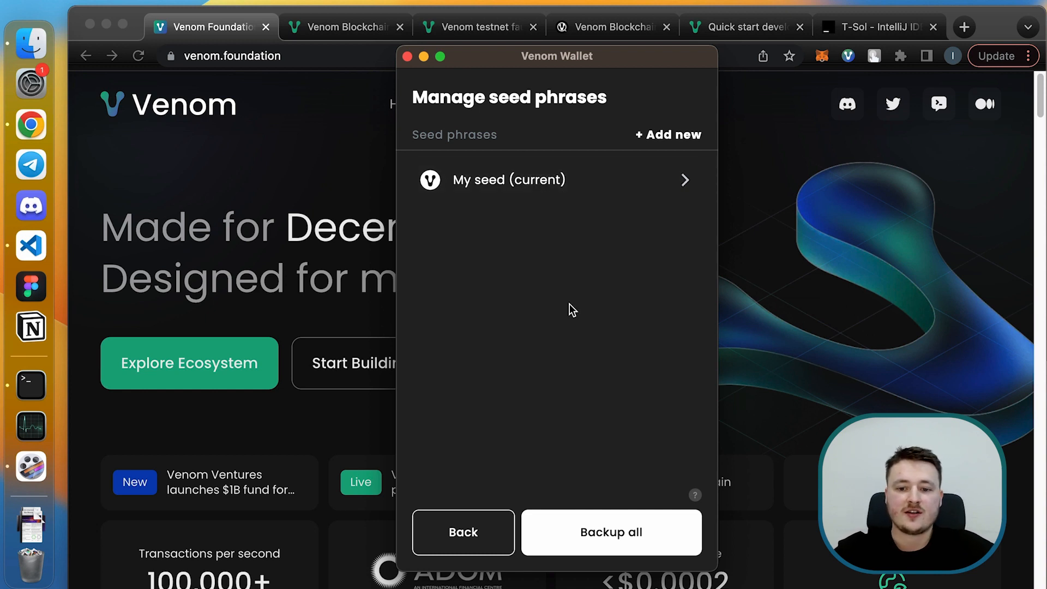
pyautogui.click(508, 179)
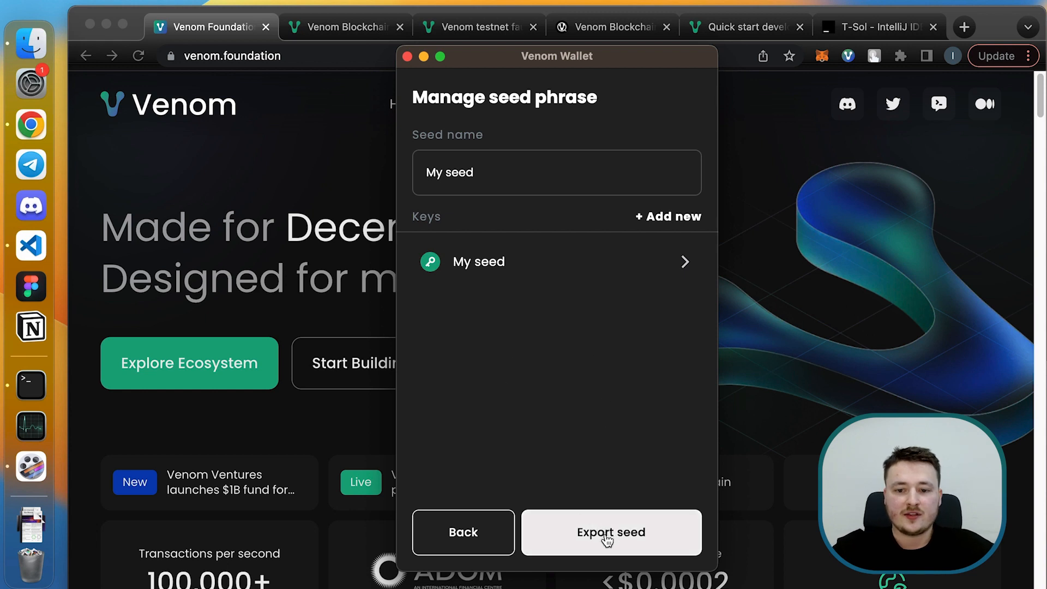
# Export My seed with the password, copy all twelve words, and go back to the list.
pyautogui.click(610, 533)
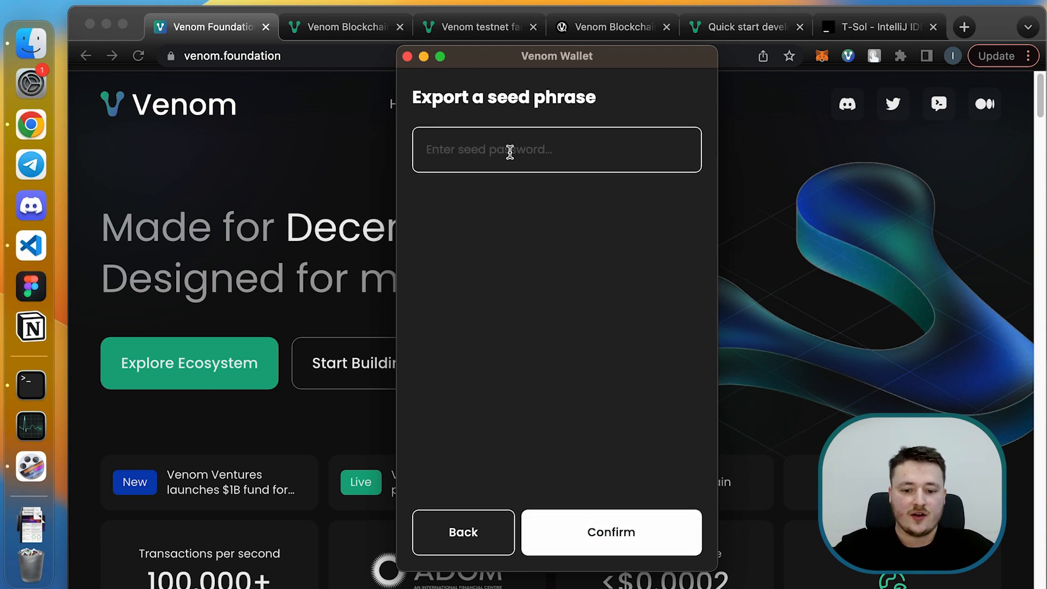
pyautogui.write('••••••')
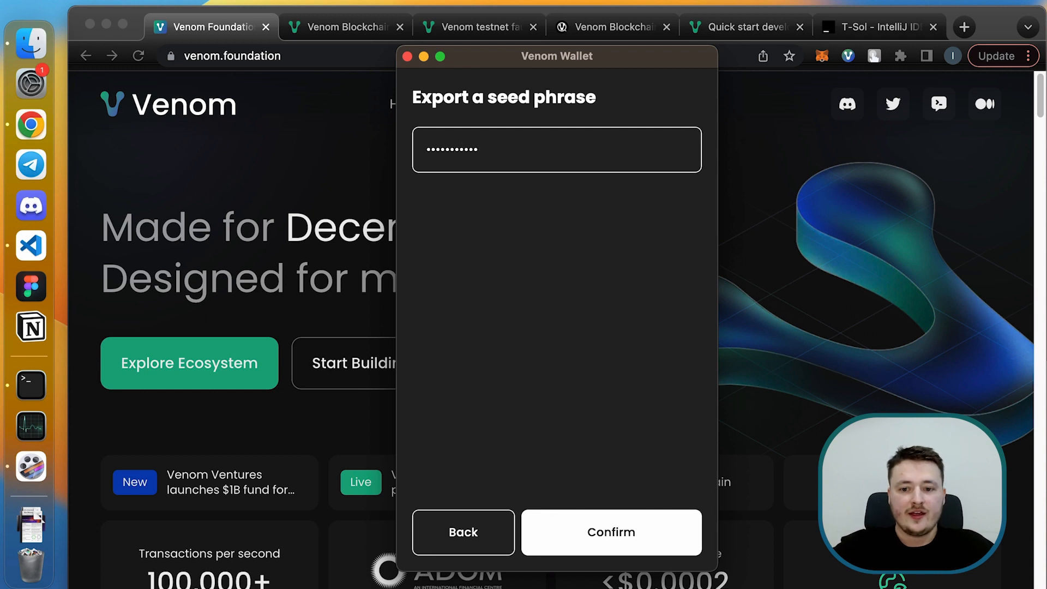
pyautogui.click(611, 533)
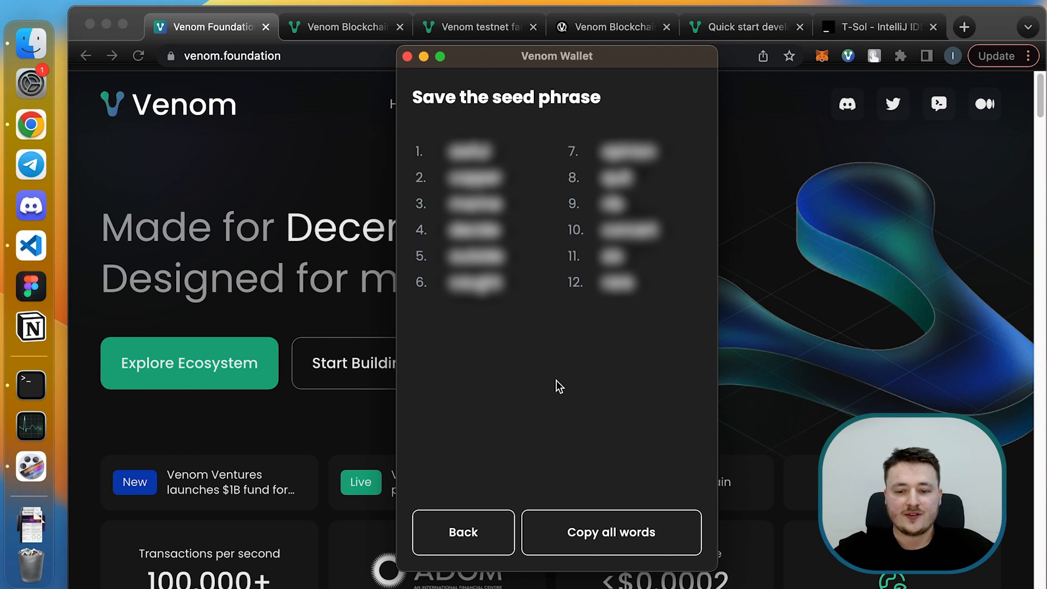
pyautogui.click(609, 532)
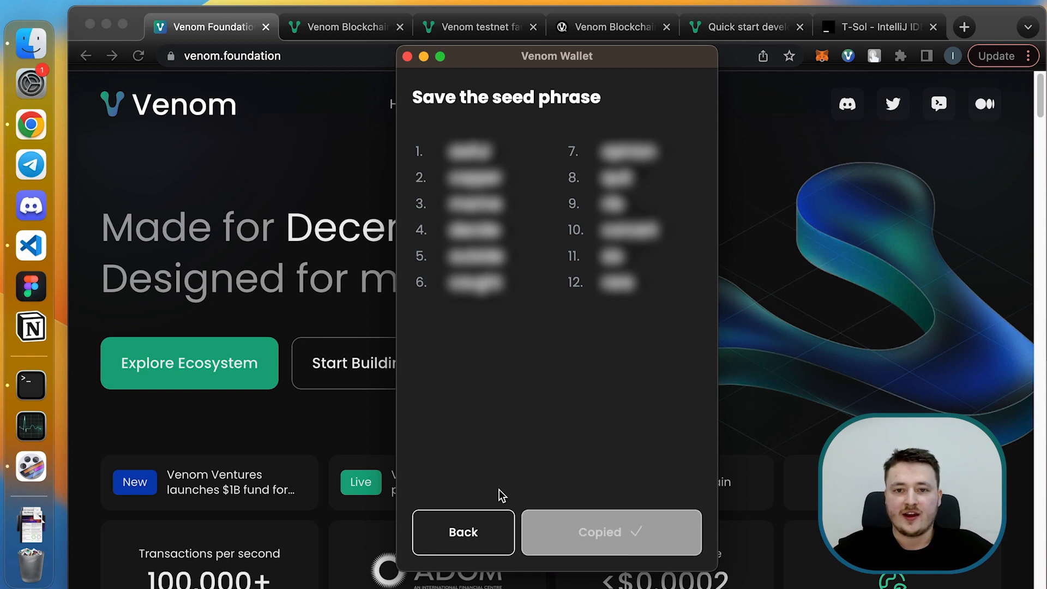
pyautogui.click(609, 532)
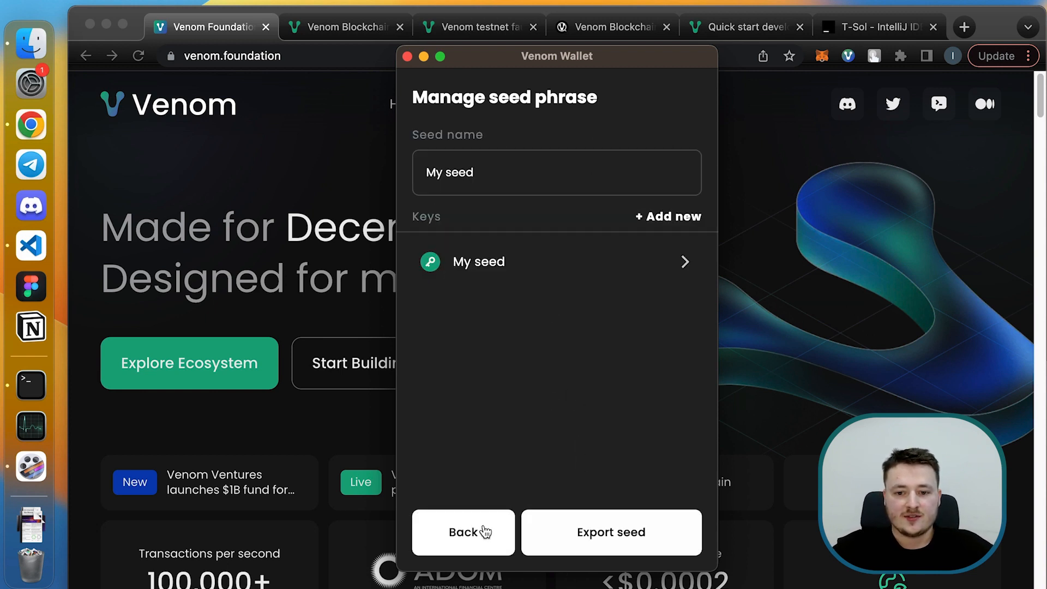
pyautogui.click(463, 532)
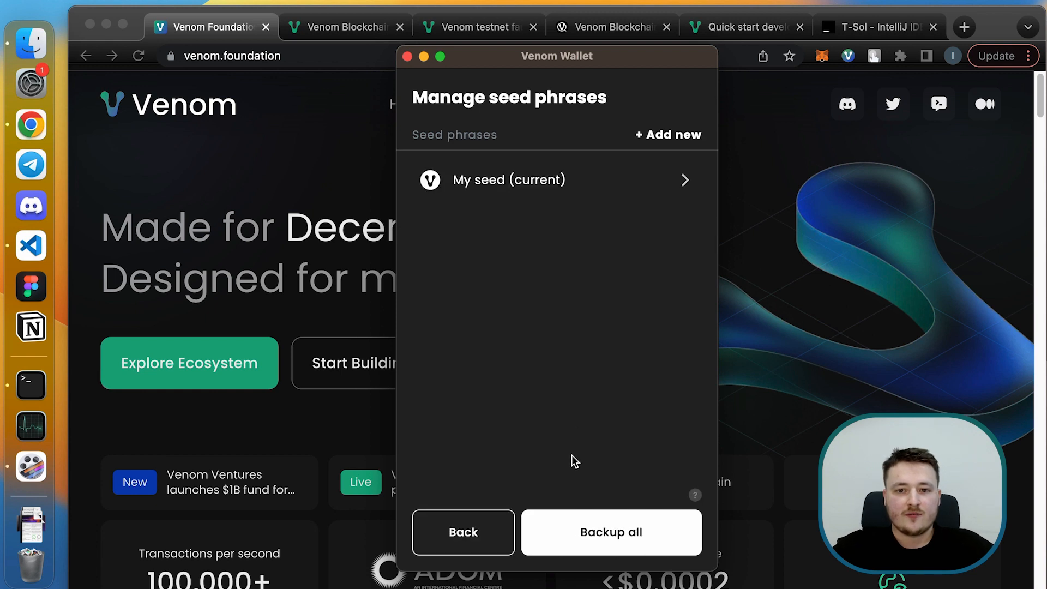
pyautogui.moveTo(544, 324)
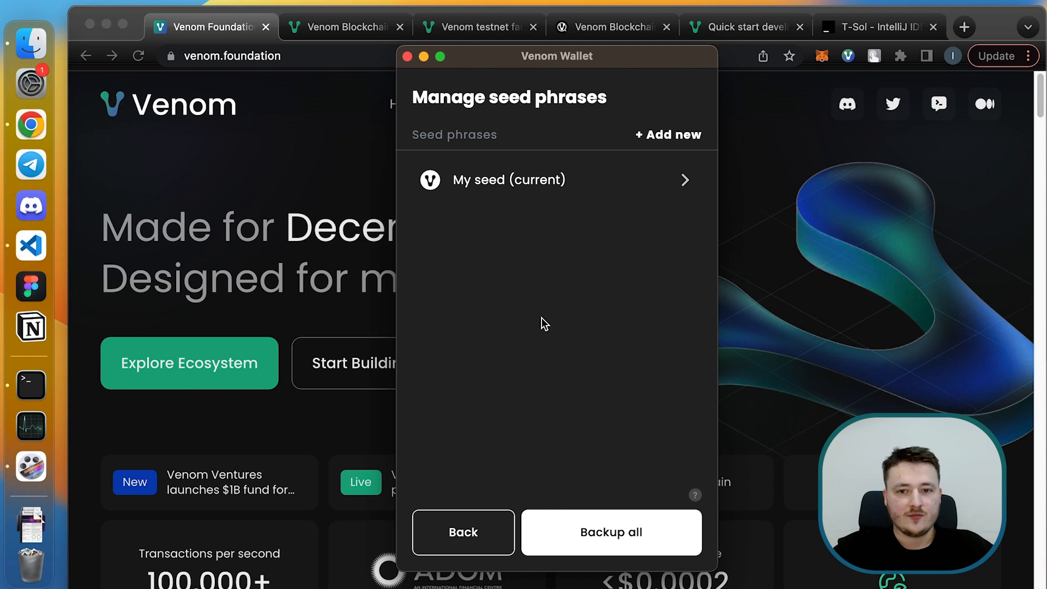
pyautogui.moveTo(610, 532)
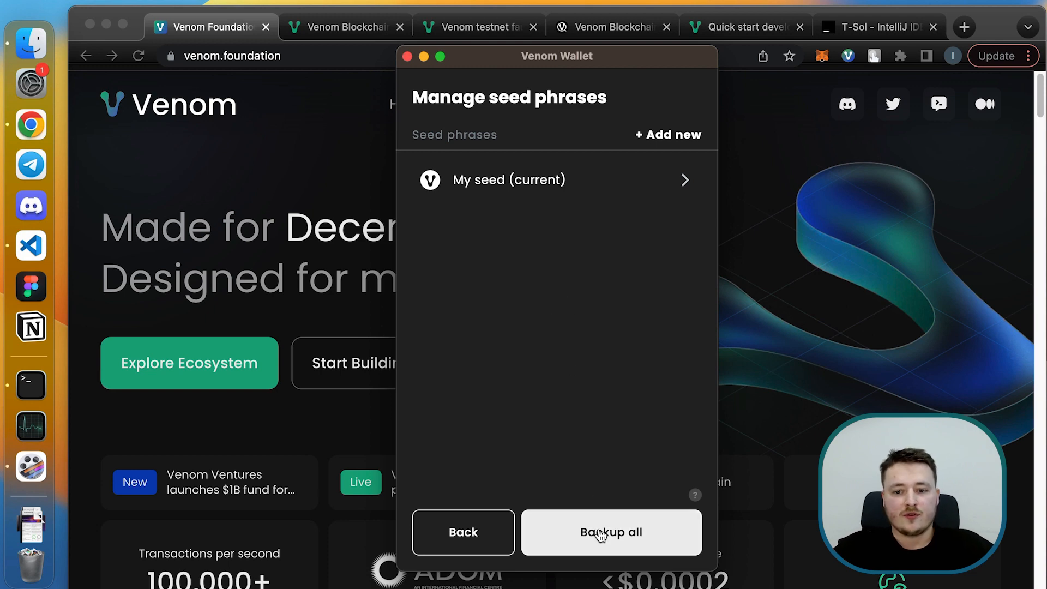
# Choose Backup all for the seed phrases, then cancel saving the backup file.
pyautogui.click(611, 532)
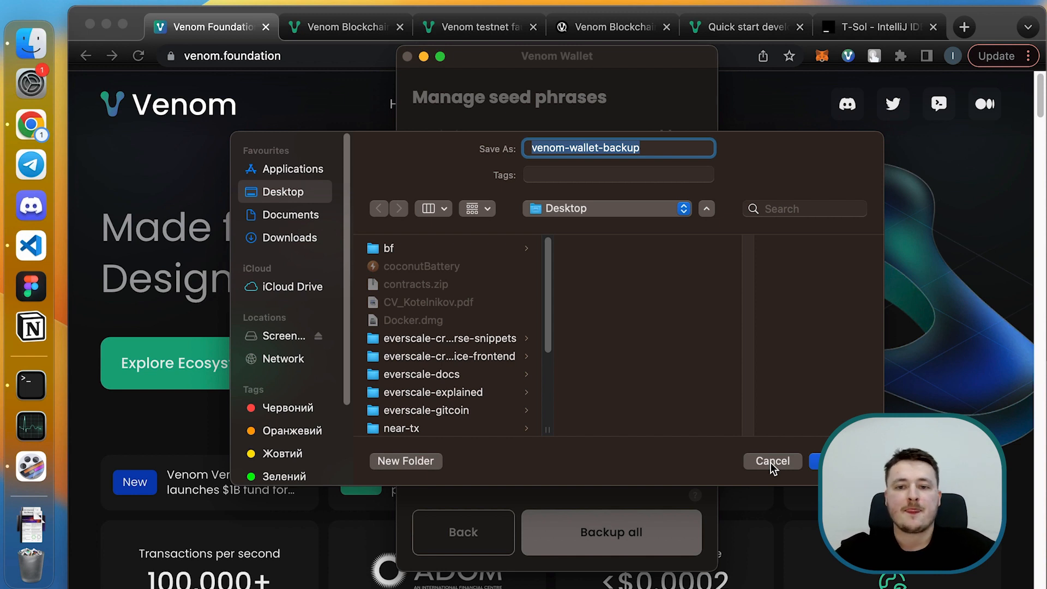
pyautogui.click(771, 461)
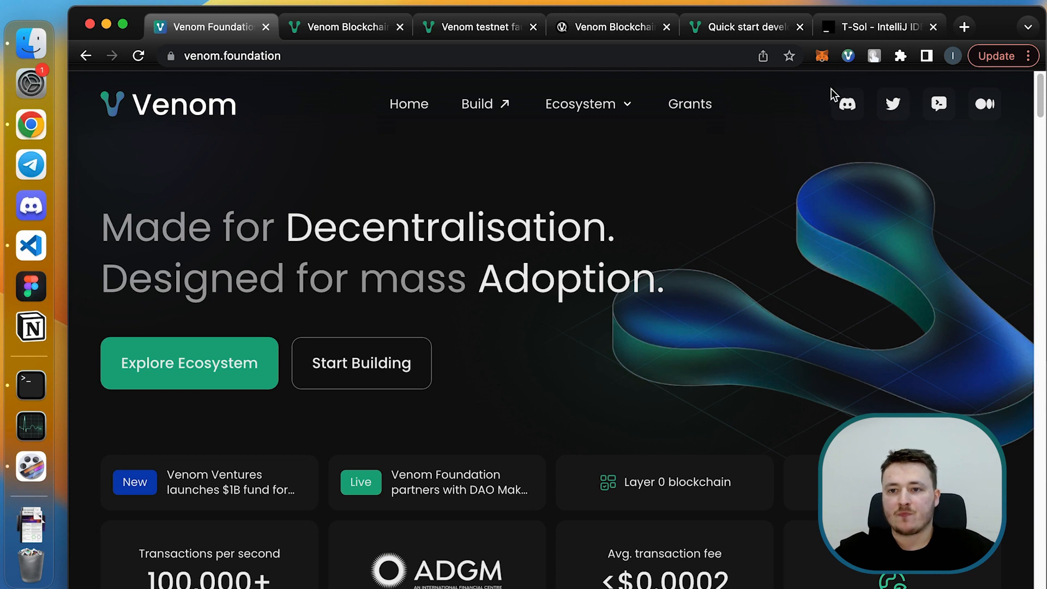
# Switch to the VenomScan testnet explorer to search for the wallet address.
pyautogui.click(847, 56)
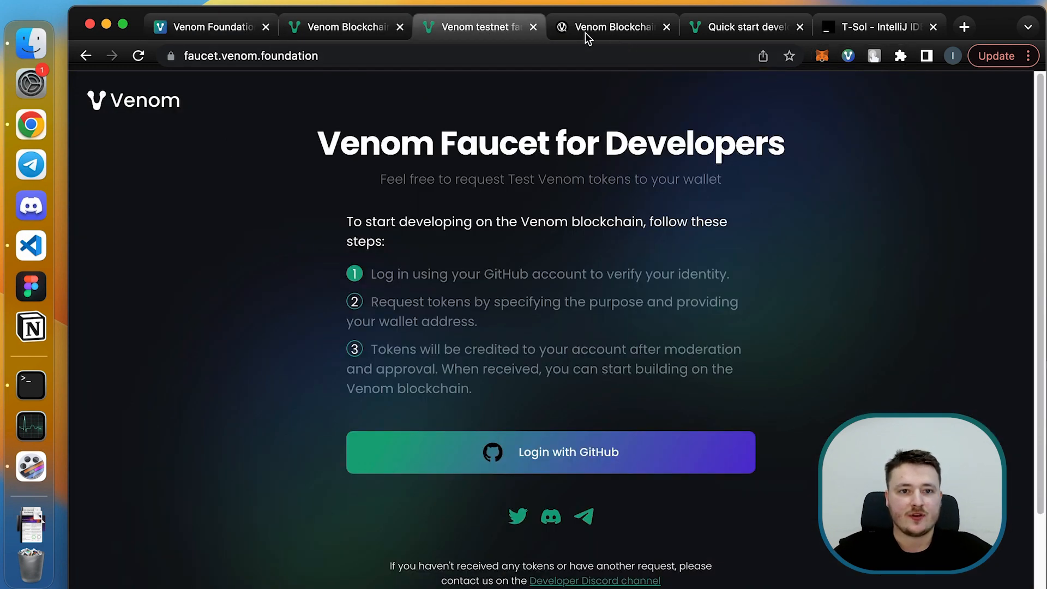
pyautogui.click(611, 26)
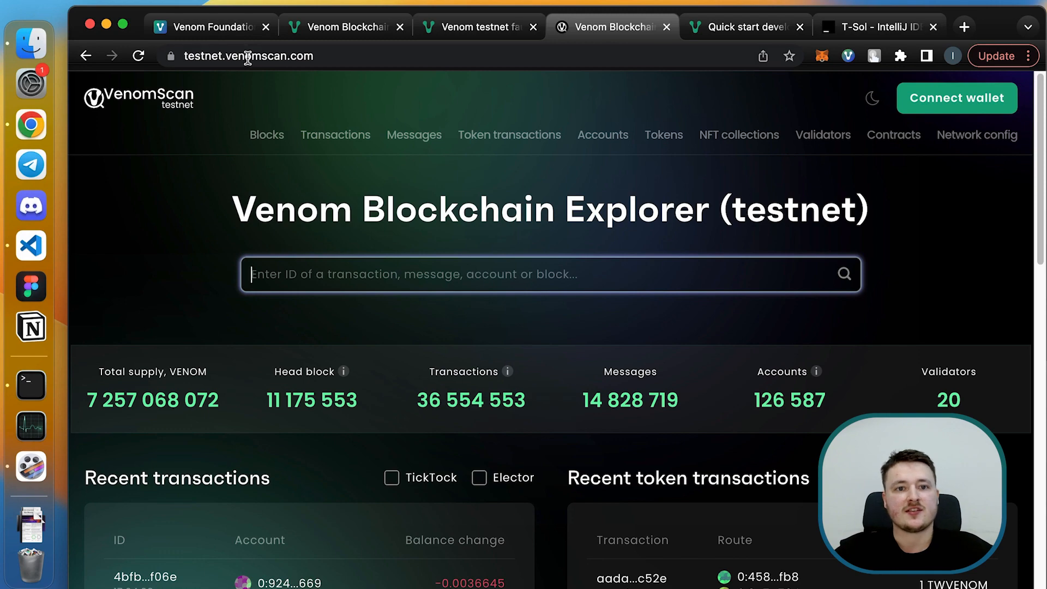
pyautogui.moveTo(438, 300)
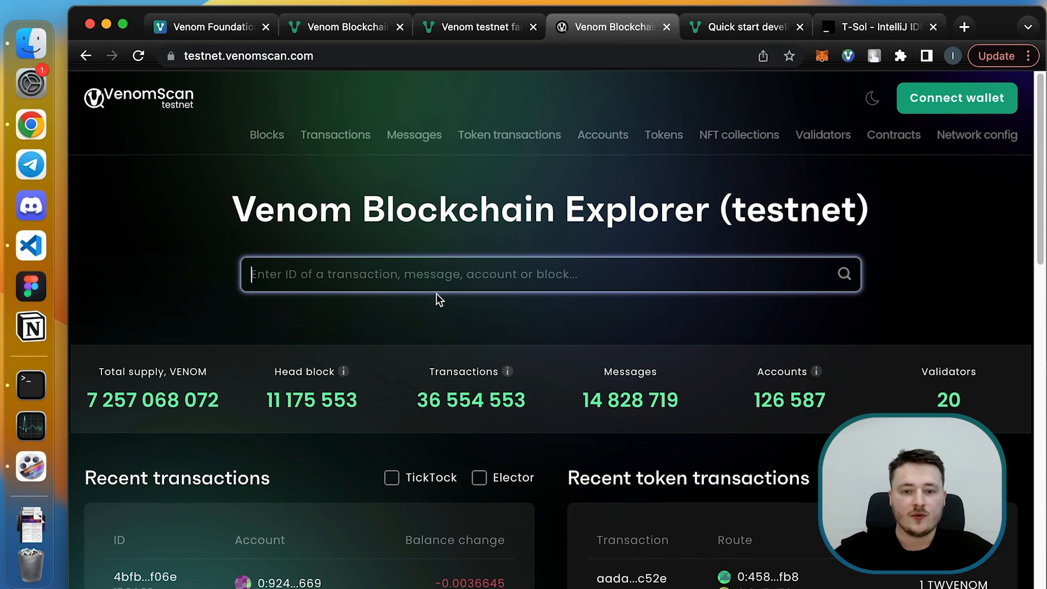
pyautogui.scroll(-3)
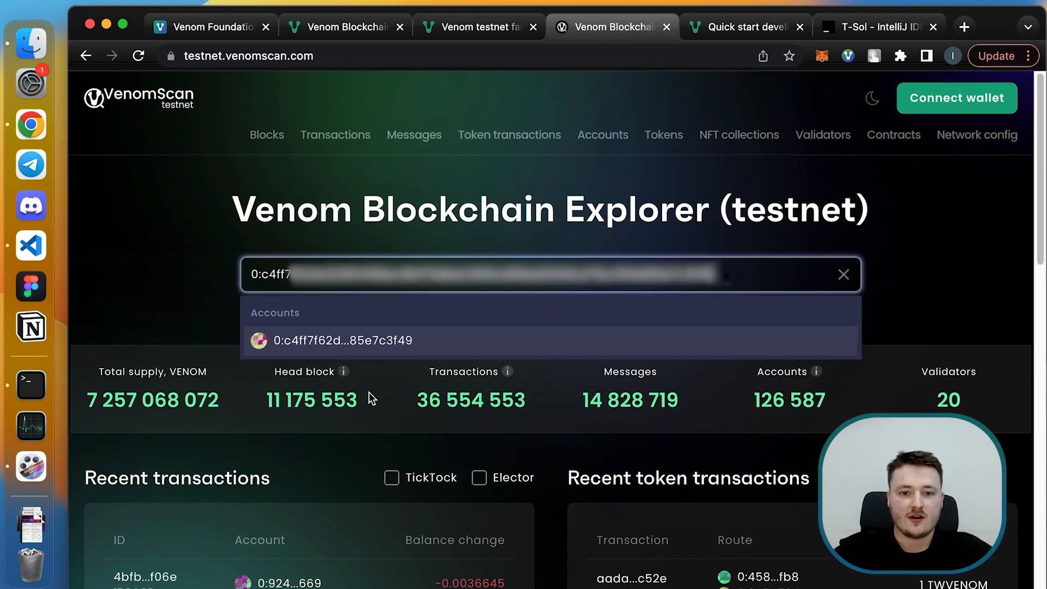
# Open the matching account's details page and scroll through its main details.
pyautogui.click(343, 341)
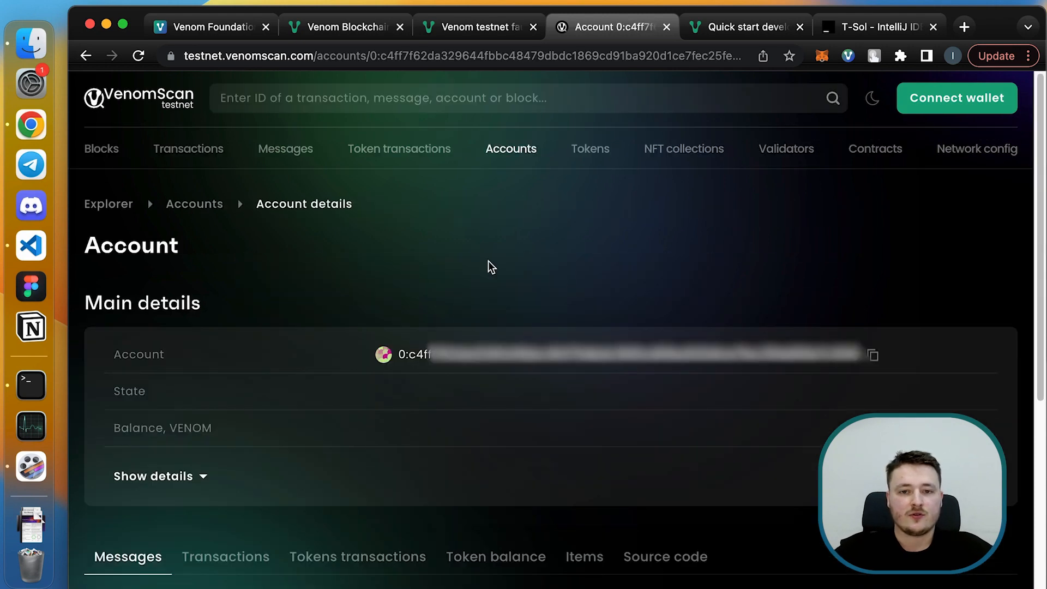
pyautogui.scroll(-3)
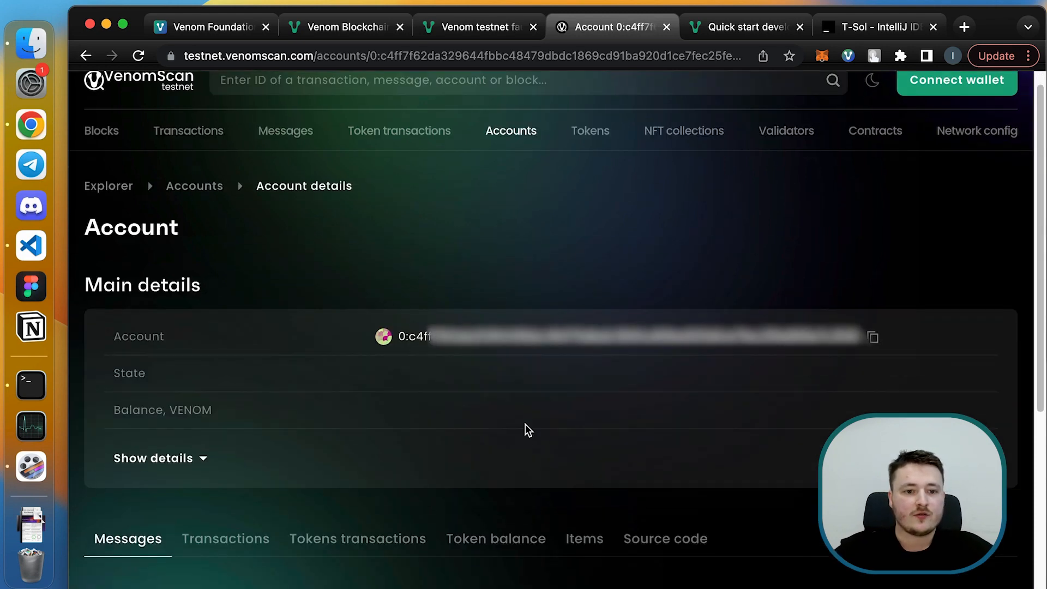
pyautogui.scroll(-3)
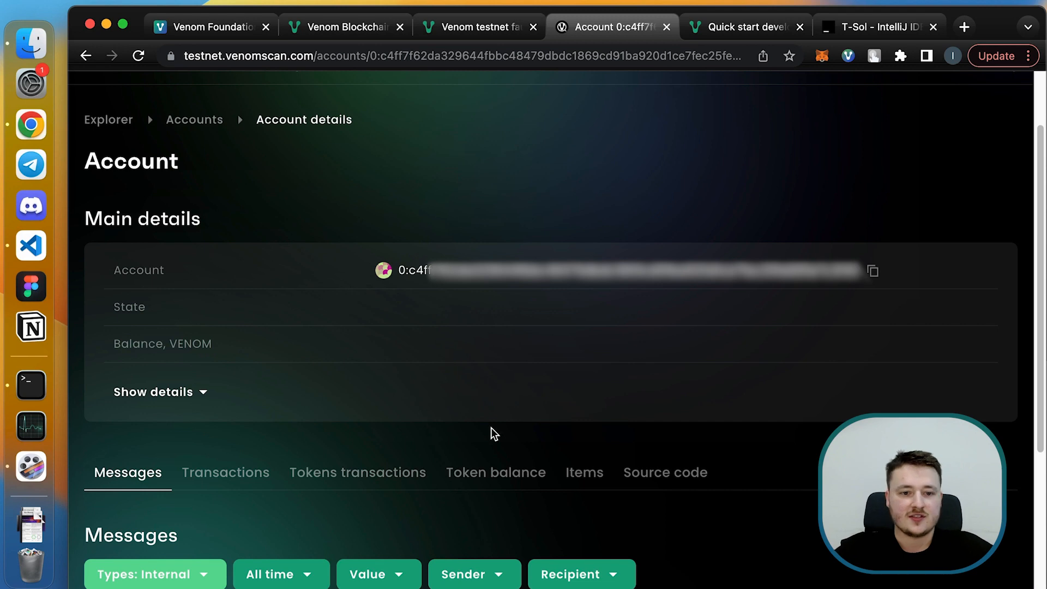
pyautogui.scroll(-3)
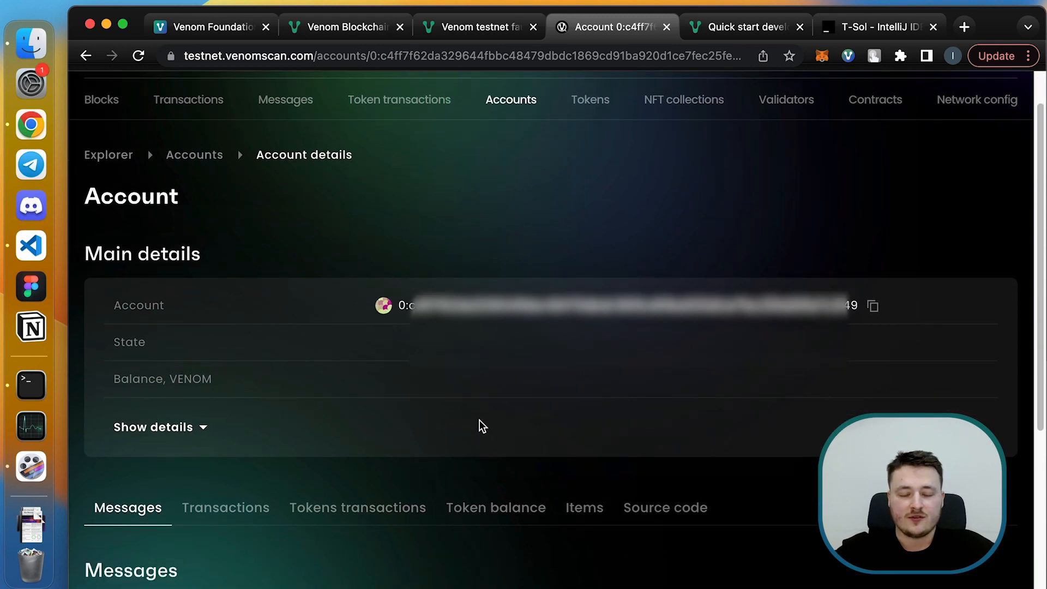
pyautogui.scroll(-3)
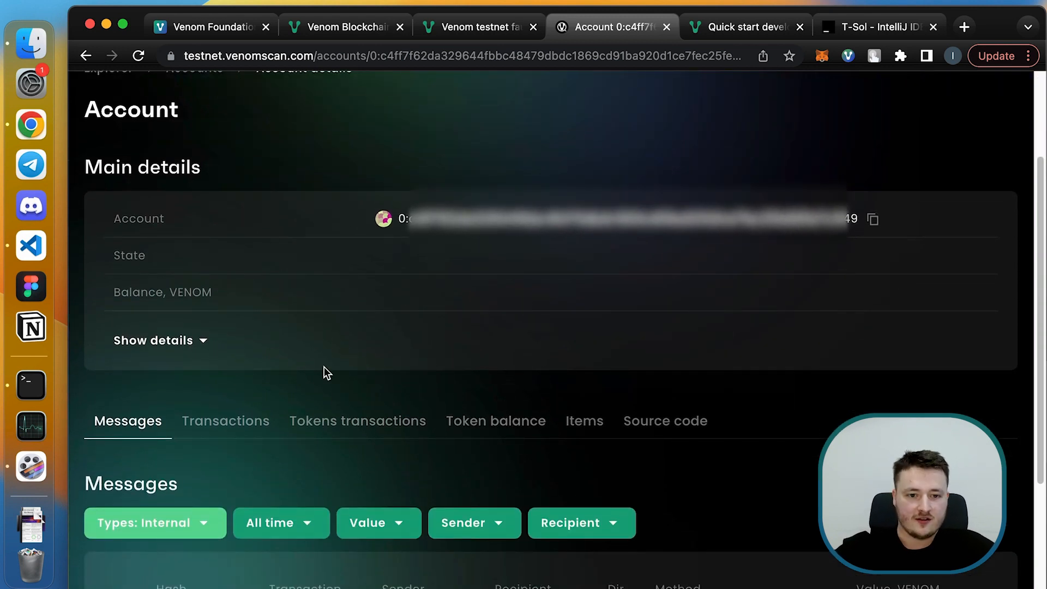
# Check the account's empty transactions, token transactions, tokens, items and source code tabs.
pyautogui.click(226, 420)
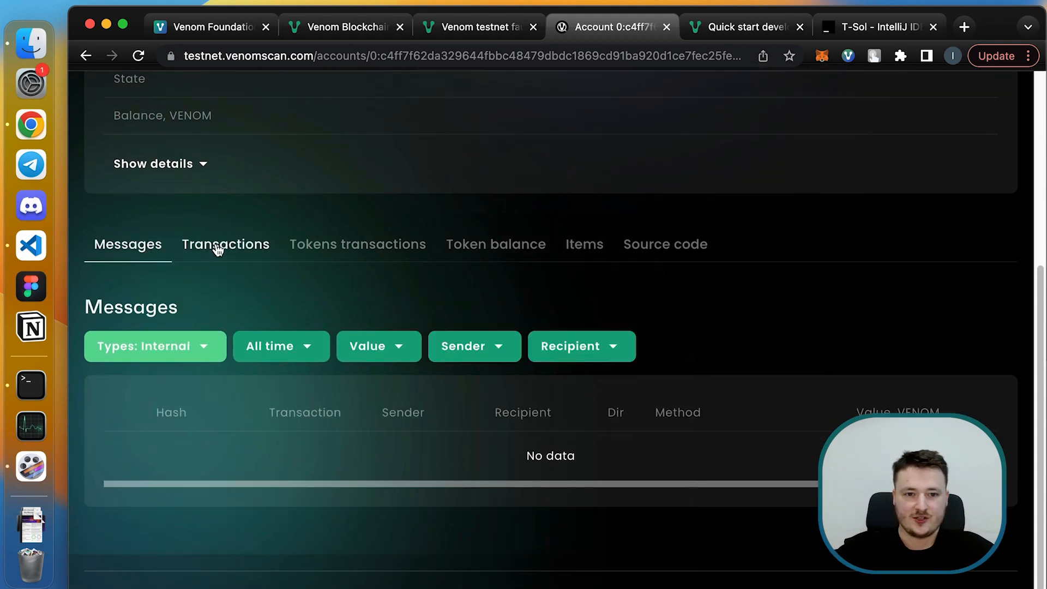
pyautogui.click(357, 244)
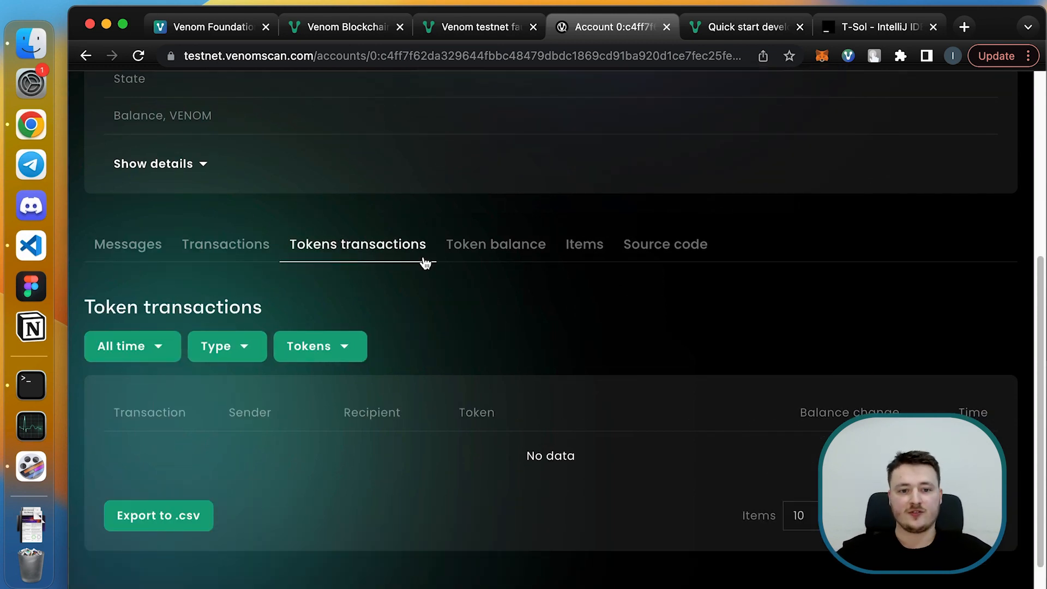
pyautogui.click(496, 244)
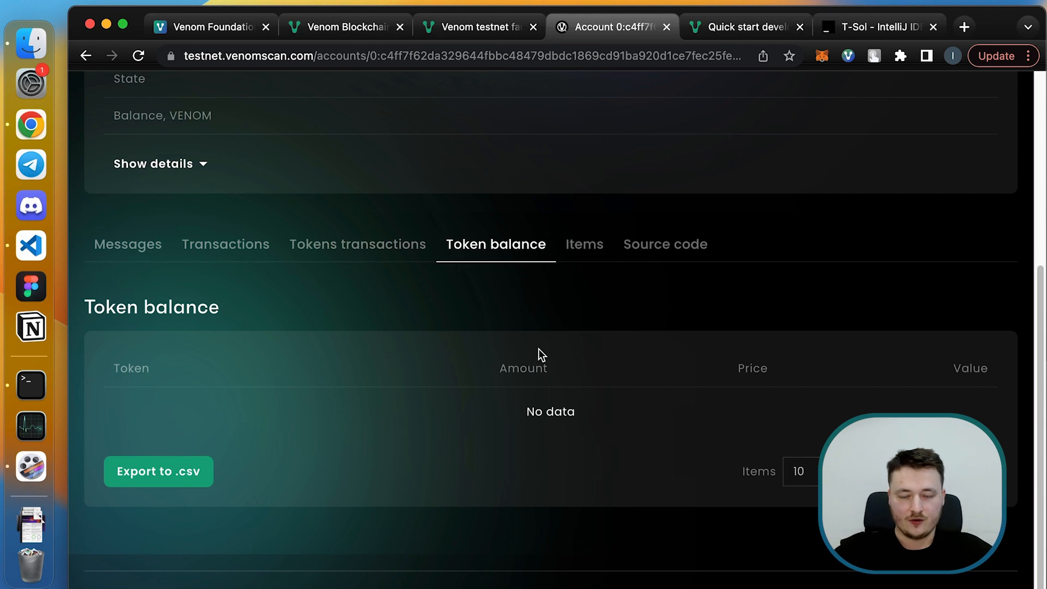
pyautogui.click(583, 244)
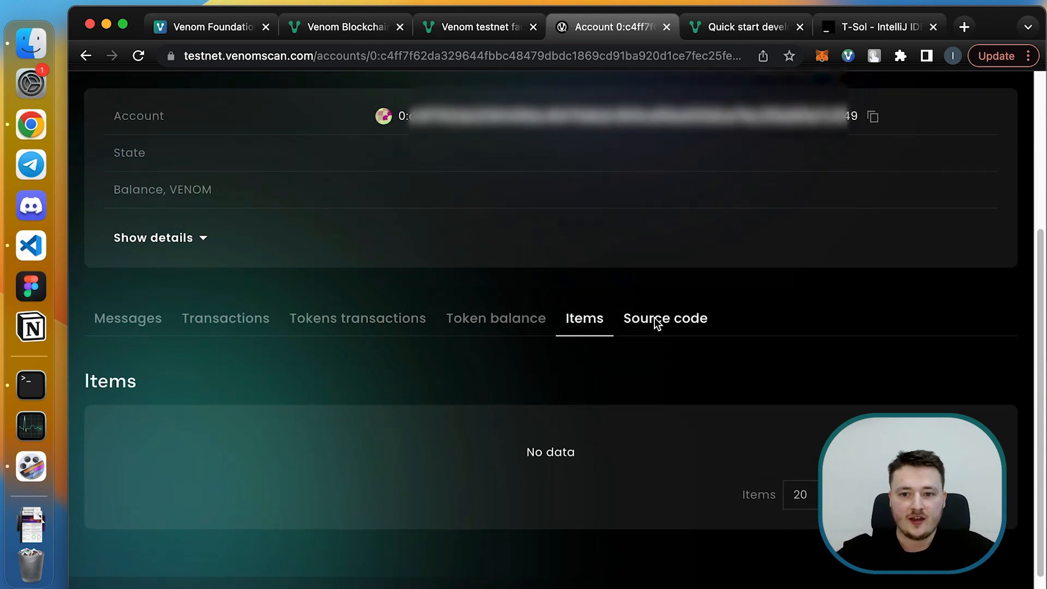
pyautogui.click(666, 319)
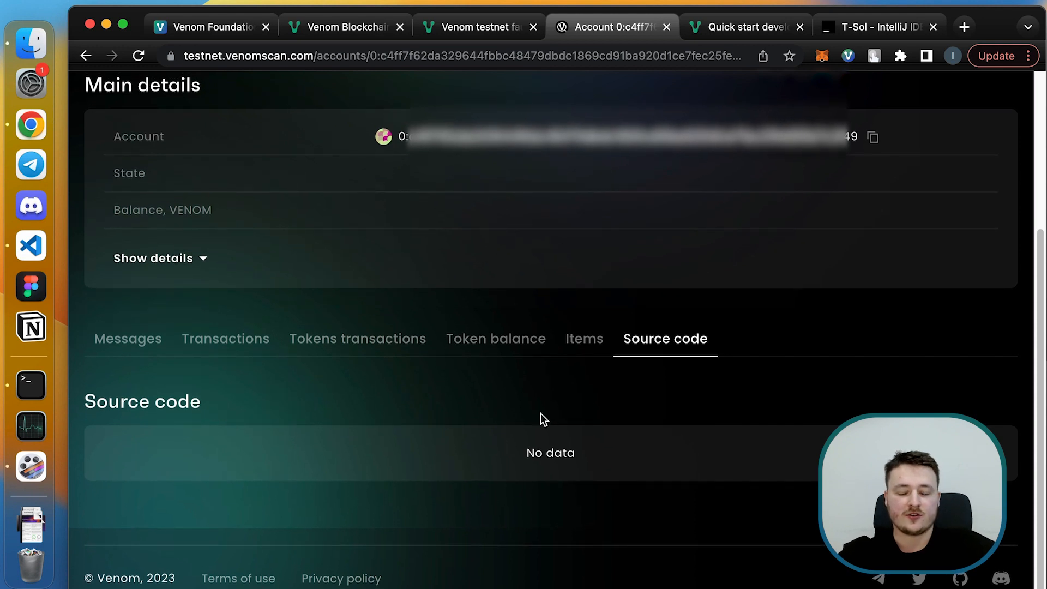
pyautogui.moveTo(604, 408)
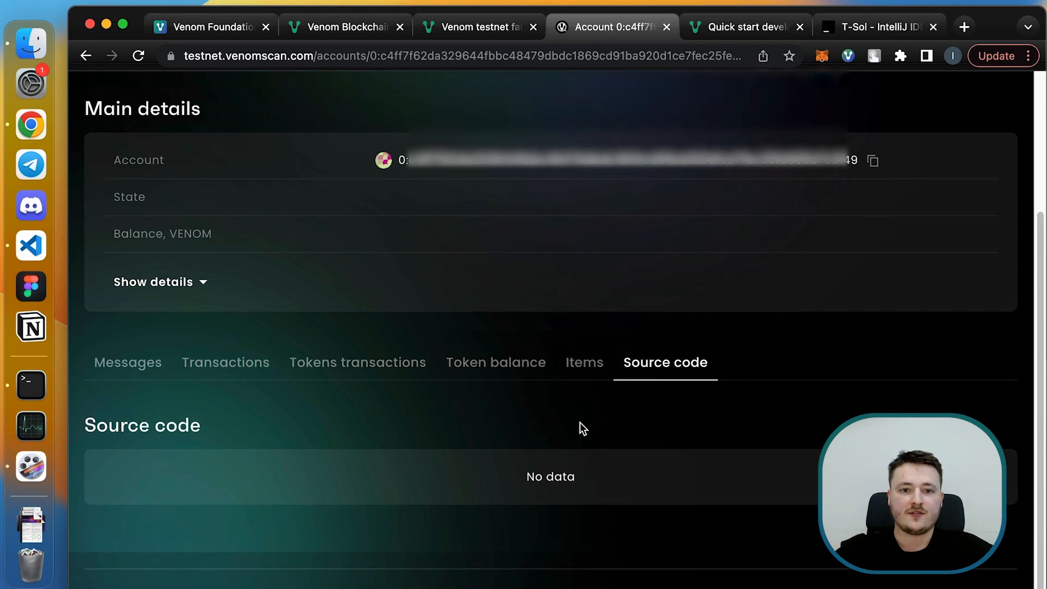
pyautogui.scroll(3)
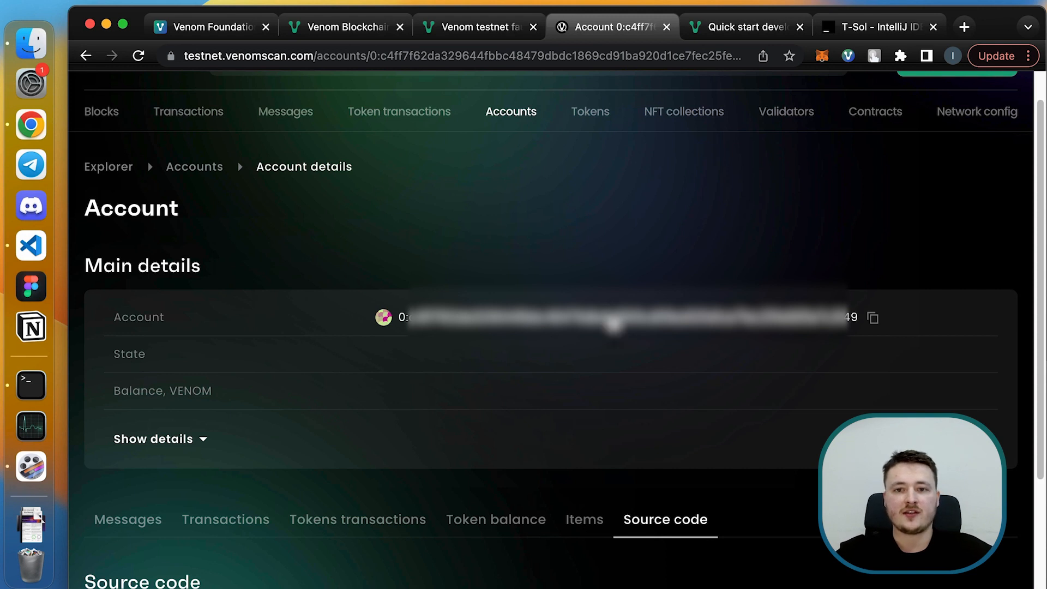
pyautogui.moveTo(708, 374)
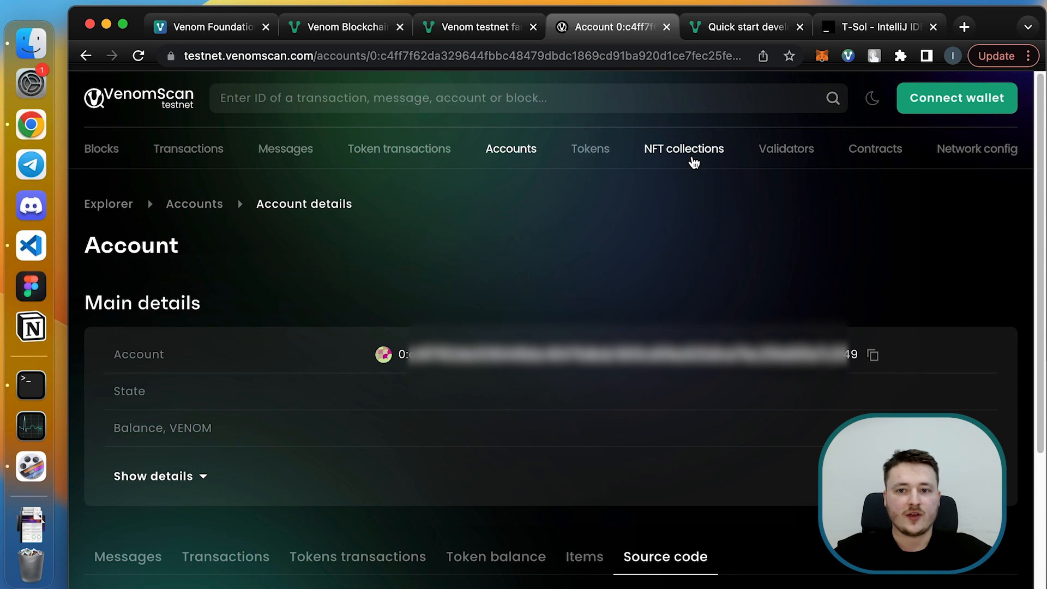
# Open the Venom Testnet & Oneart collection from VenomScan's NFT collections list.
pyautogui.click(683, 148)
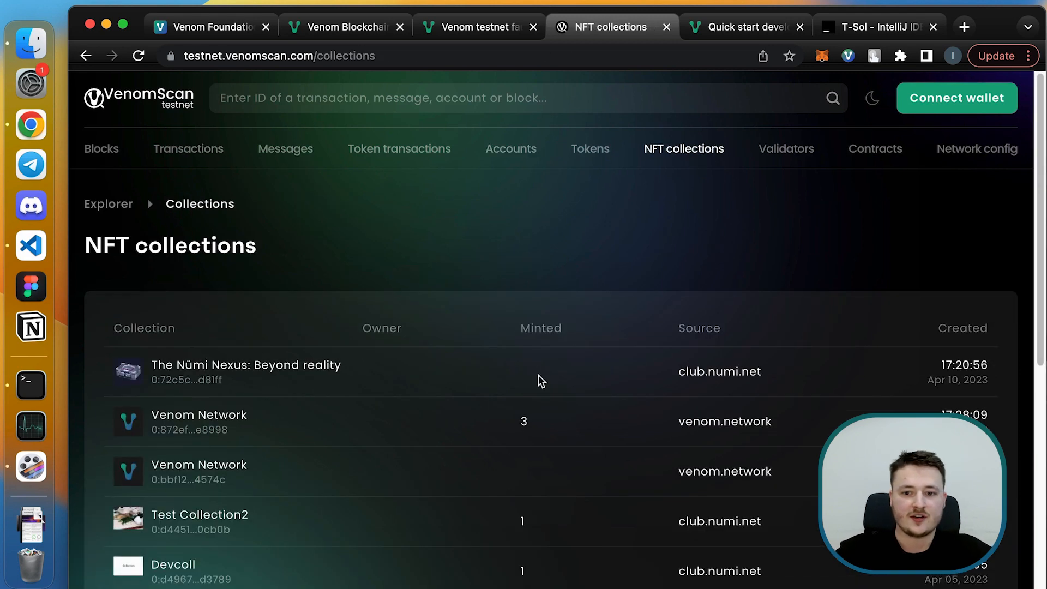
pyautogui.scroll(-3)
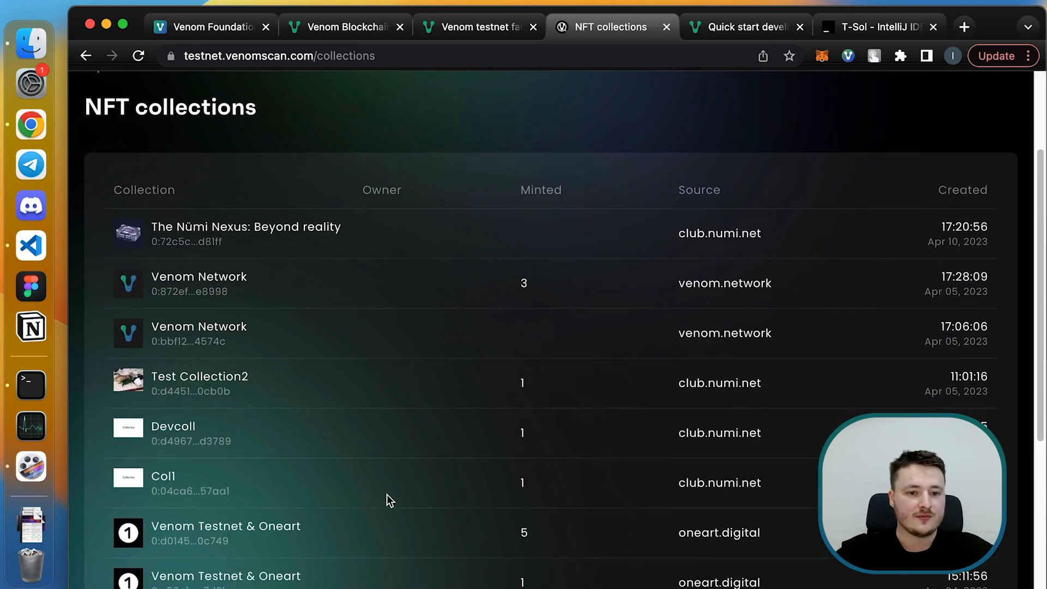
pyautogui.scroll(-3)
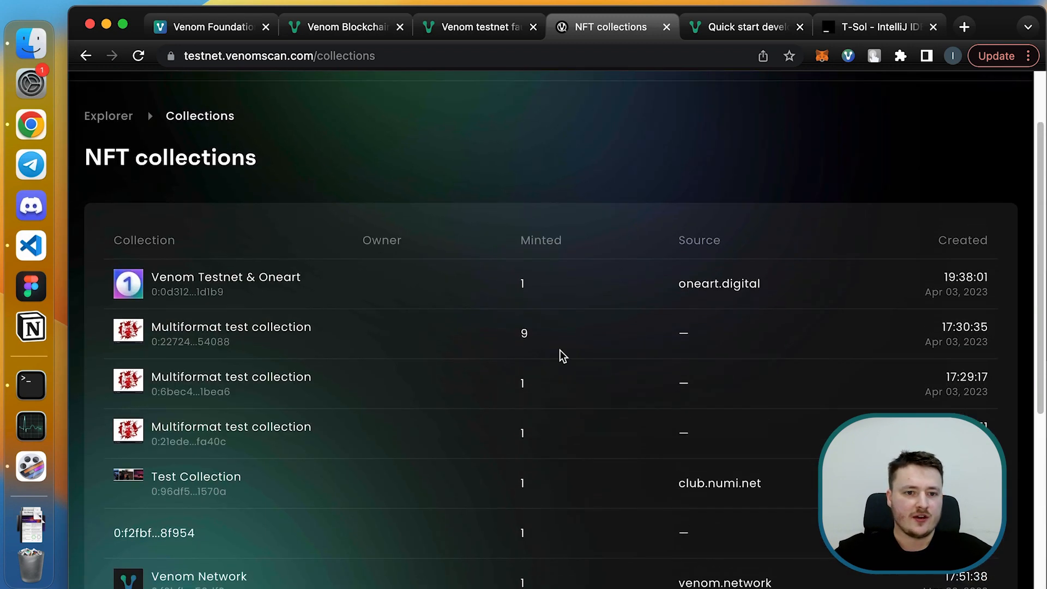
pyautogui.click(225, 276)
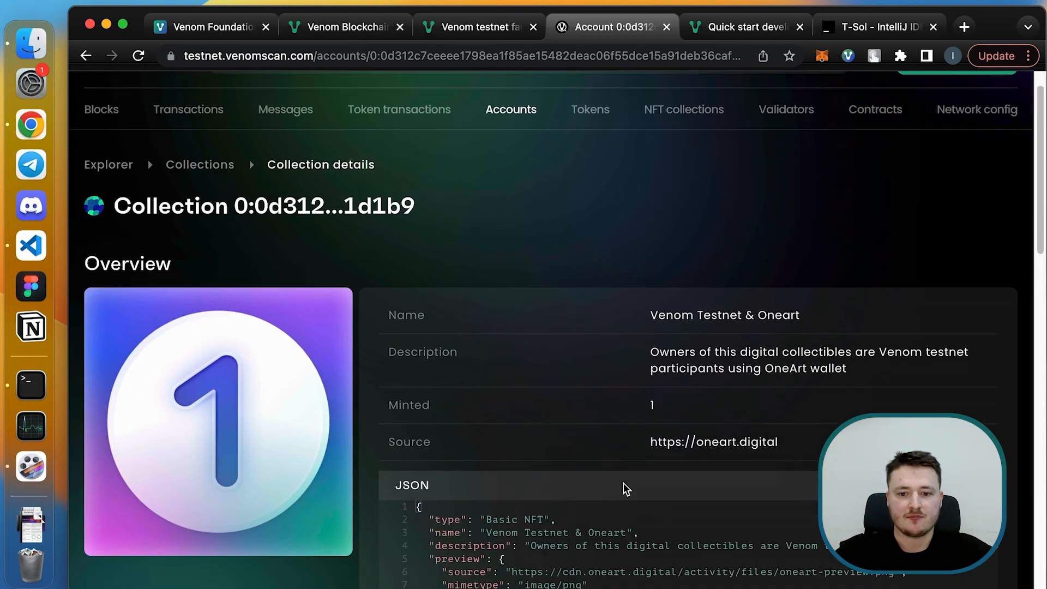
pyautogui.scroll(-3)
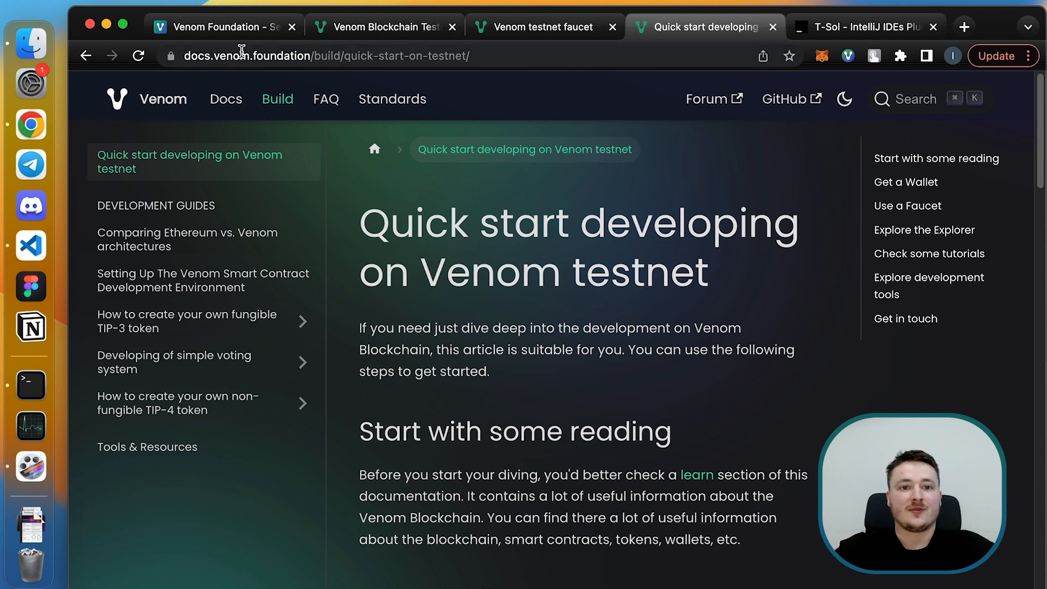
pyautogui.moveTo(277, 104)
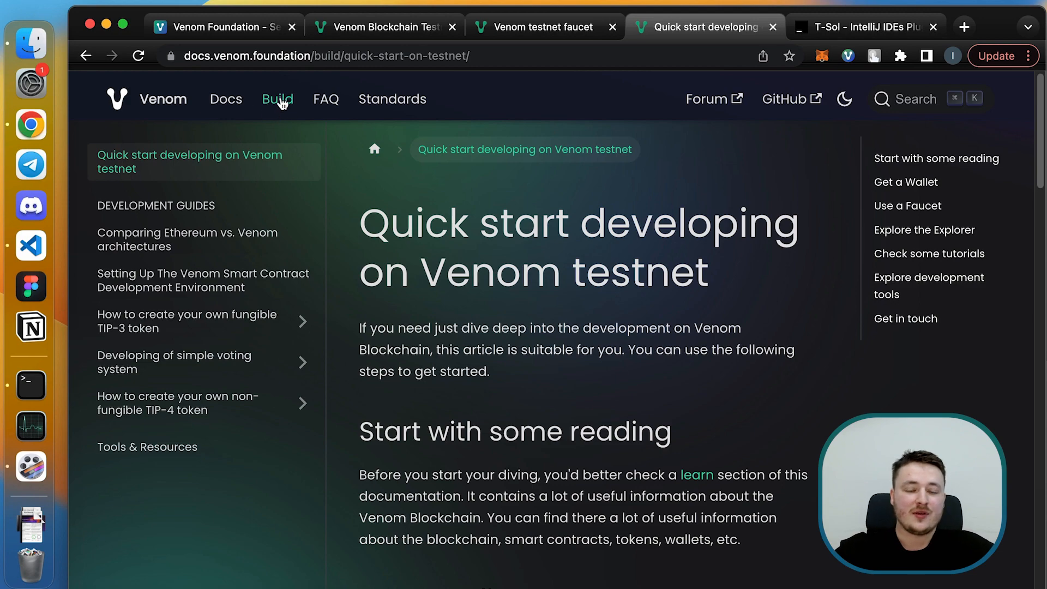
pyautogui.moveTo(441, 256)
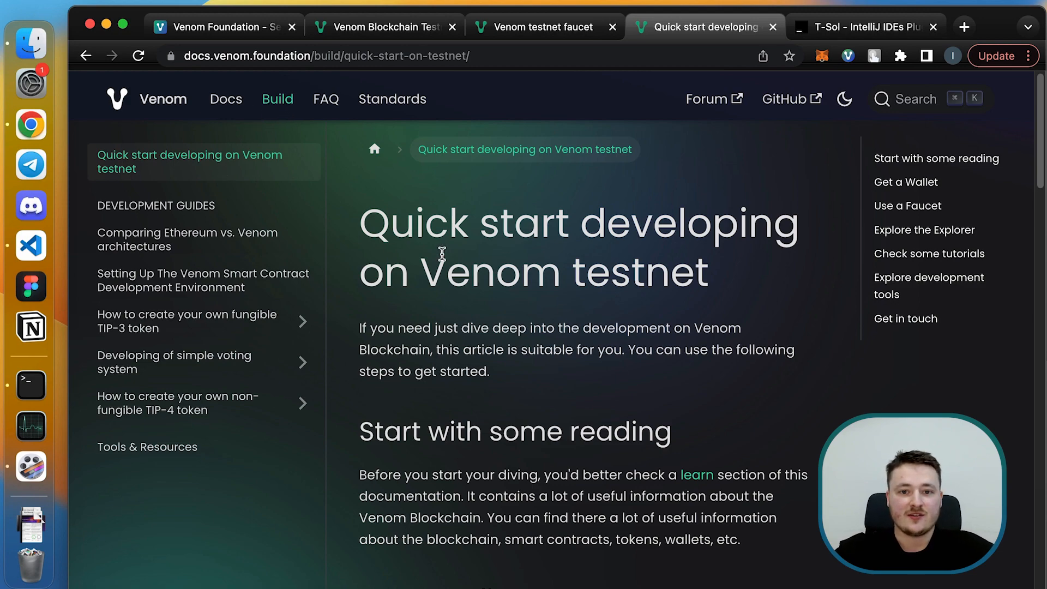
# Scroll through the Venom Docs testnet Quick start guide.
pyautogui.scroll(-3)
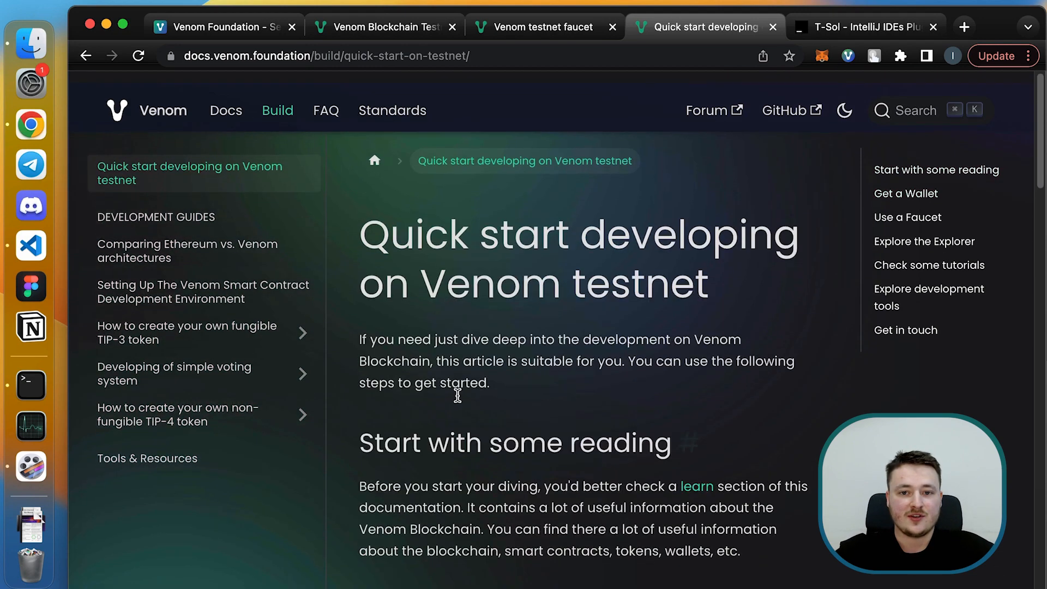
pyautogui.scroll(-3)
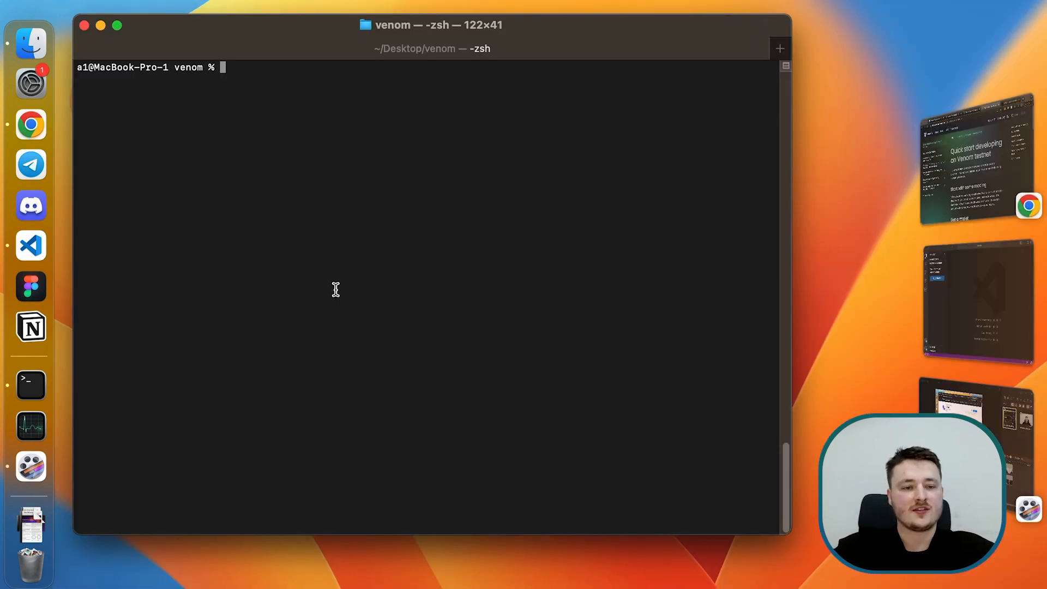
pyautogui.click(30, 245)
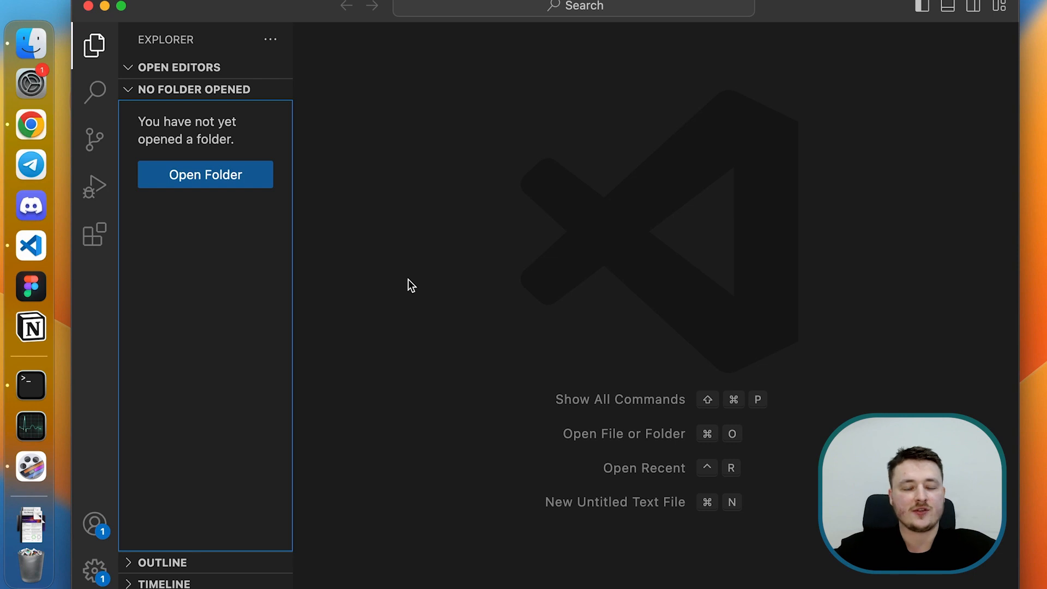
pyautogui.moveTo(30, 206)
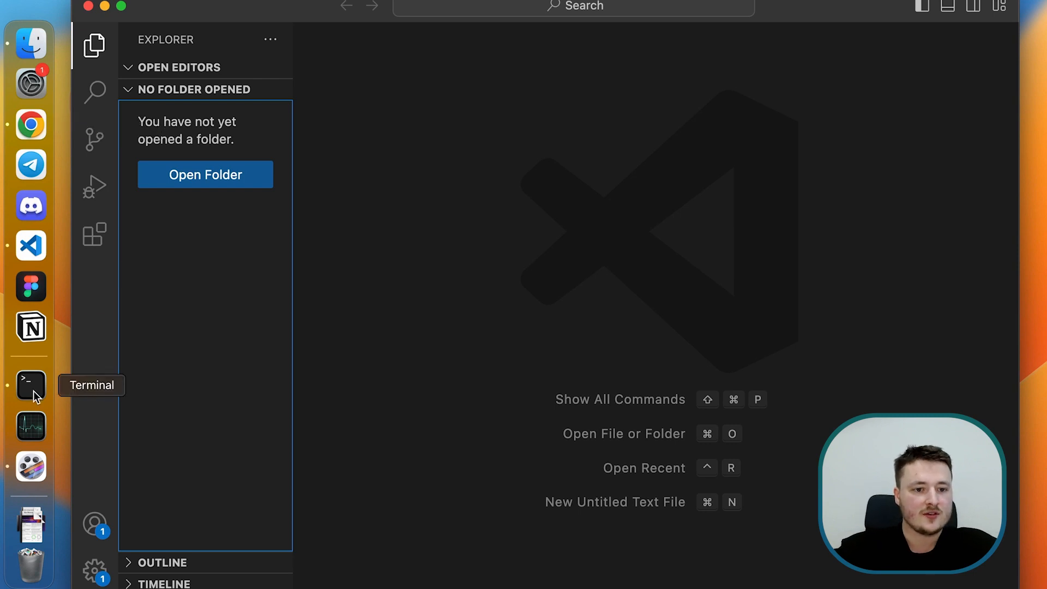
pyautogui.click(29, 385)
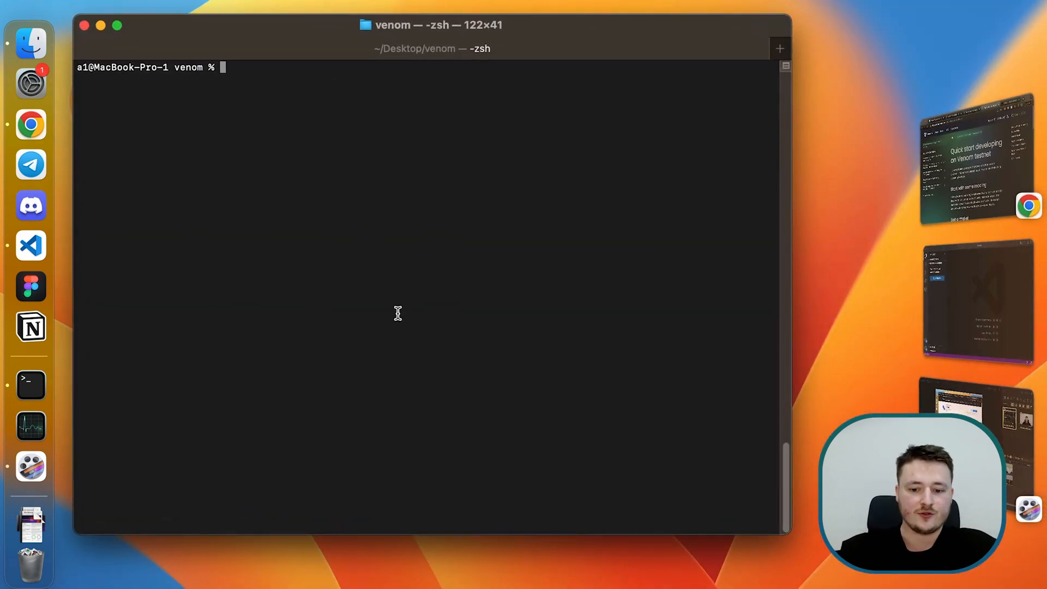
# Run npm install -g locklift in Terminal.
pyautogui.write('n')
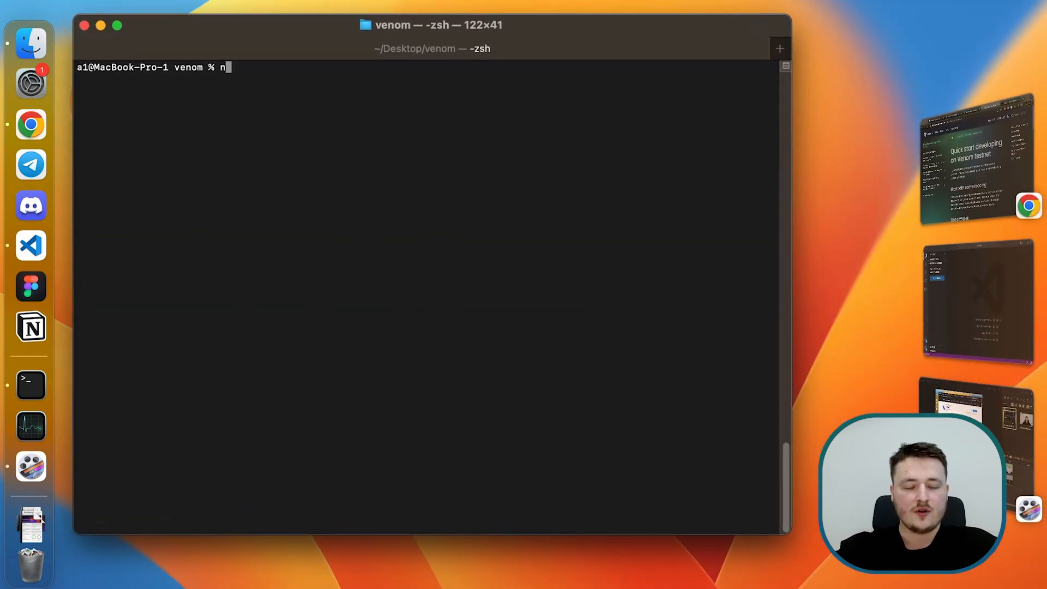
pyautogui.write('pm')
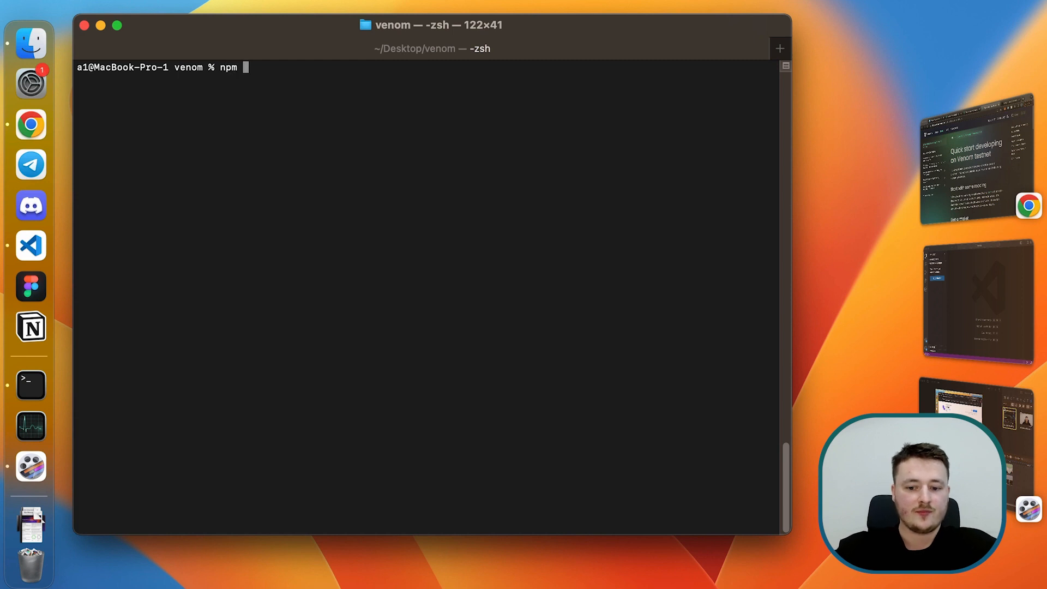
pyautogui.write('install -g')
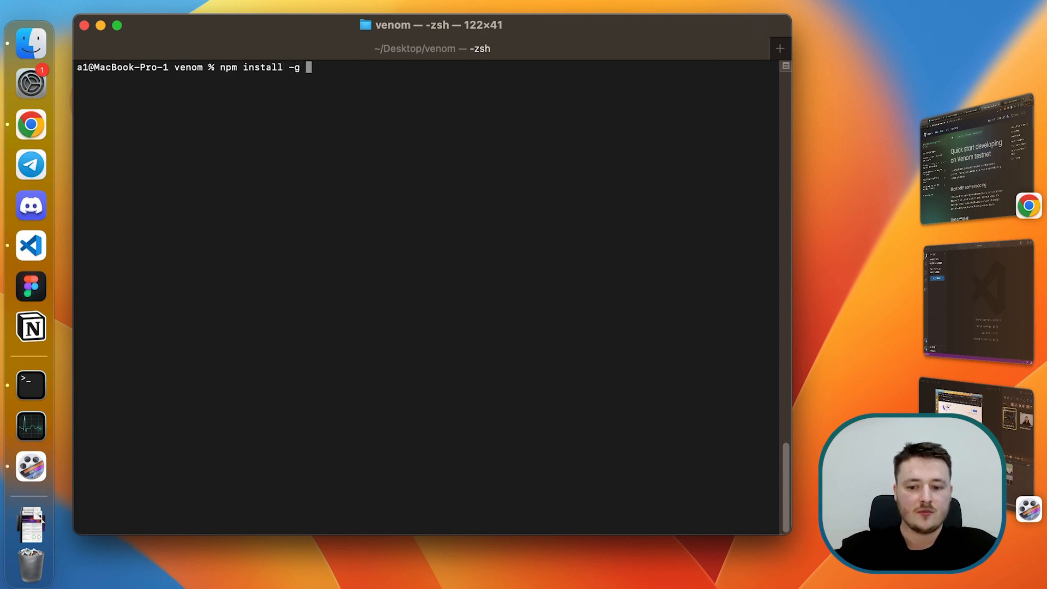
pyautogui.write('locklift')
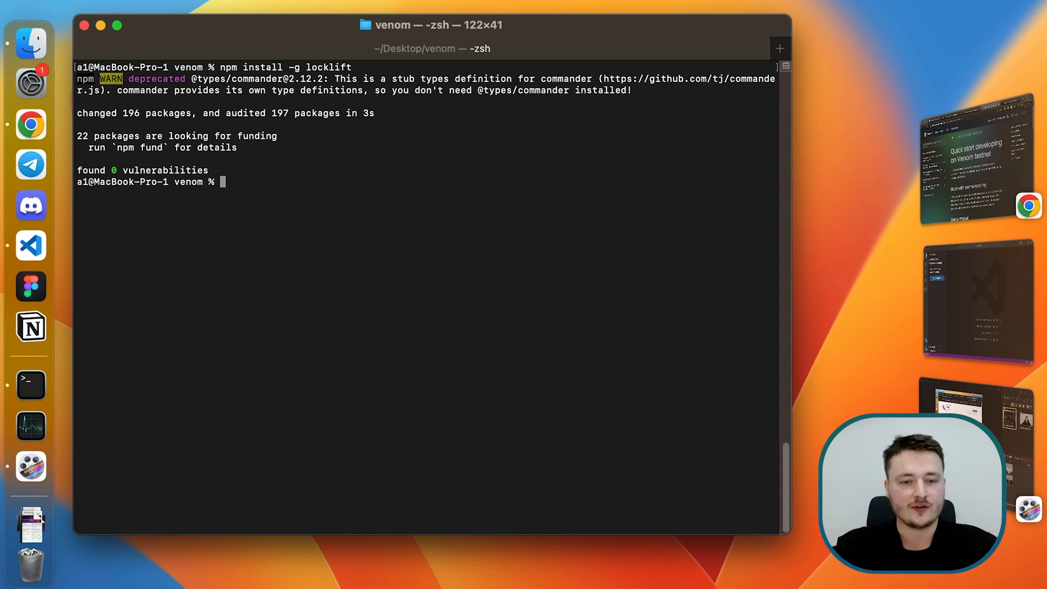
# Make a hello-venom directory, enter it, and run locklift init.
pyautogui.write('mkdir')
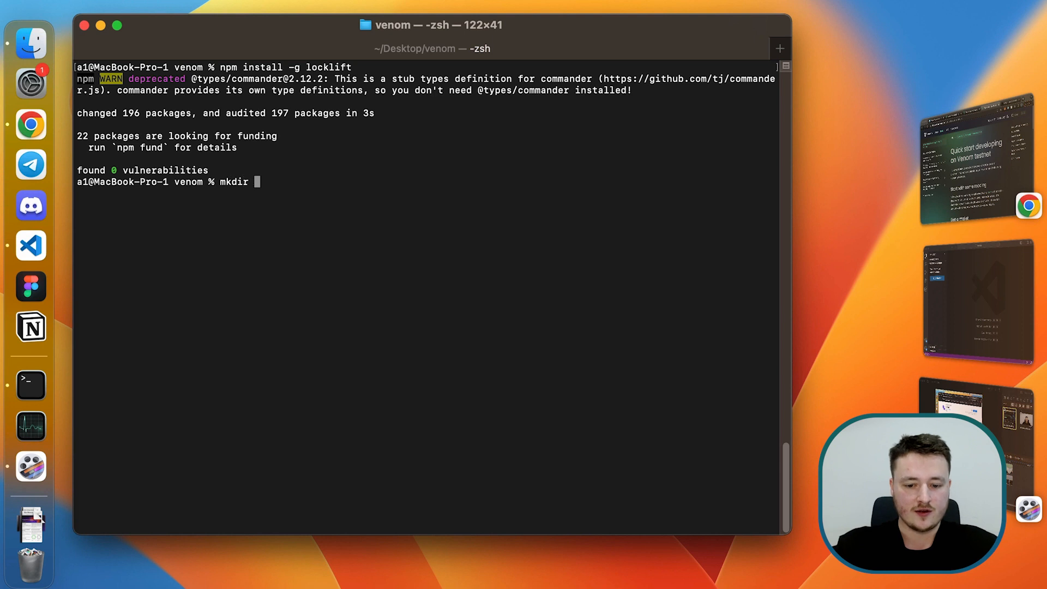
pyautogui.write('hello-venom')
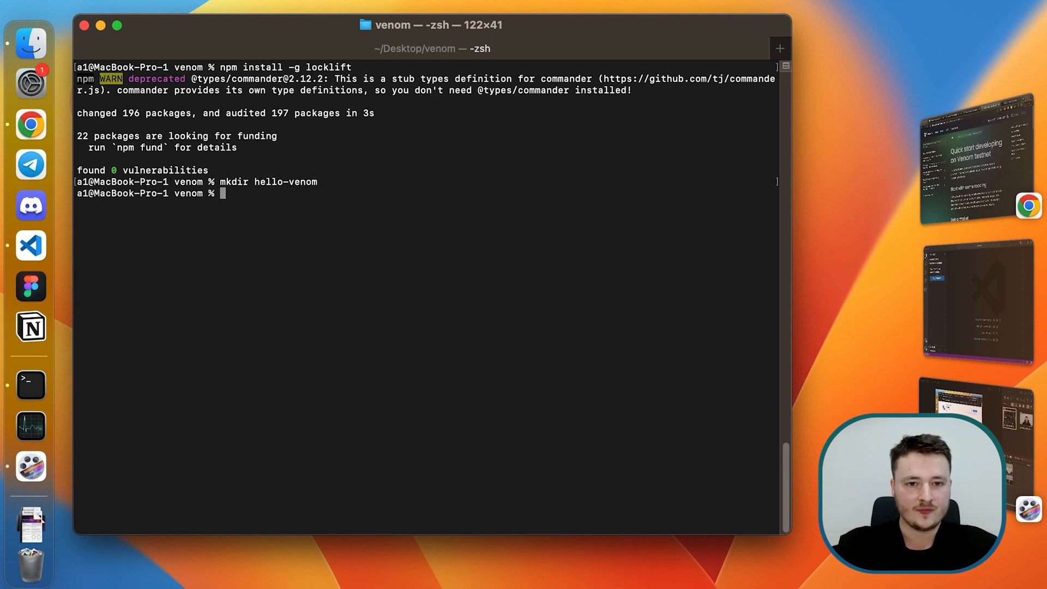
pyautogui.write('cd hello-venom/')
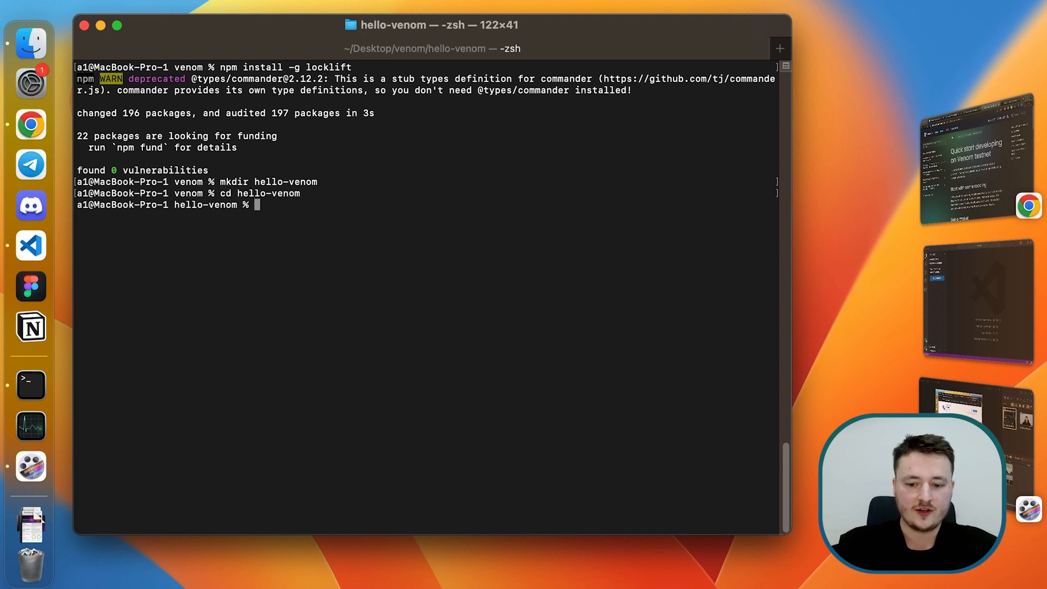
pyautogui.write('locklift init')
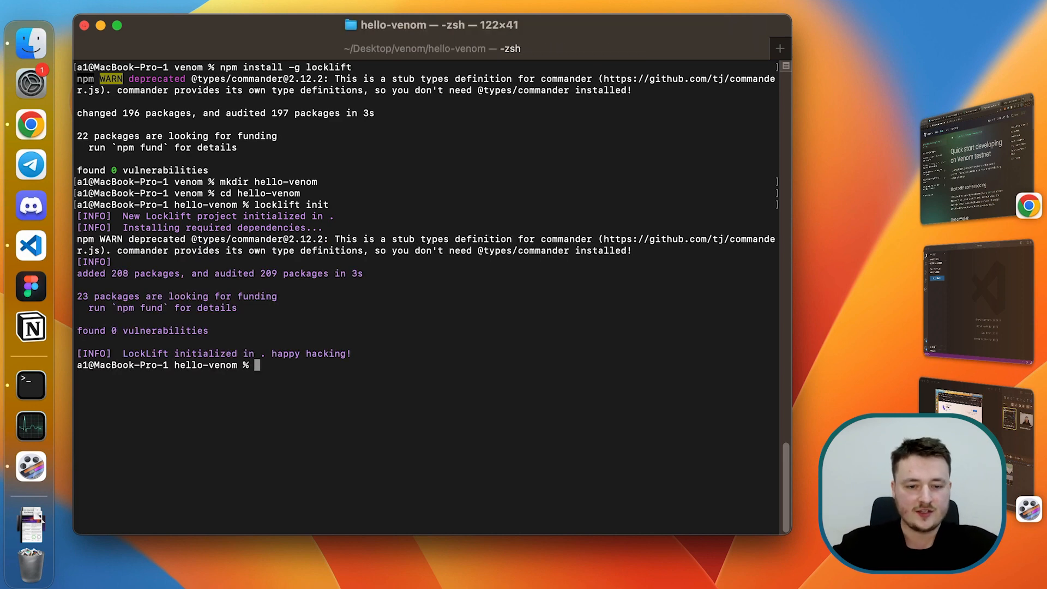
# Run ls -la and highlight contracts, locklift.config.ts and node_modules in the listing.
pyautogui.write('ls -la')
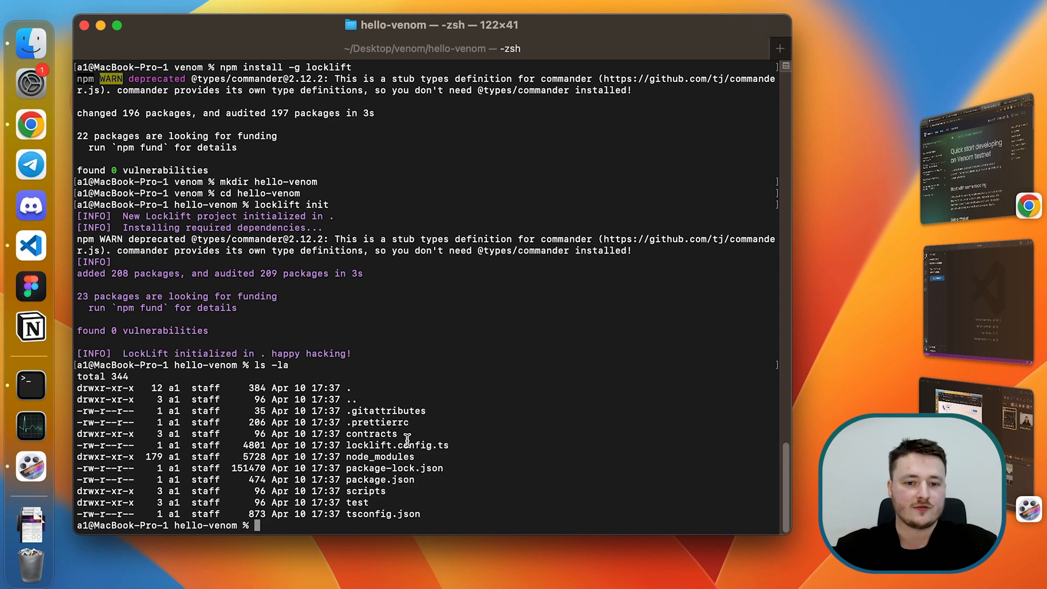
pyautogui.doubleClick(371, 433)
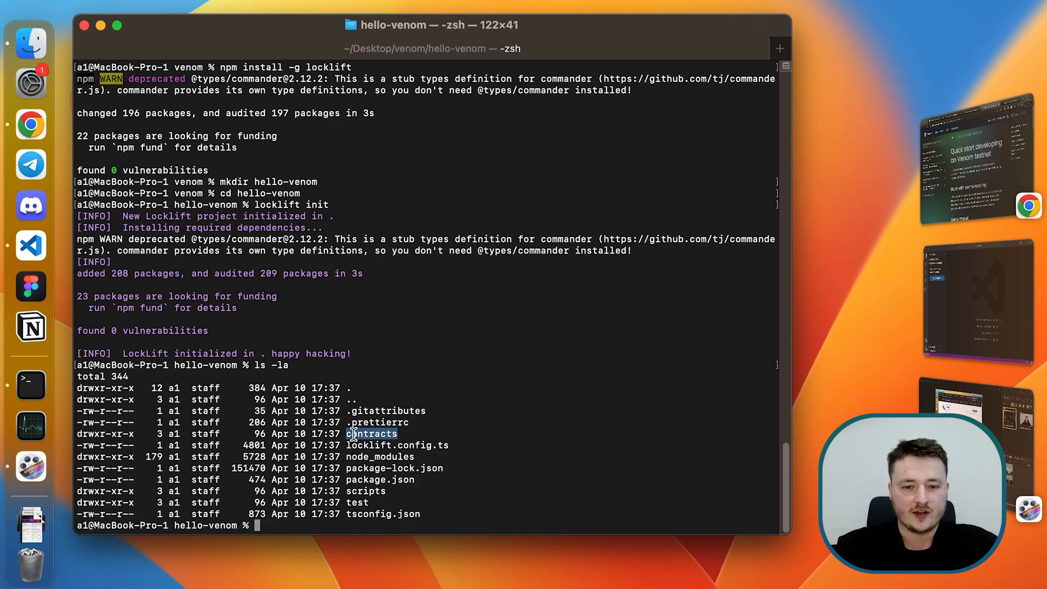
pyautogui.doubleClick(371, 433)
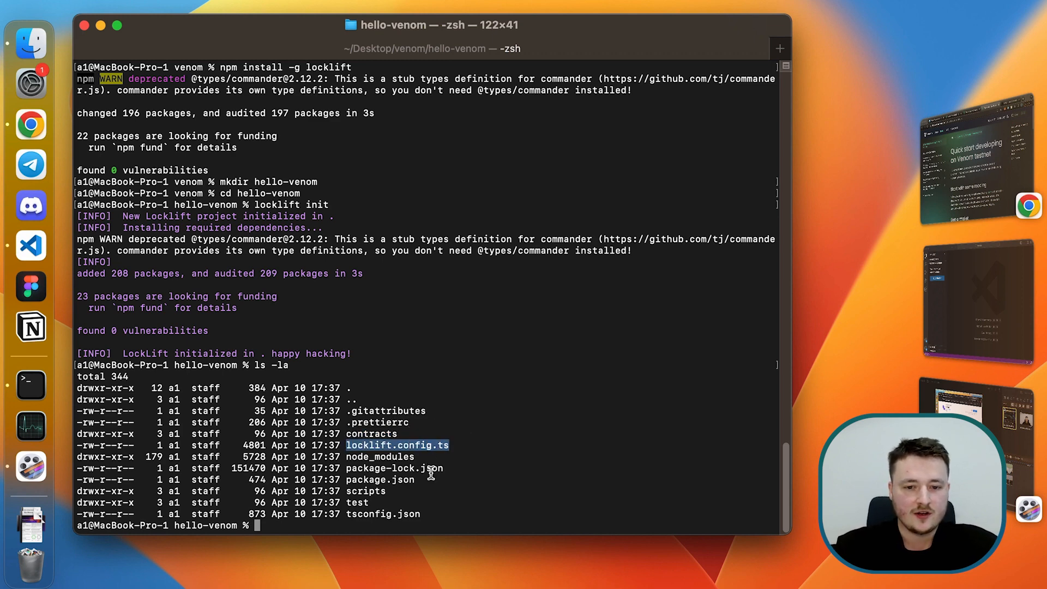
pyautogui.doubleClick(379, 458)
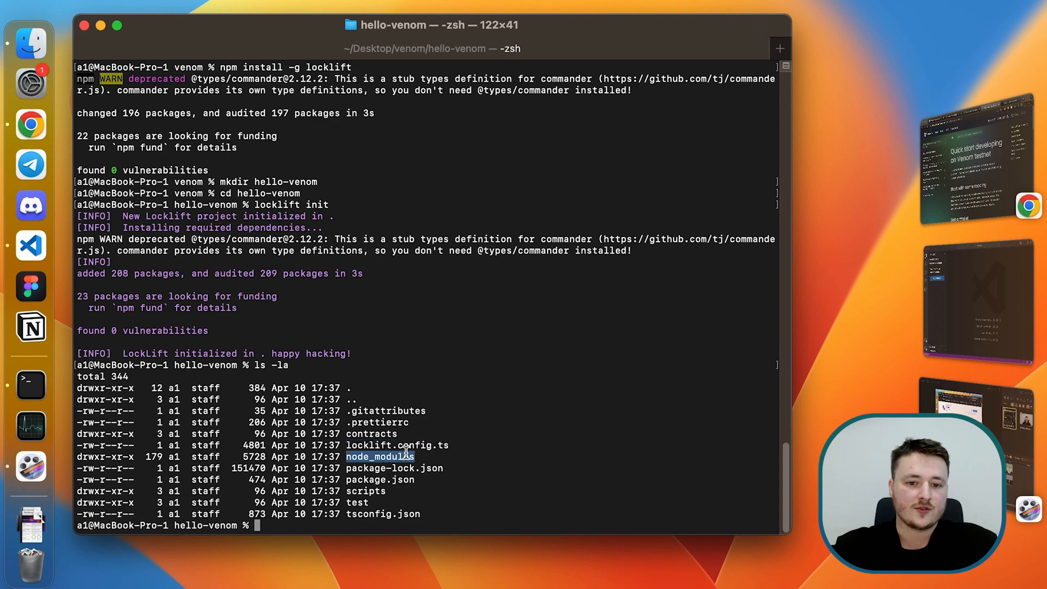
pyautogui.moveTo(449, 456)
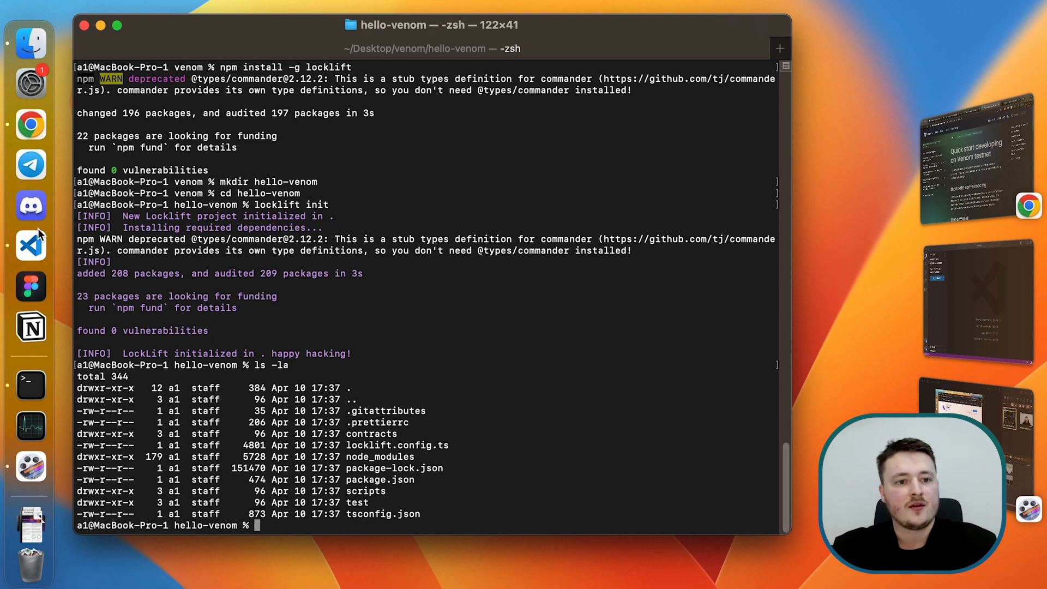
# Open Desktop > venom > hello-venom as the VS Code workspace folder.
pyautogui.click(30, 245)
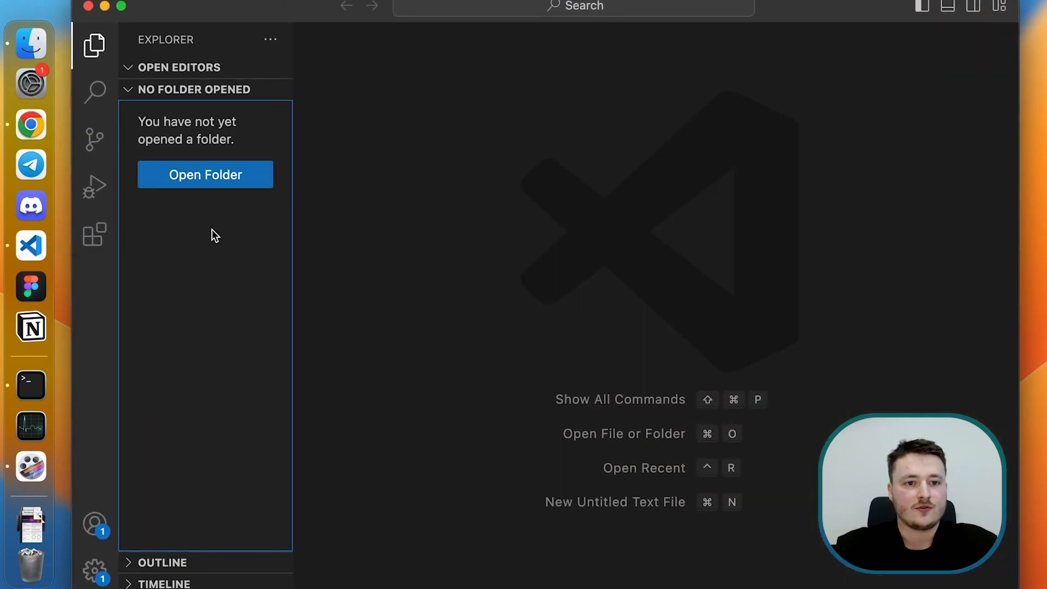
pyautogui.click(205, 175)
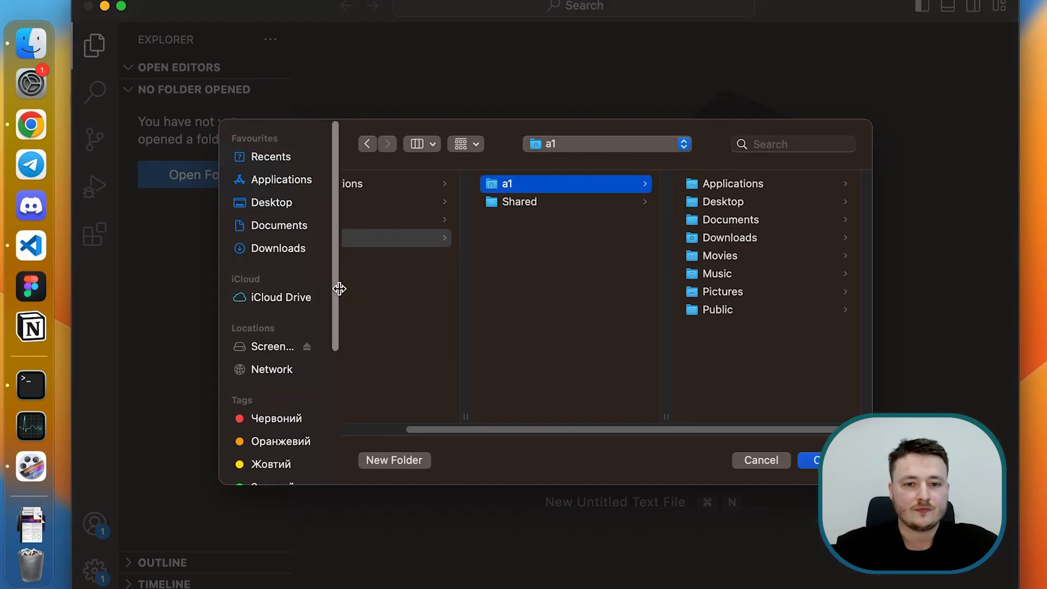
pyautogui.click(723, 201)
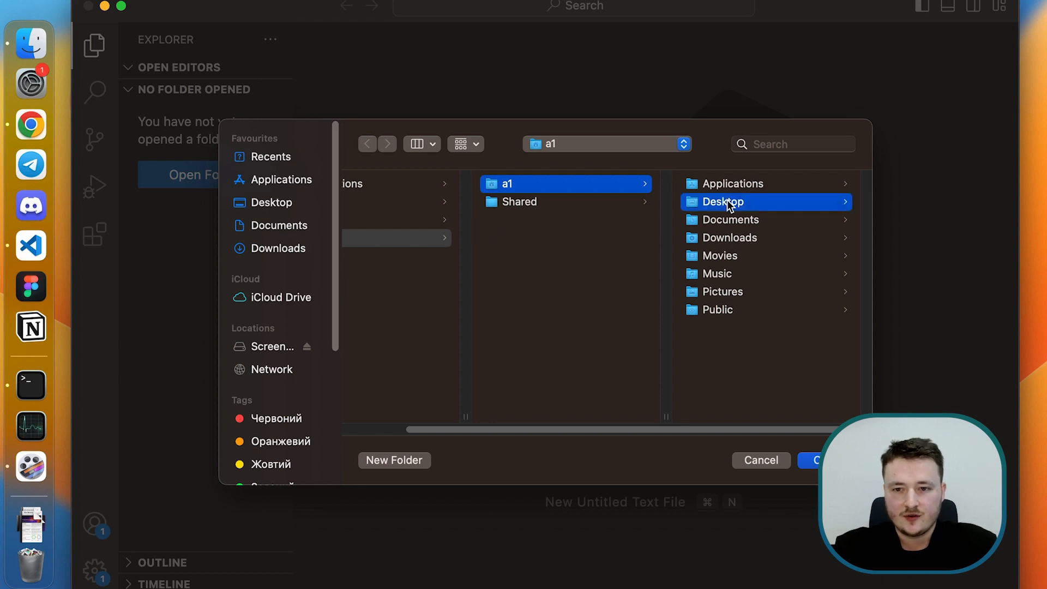
pyautogui.click(721, 202)
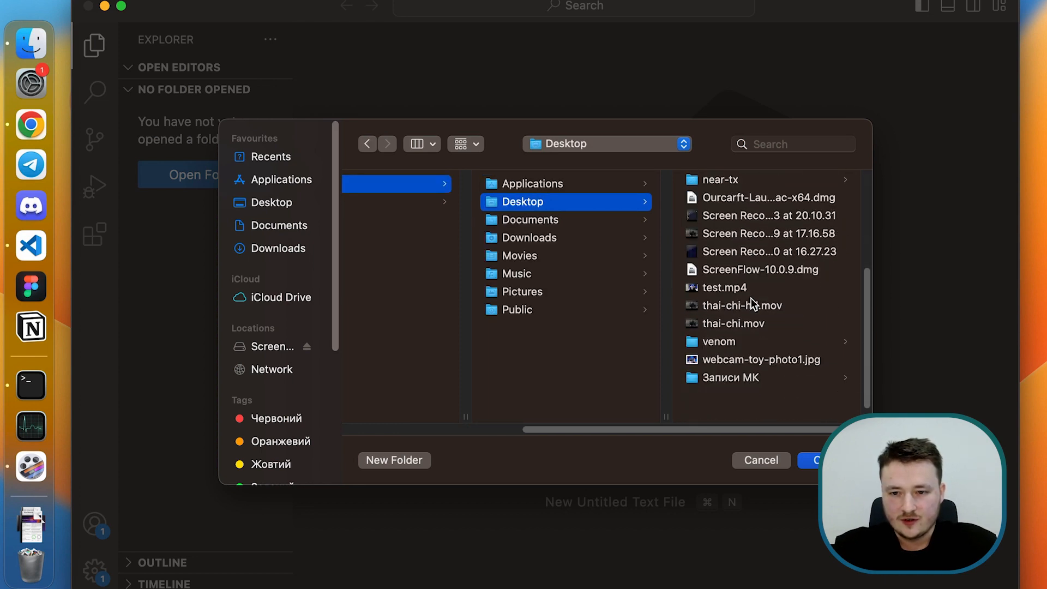
pyautogui.doubleClick(719, 342)
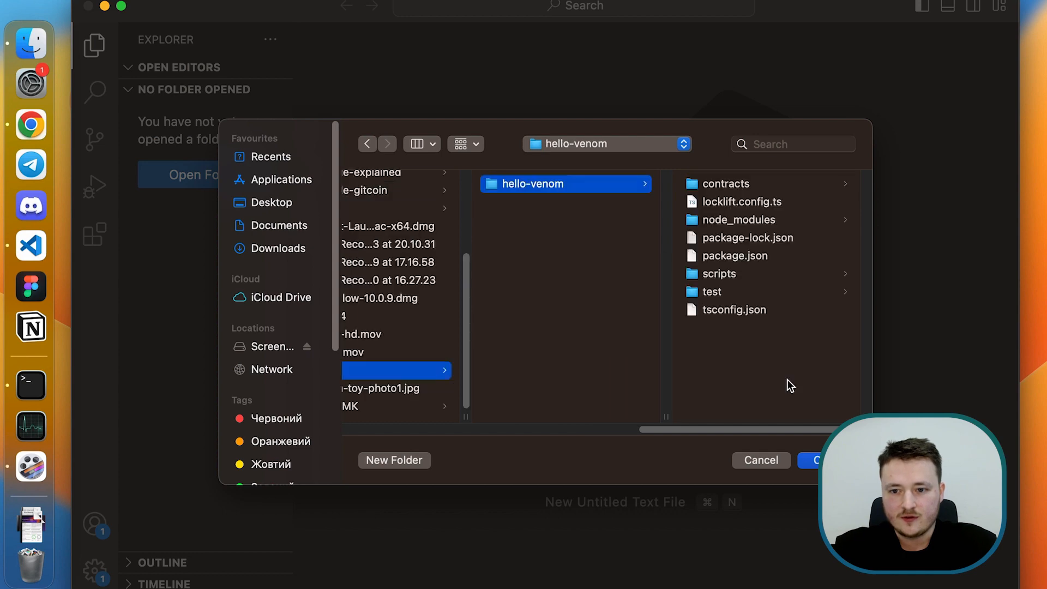
pyautogui.click(821, 460)
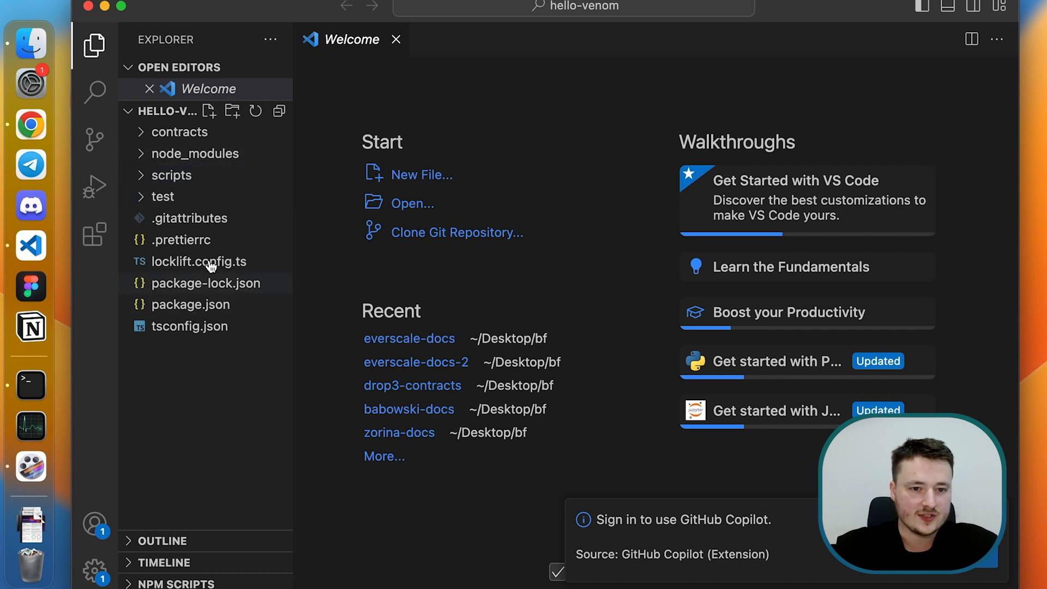
pyautogui.moveTo(193, 175)
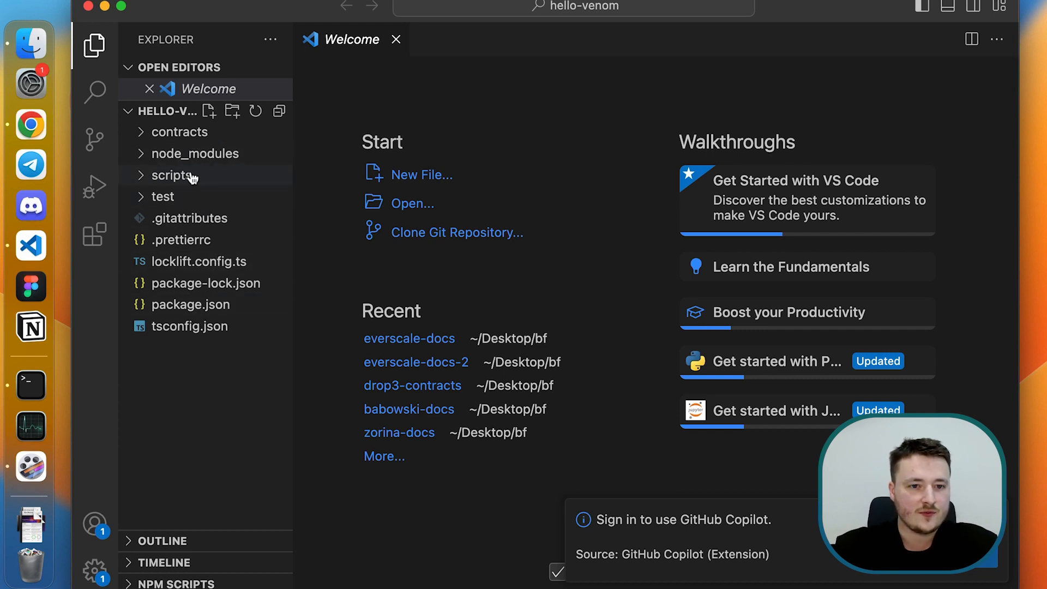
# Expand contracts and scroll Sample.tsol down to its setState and getDetails functions.
pyautogui.click(179, 132)
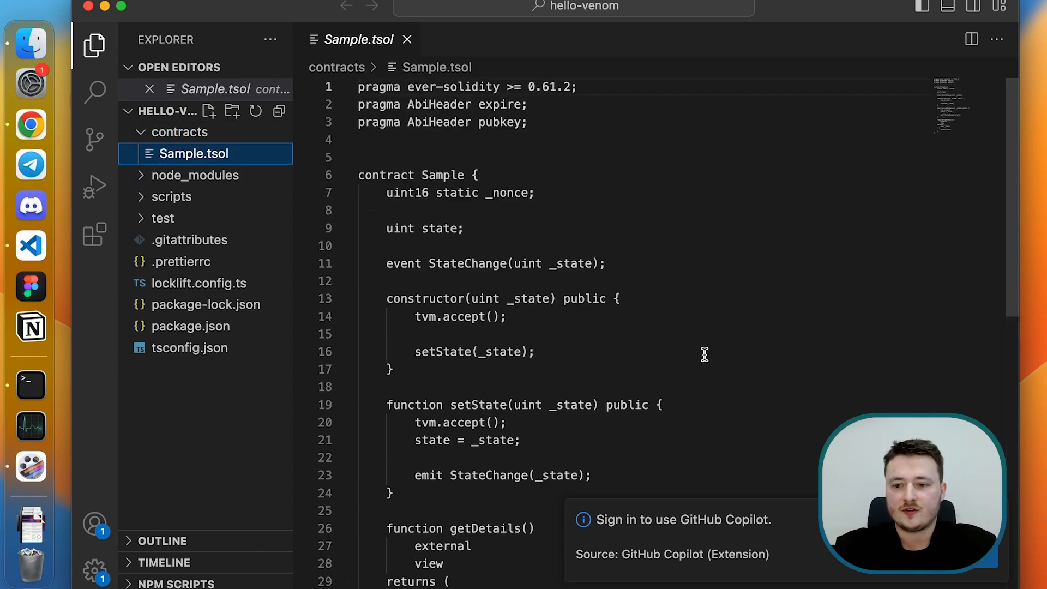
pyautogui.scroll(-3)
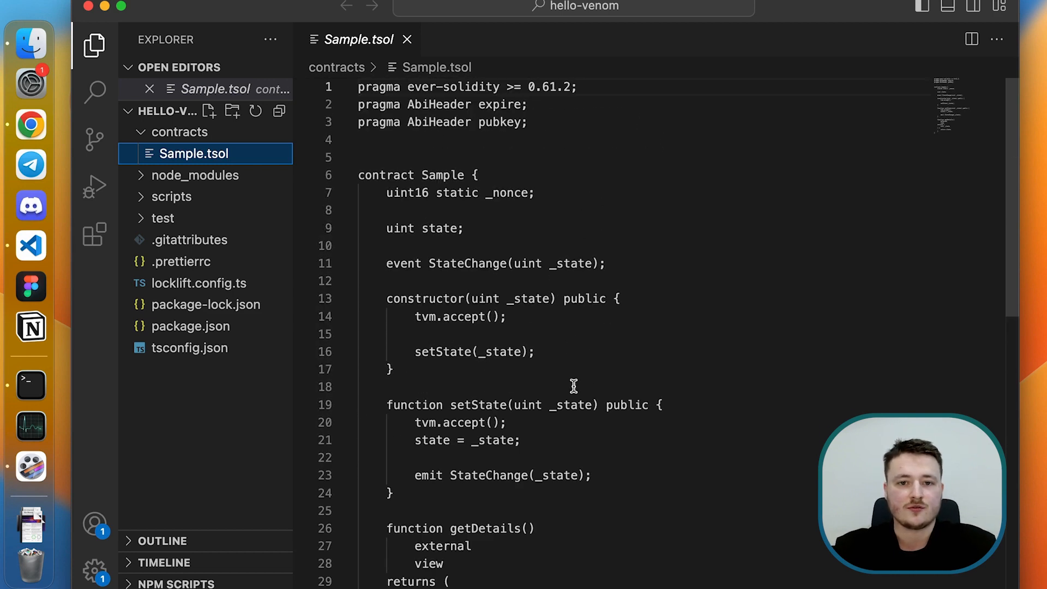
pyautogui.scroll(-3)
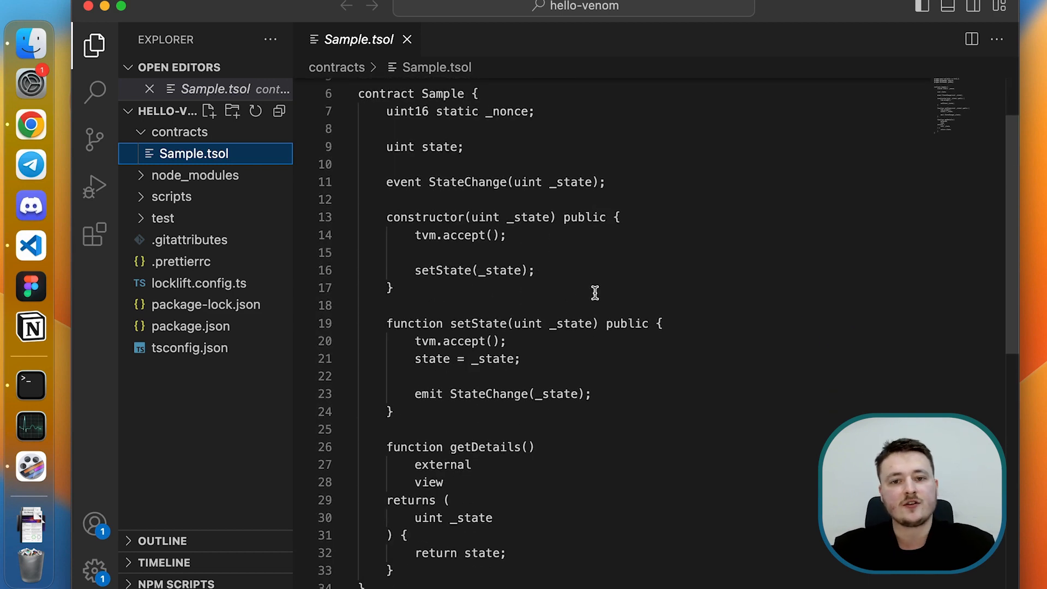
pyautogui.moveTo(535, 345)
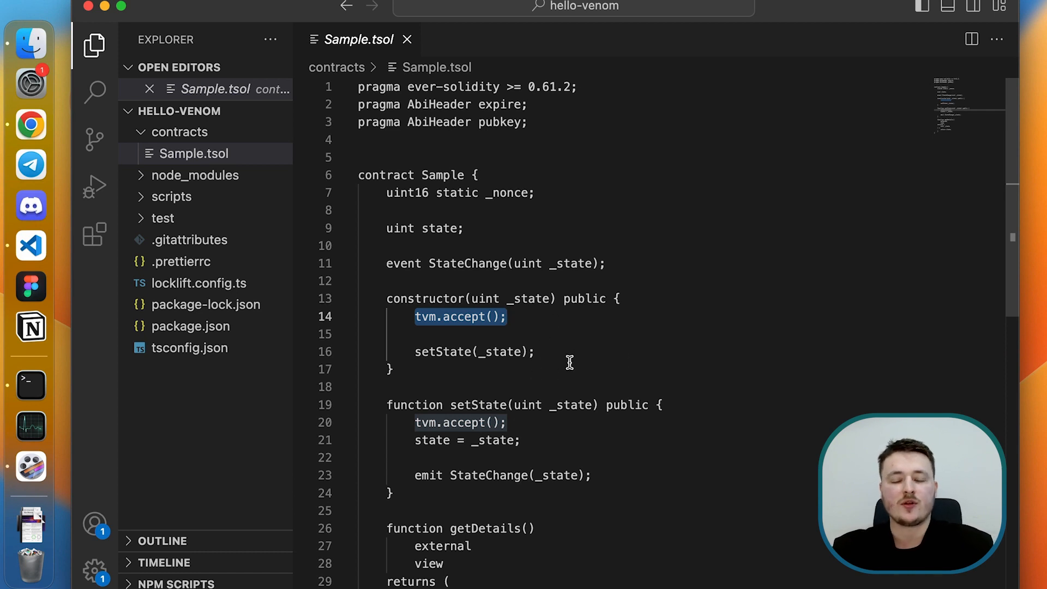
pyautogui.moveTo(638, 345)
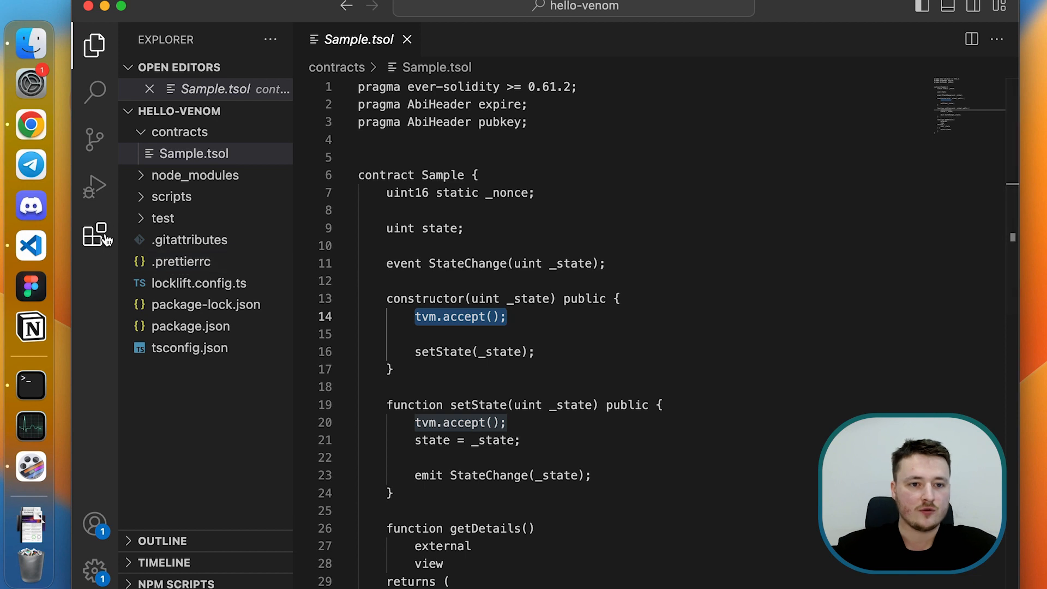
# Search 'tsol' and install Everscale (TON) solidity, then close its details page.
pyautogui.click(95, 234)
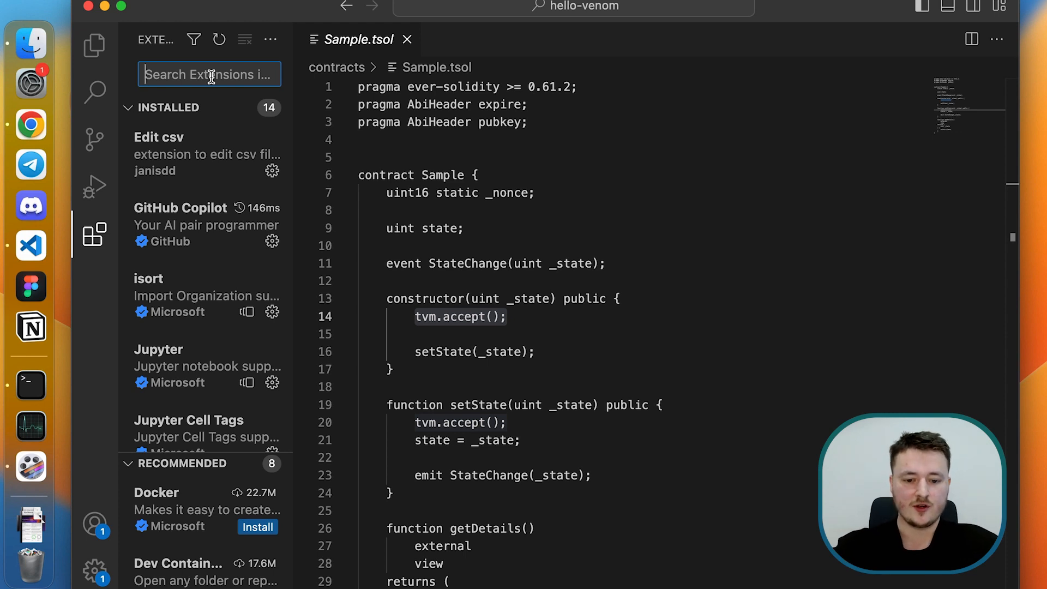
pyautogui.write('tsol')
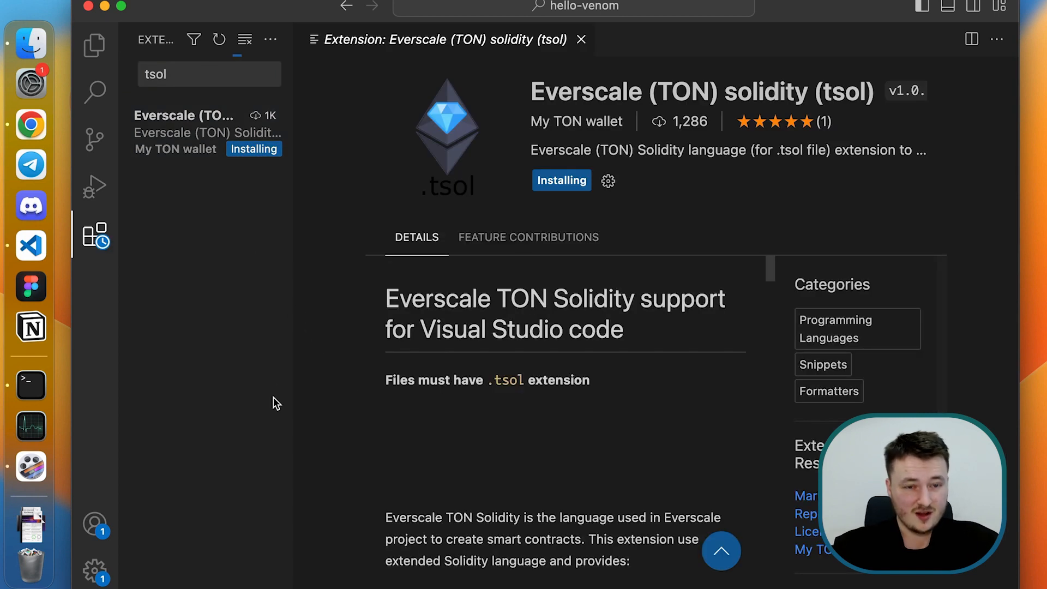
pyautogui.click(95, 45)
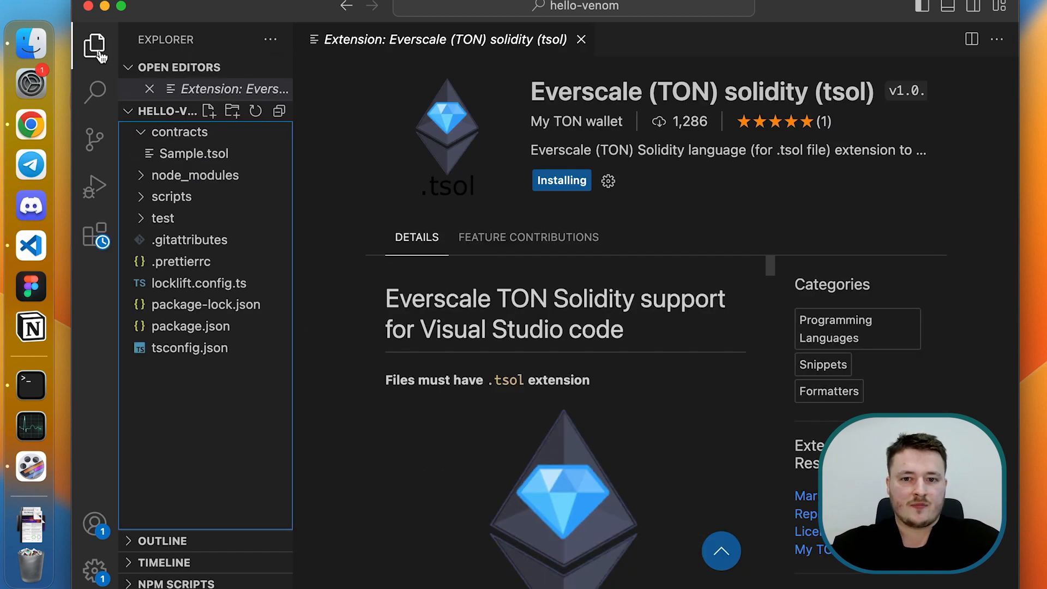
pyautogui.moveTo(620, 53)
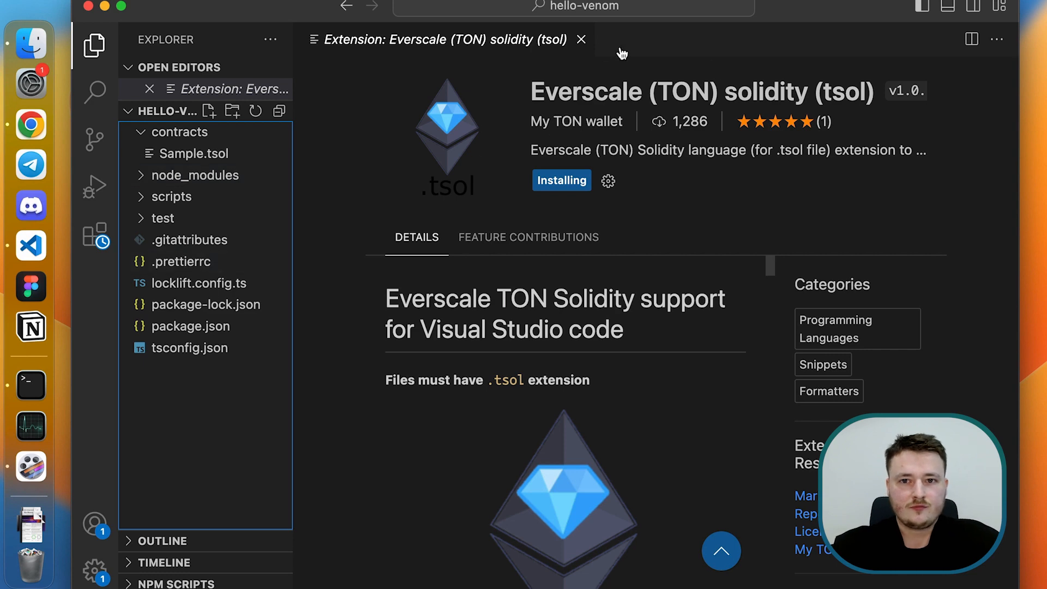
pyautogui.click(580, 39)
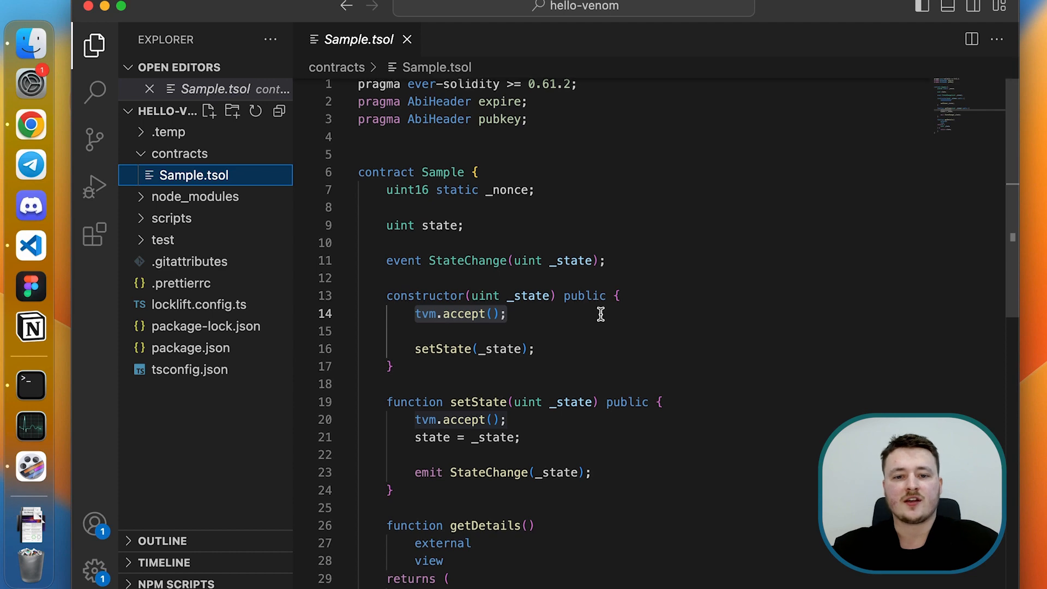
pyautogui.scroll(-3)
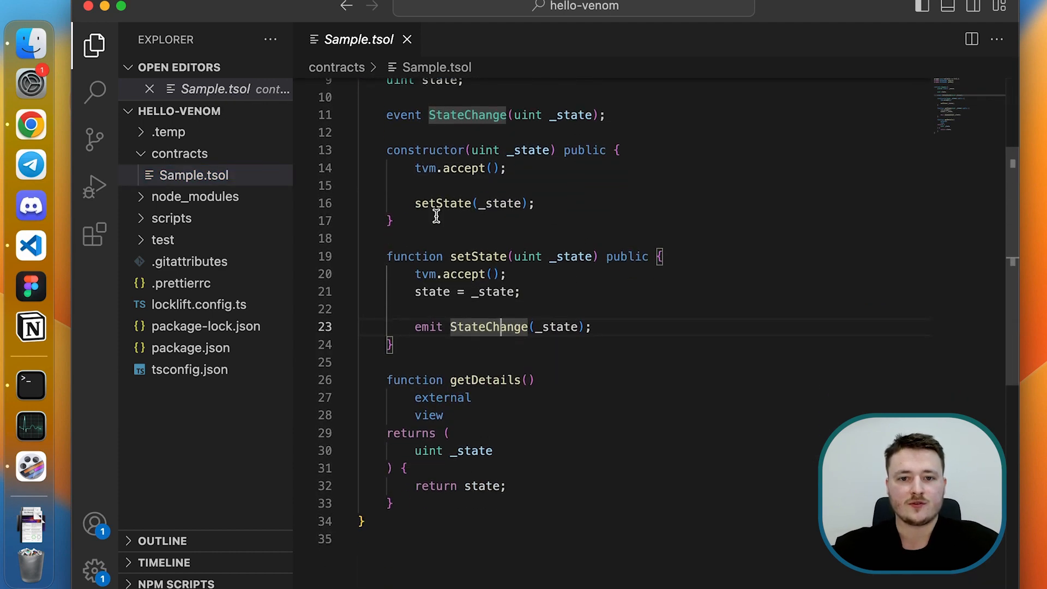
pyautogui.click(443, 203)
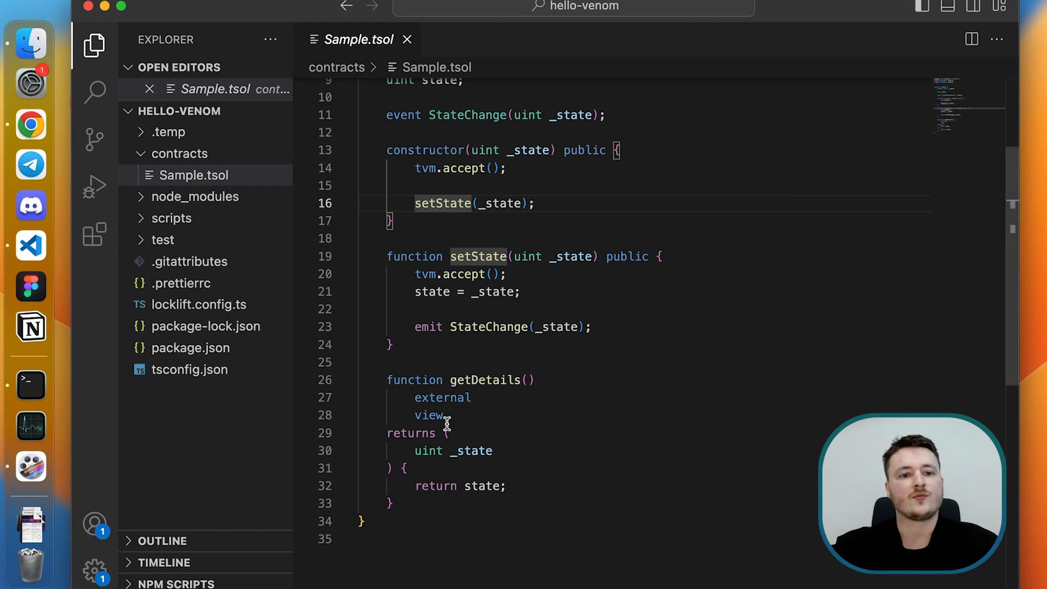
# Expand the test and scripts folders, then open and scroll locklift.config.ts.
pyautogui.click(162, 240)
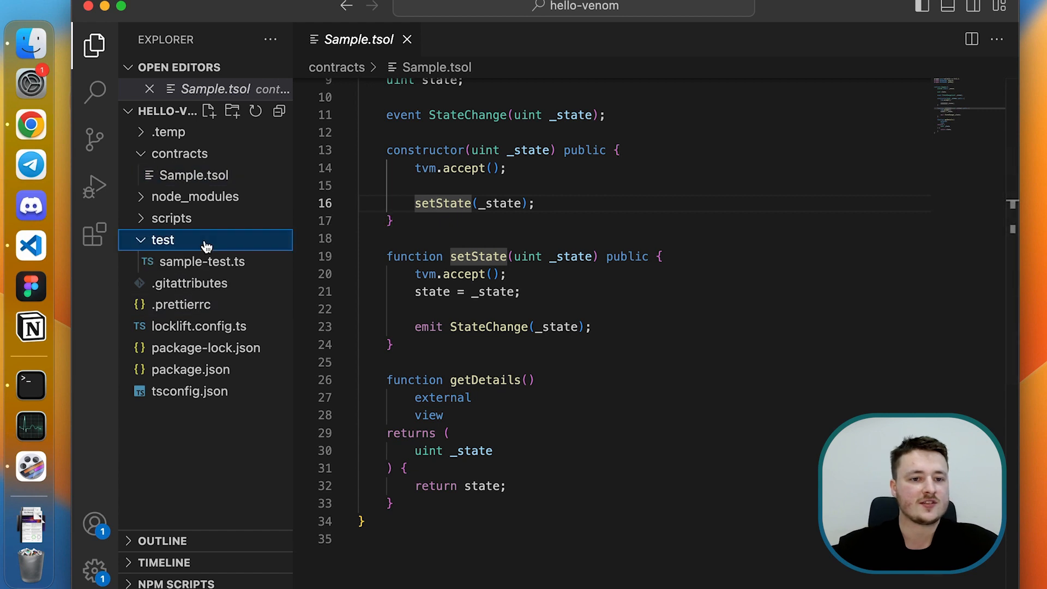
pyautogui.click(173, 218)
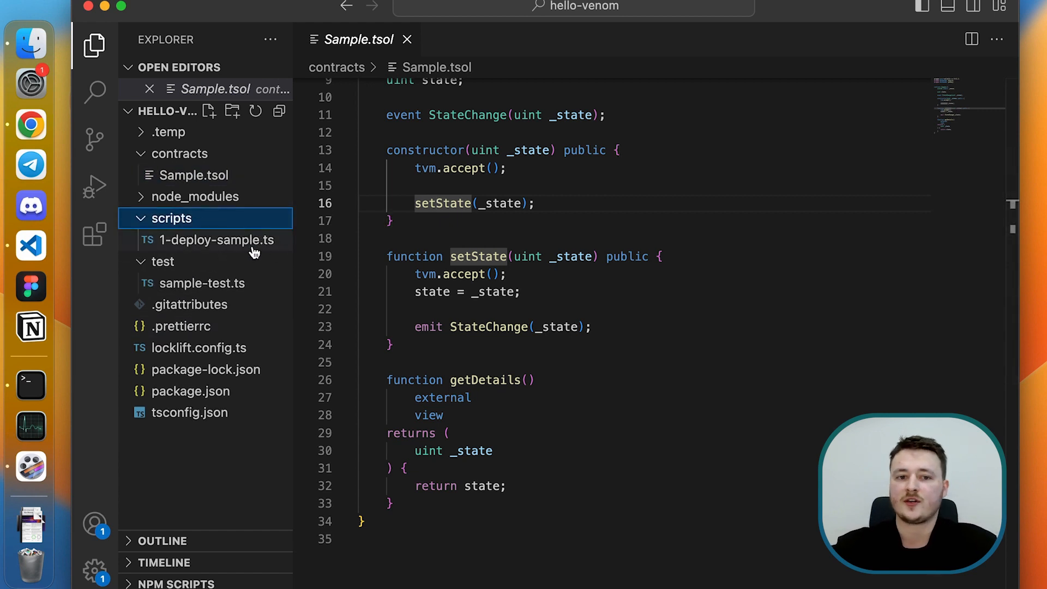
pyautogui.click(200, 347)
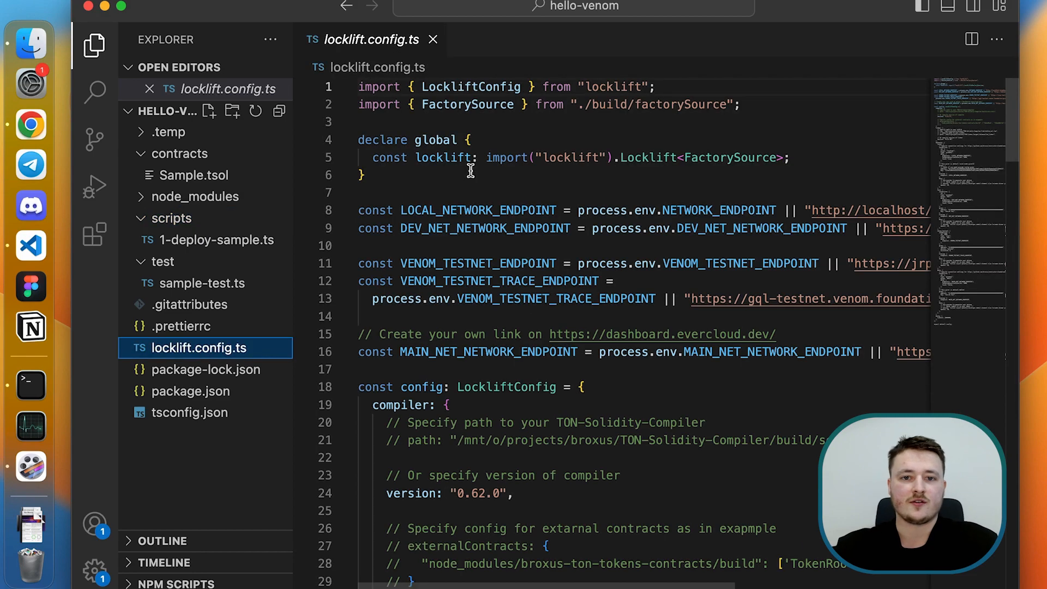
pyautogui.scroll(-3)
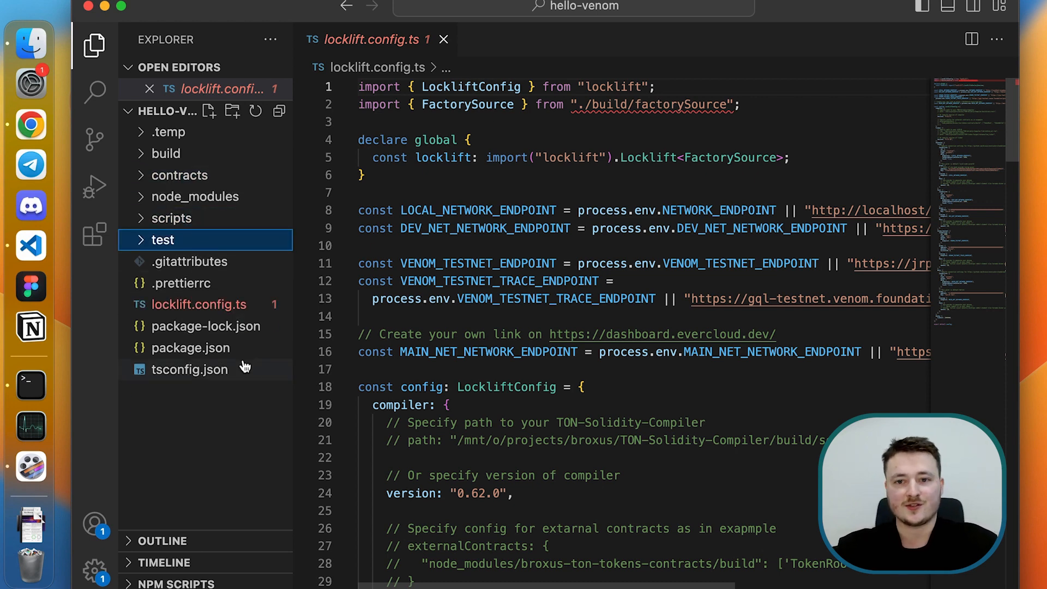
pyautogui.moveTo(190, 369)
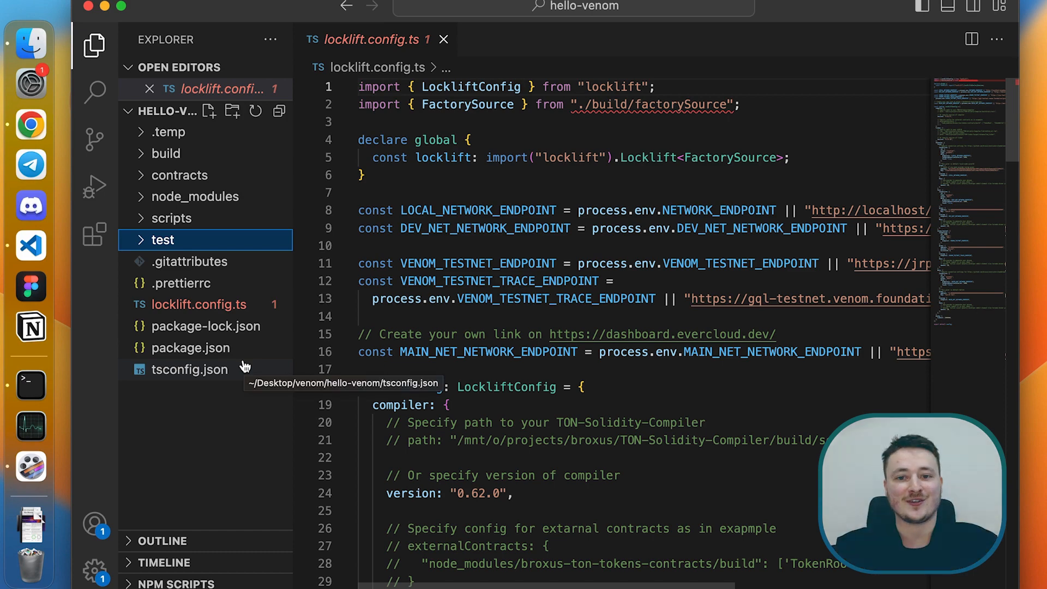